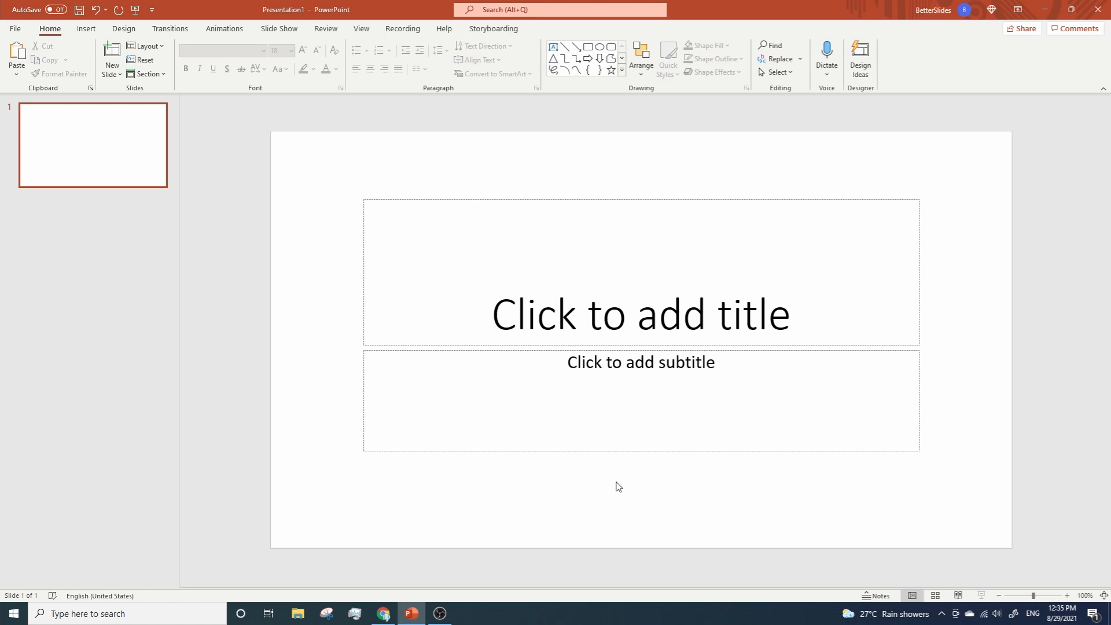
mouse_move(391, 215)
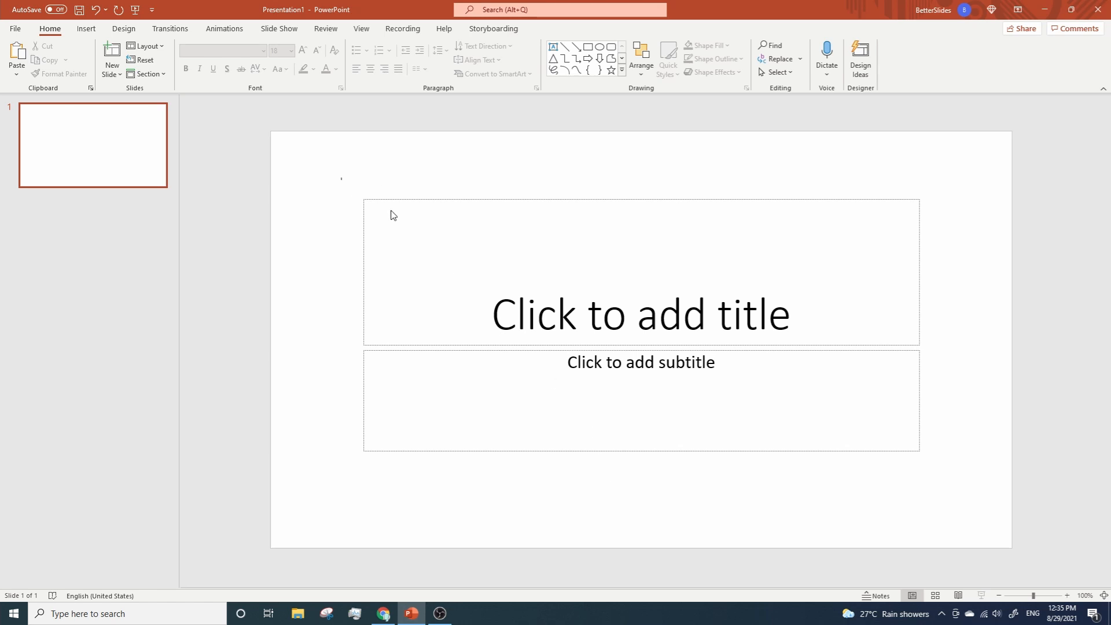
- Delete slide 1's title and subtitle placeholders to leave a blank slide
left_click(640, 271)
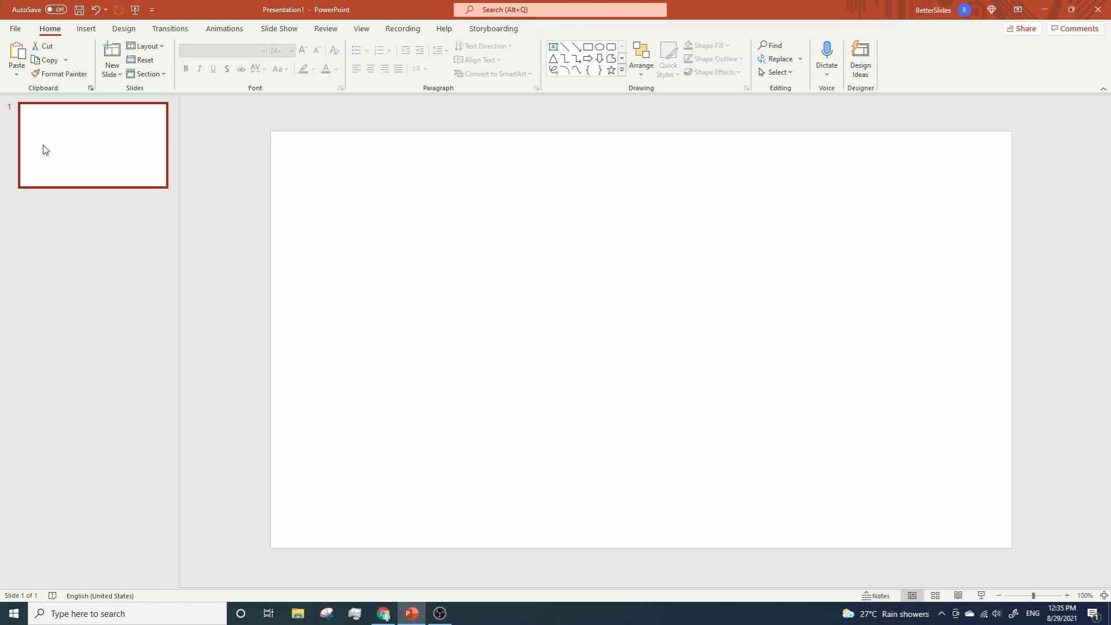
- Add a second slide and insert the gray leaf-pattern stock illustration covering it
left_click(111, 53)
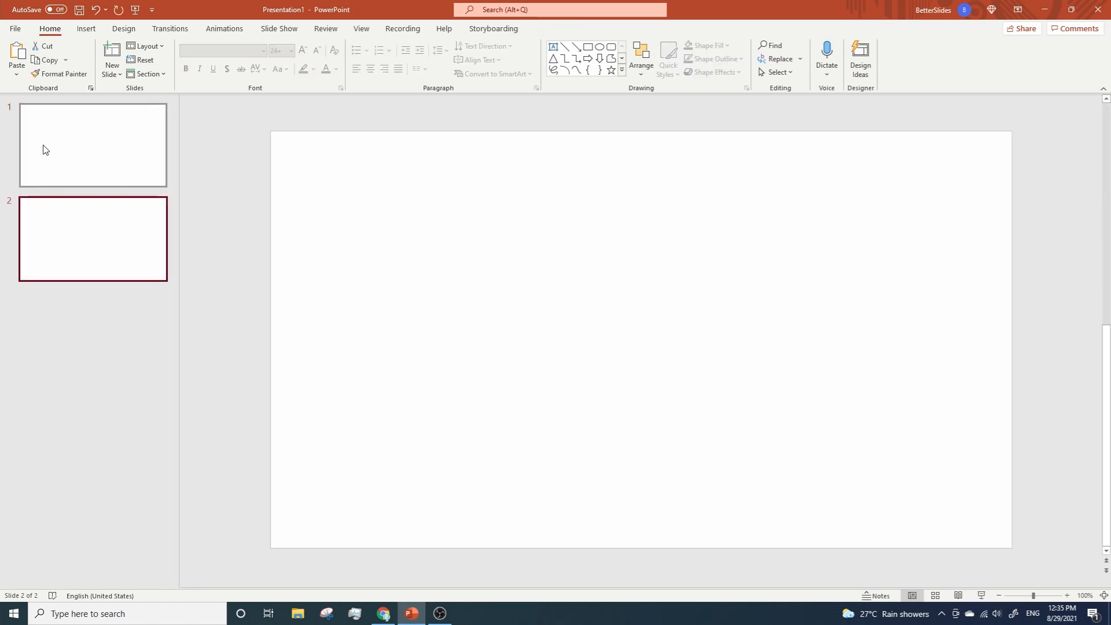
left_click(85, 28)
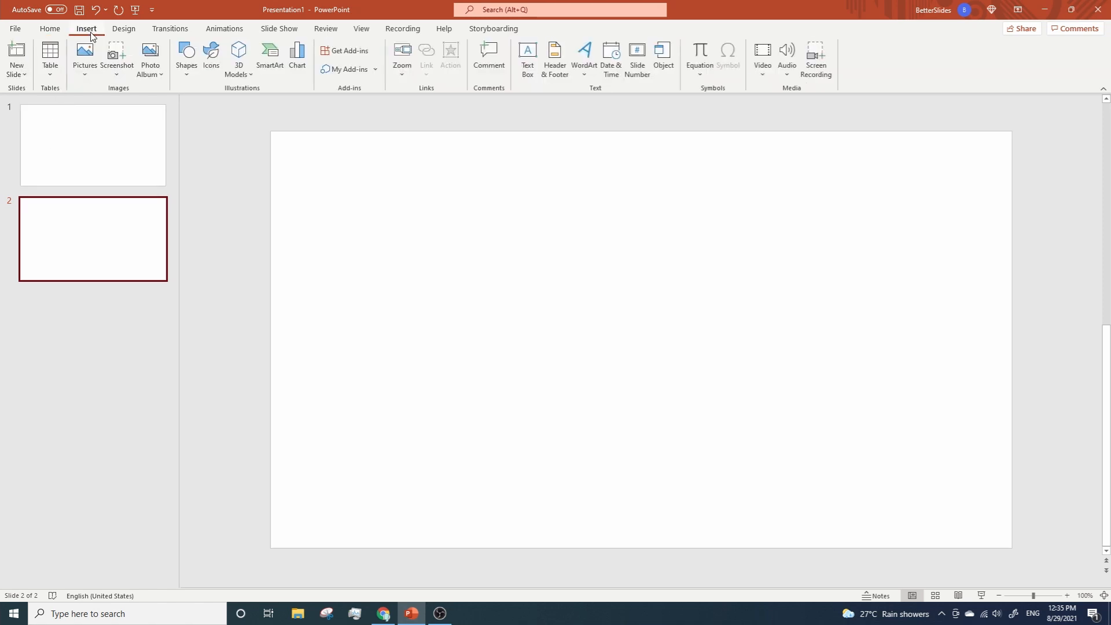
left_click(84, 57)
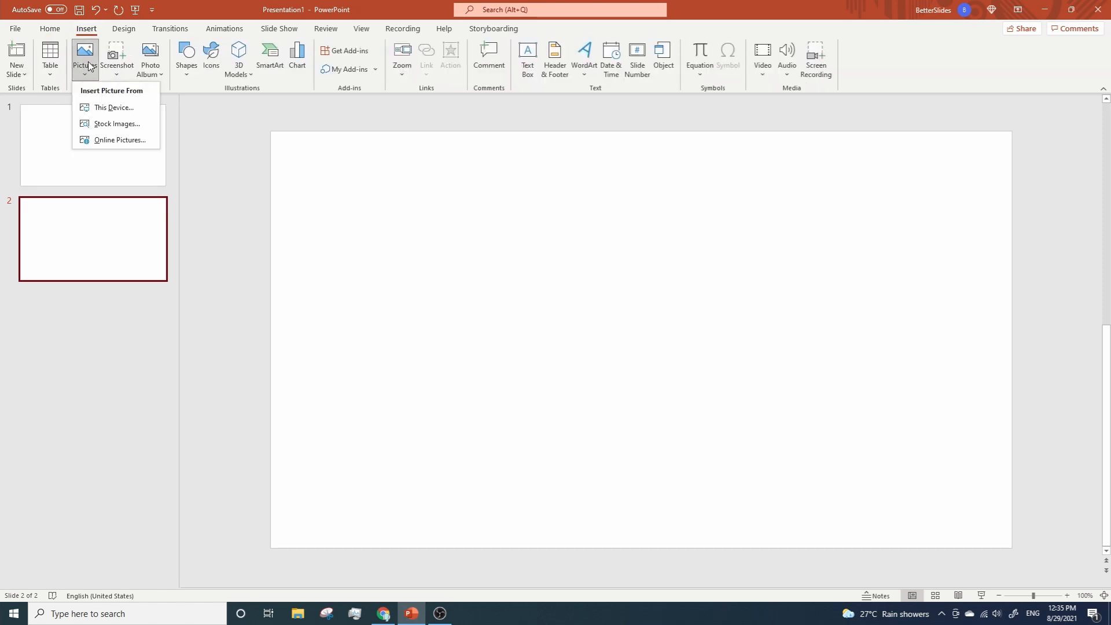
left_click(116, 124)
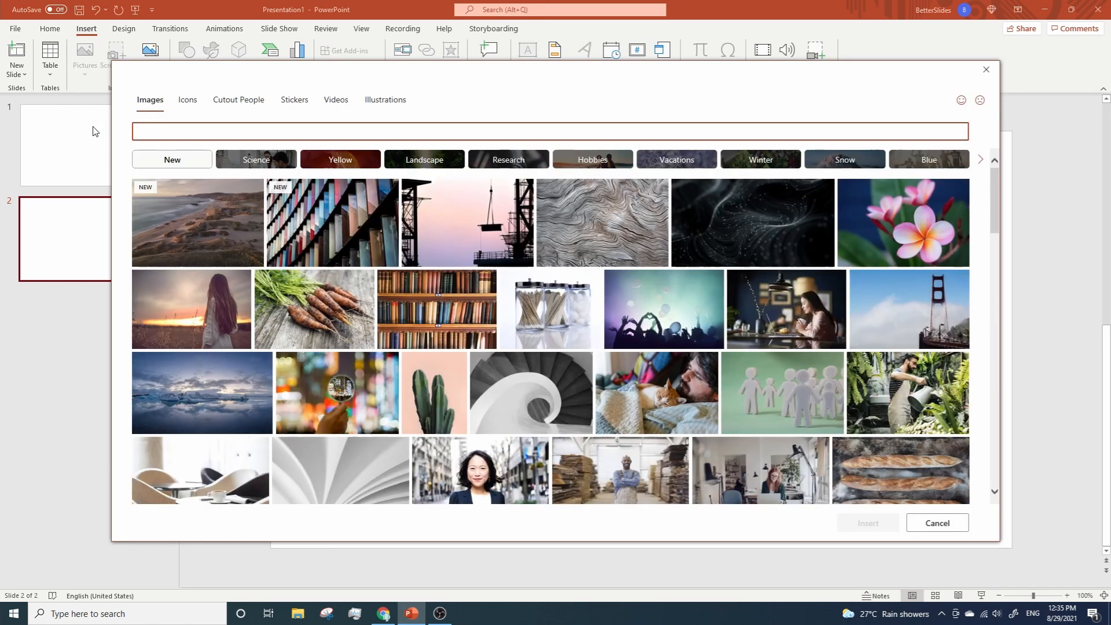
left_click(385, 99)
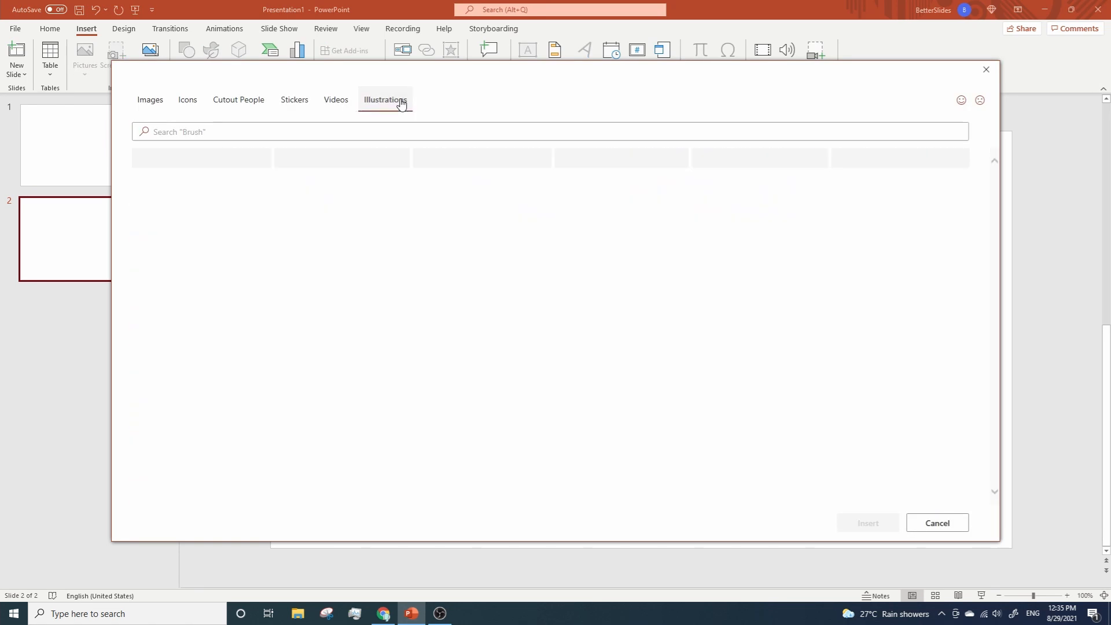
left_click(385, 98)
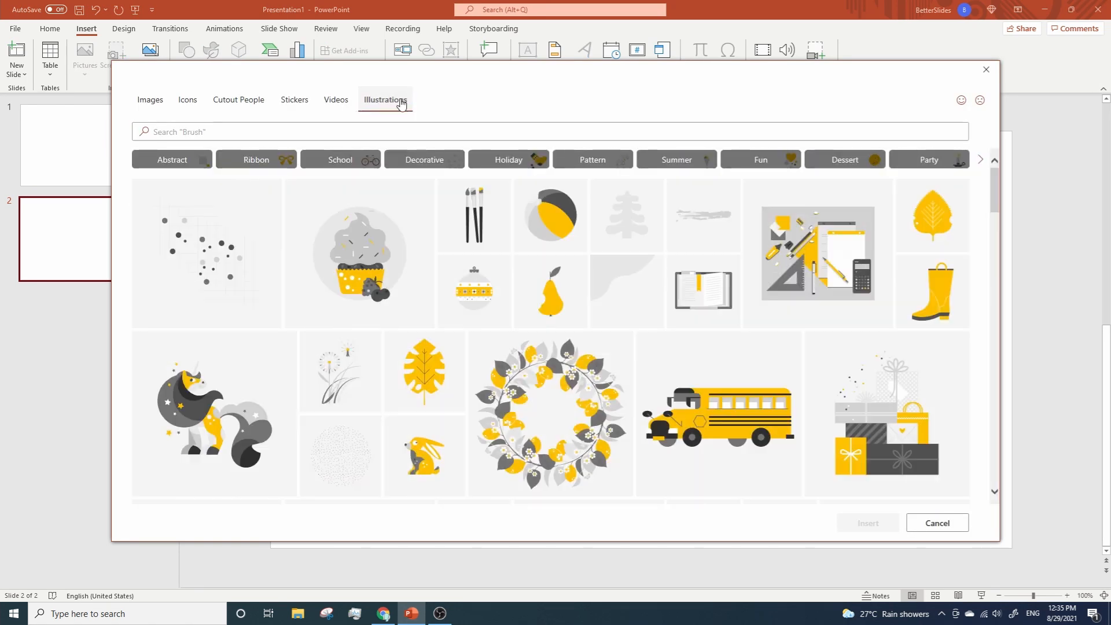
scroll("down", 3)
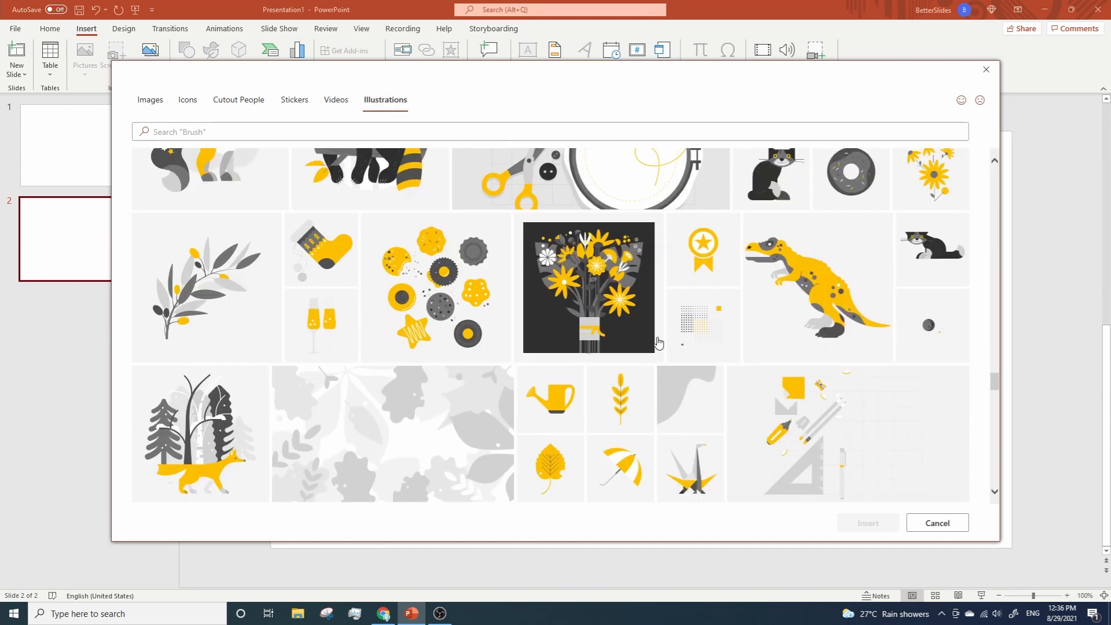
scroll("down", 3)
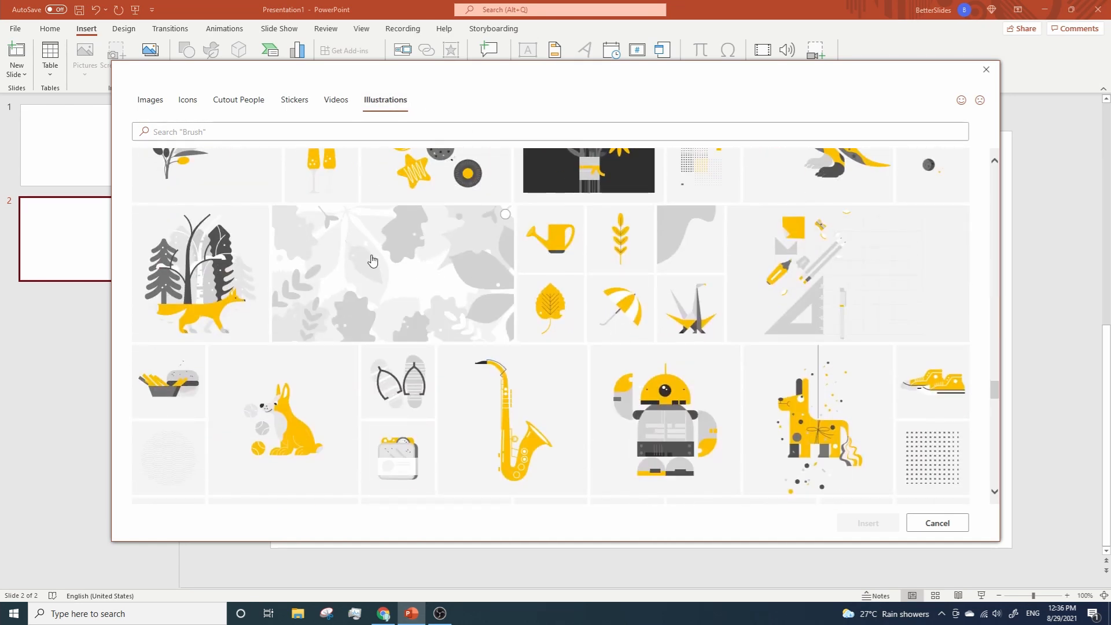
left_click(391, 272)
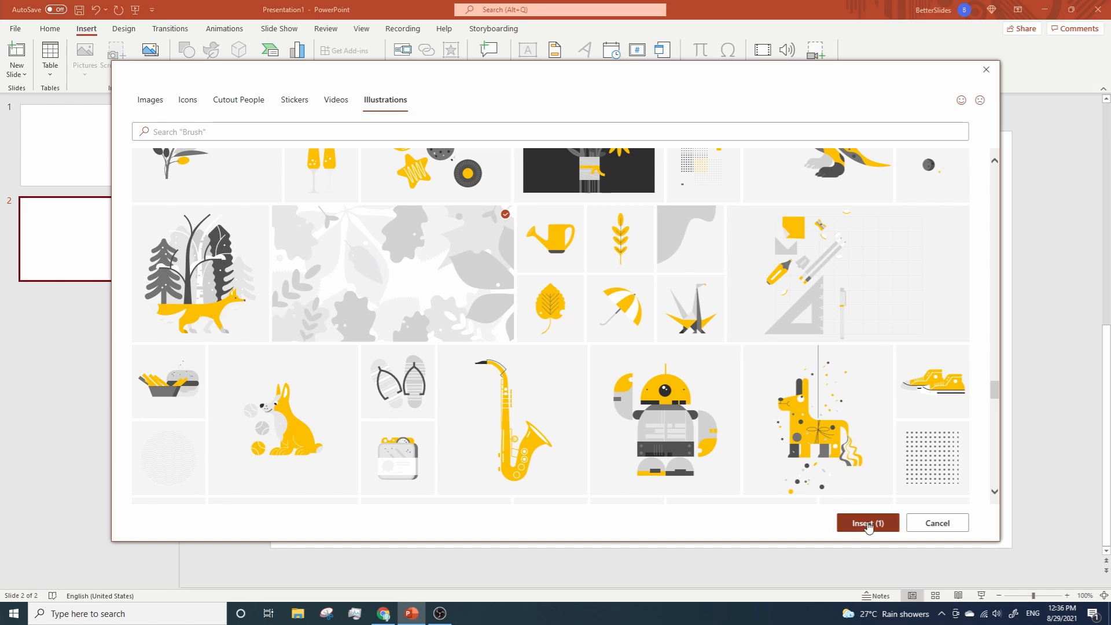
left_click(866, 523)
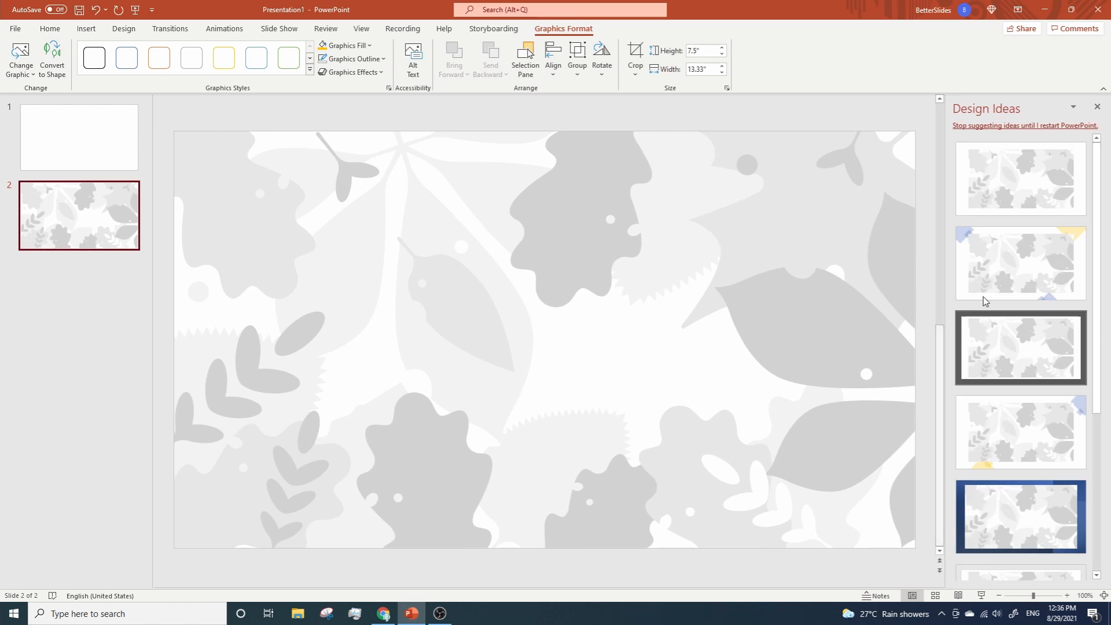
- Draw a tall blue rounded rectangle on slide 1 and duplicate it alongside
left_click(1097, 106)
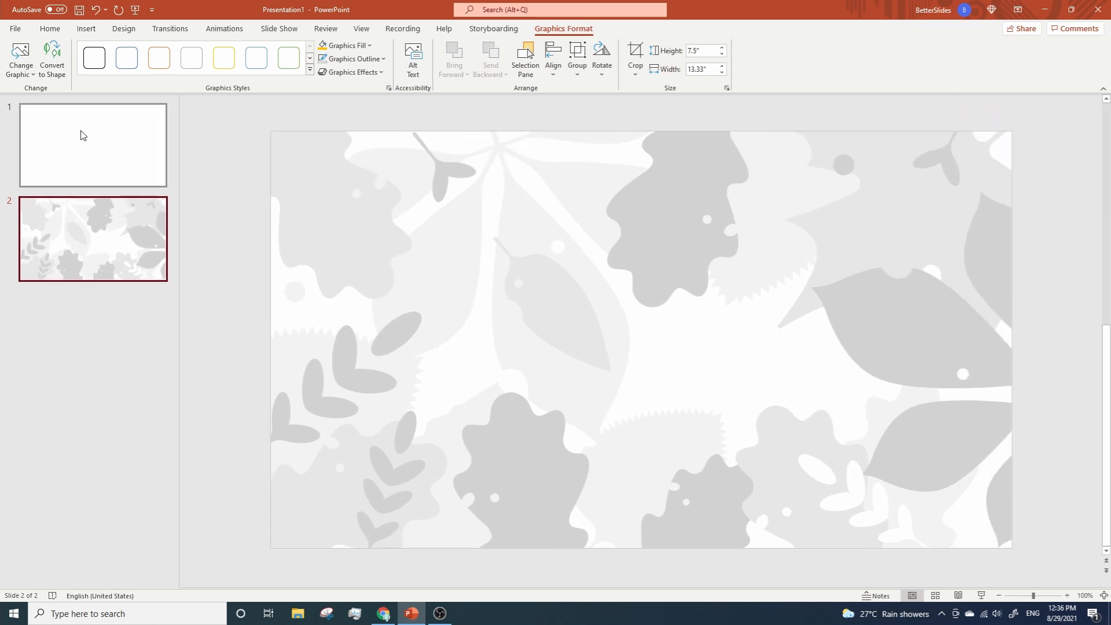
left_click(92, 145)
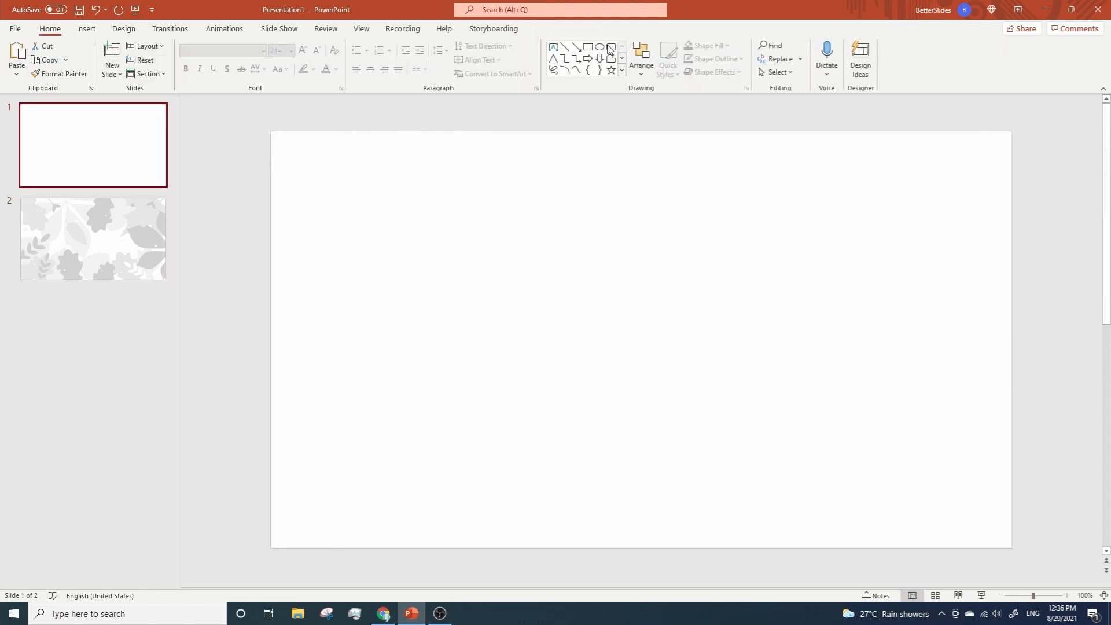
left_click_drag(356, 194, 385, 288)
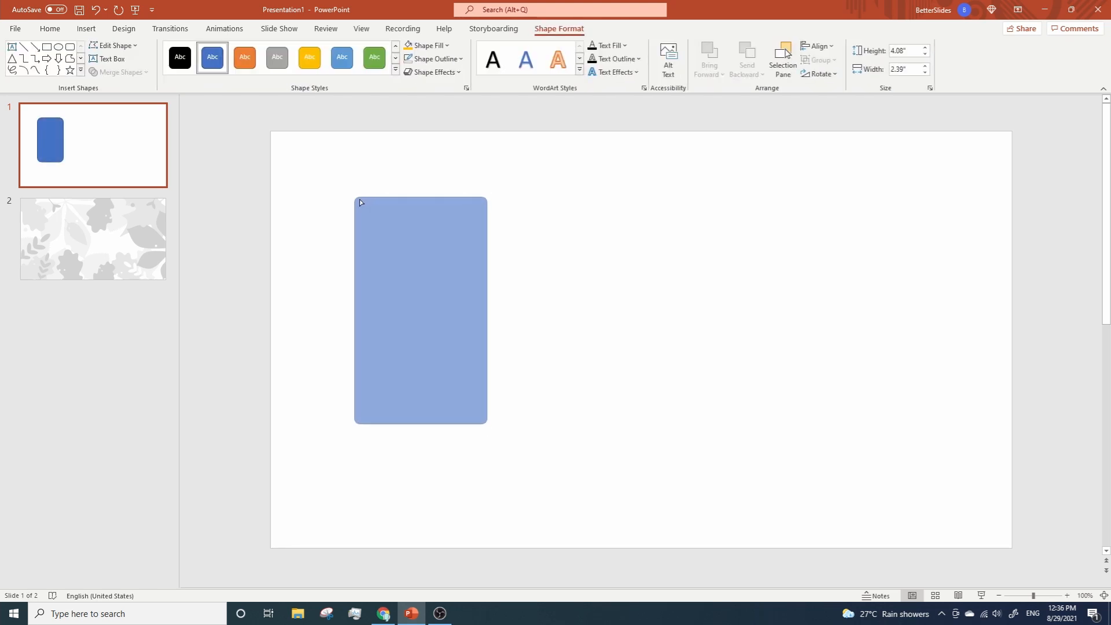
left_click(420, 310)
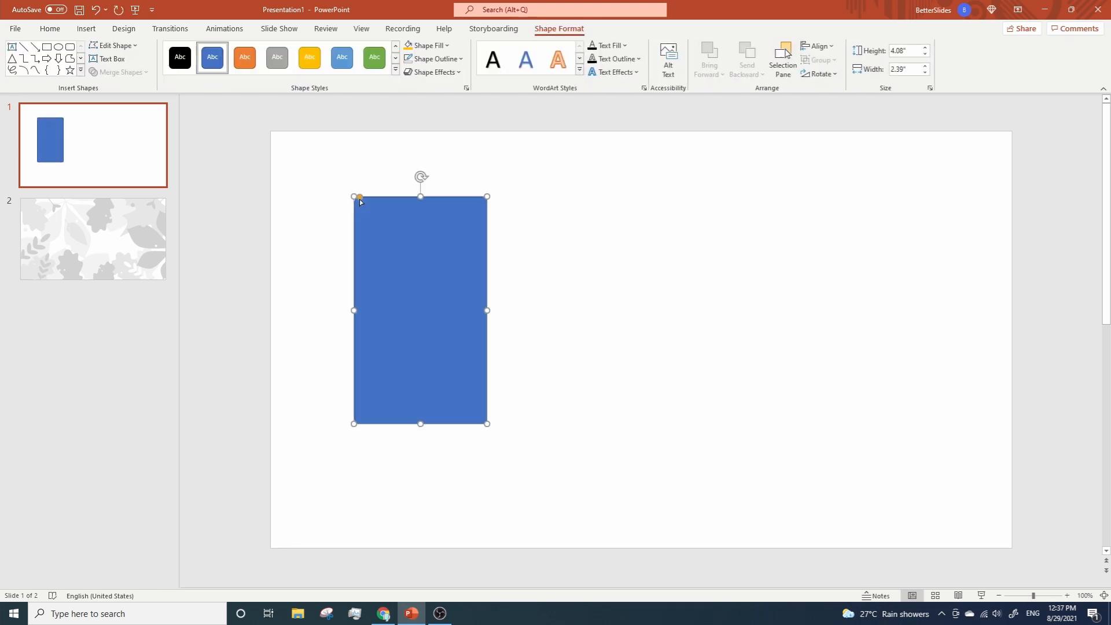
key("ctrl+v")
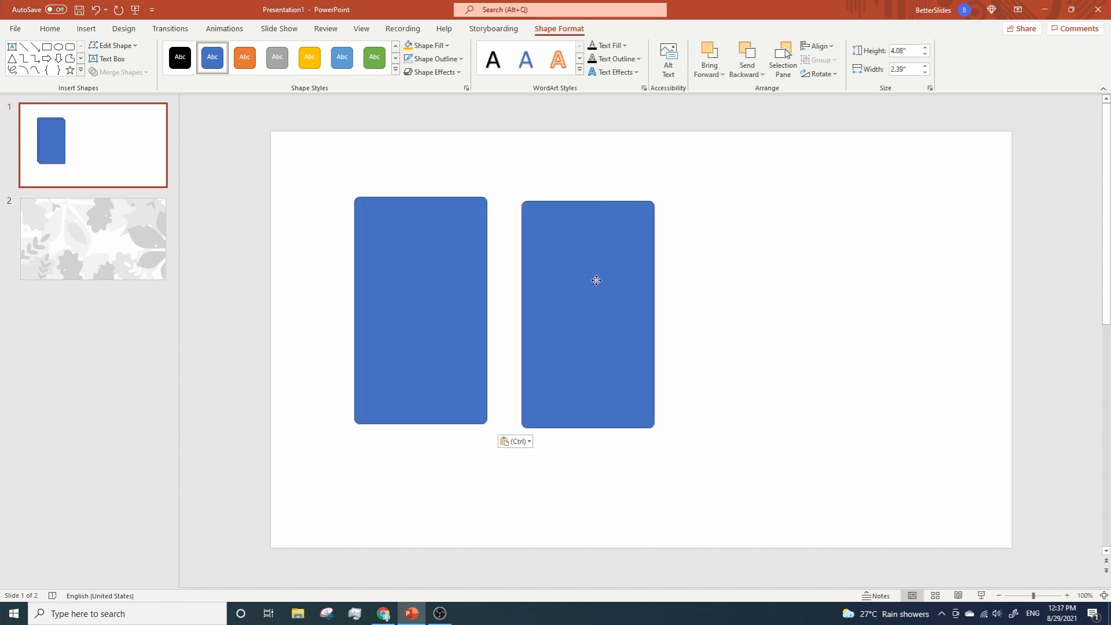
left_click(596, 312)
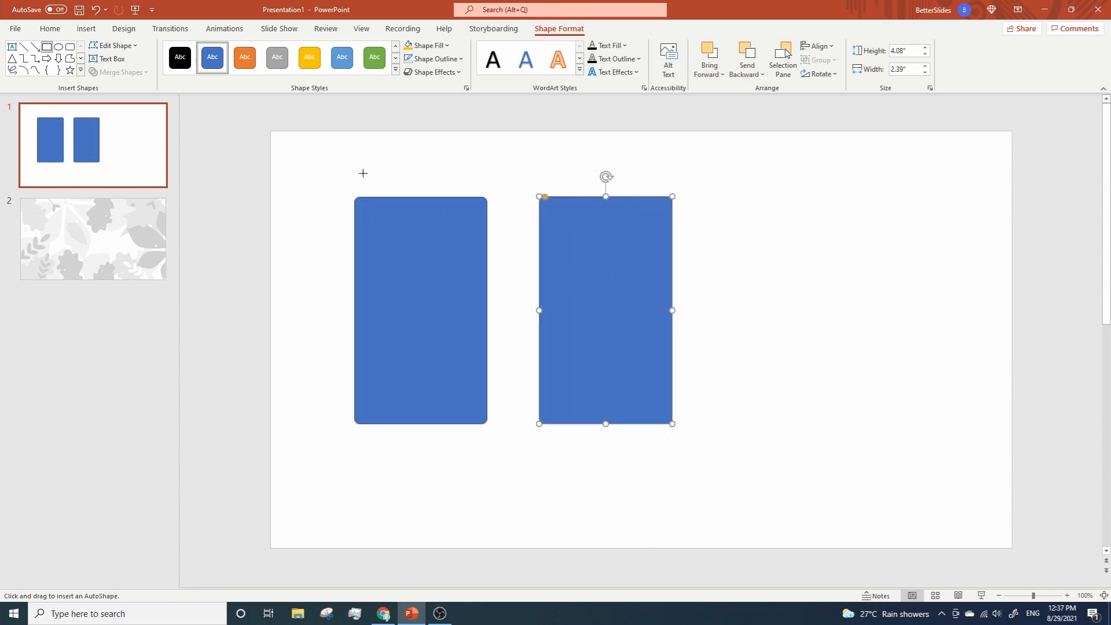
- Subtract an offset copy from the left rectangle, leaving a thin dark gray bar
left_click_drag(362, 173, 496, 441)
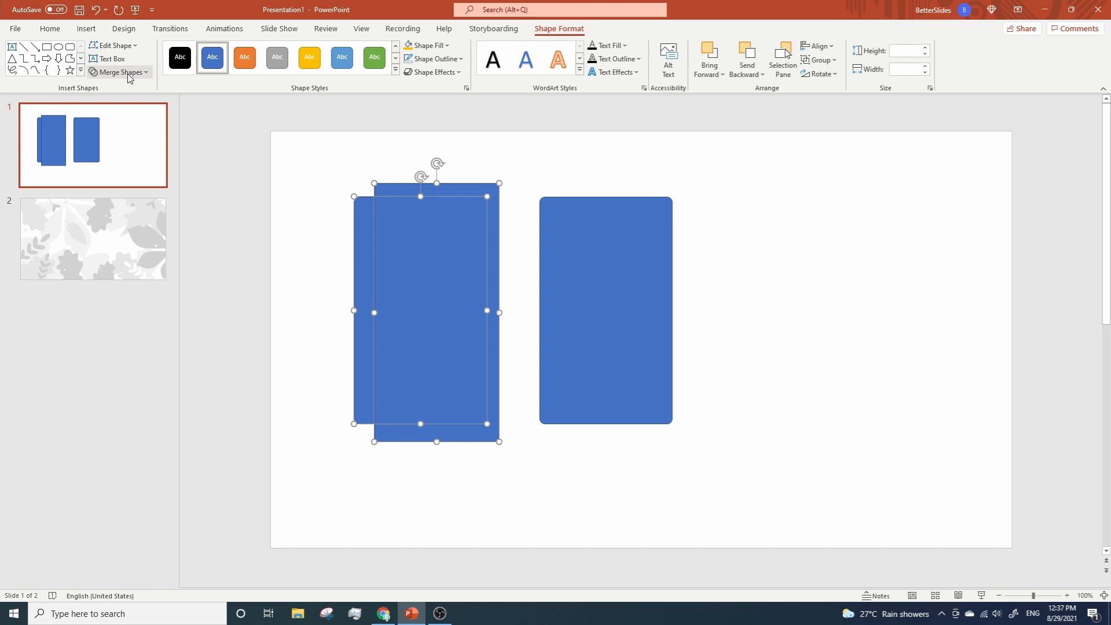
left_click(119, 72)
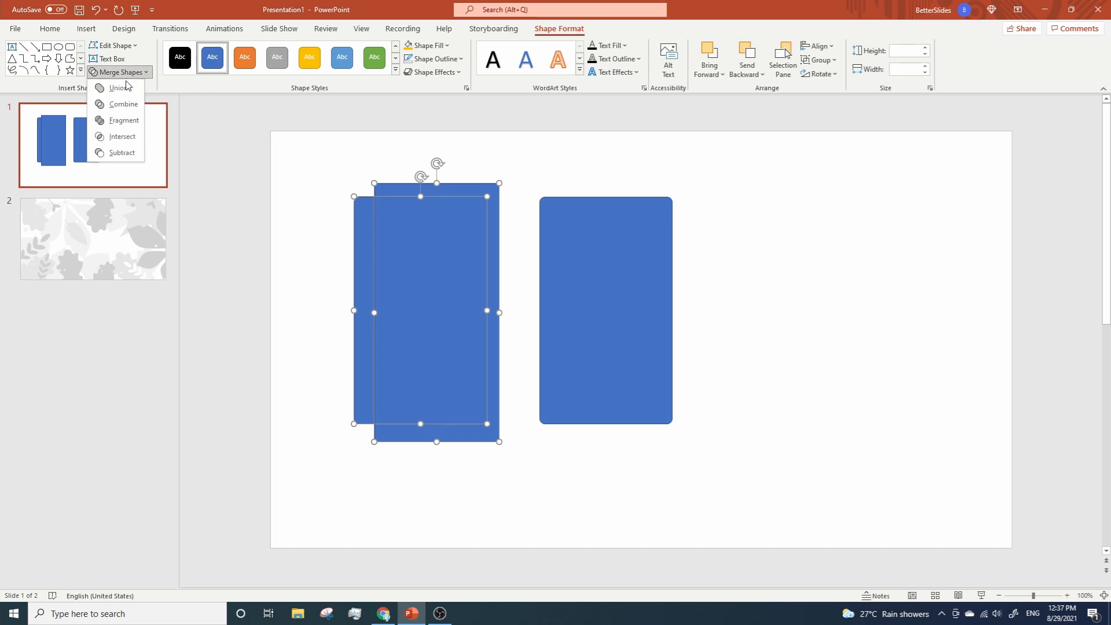
left_click(122, 152)
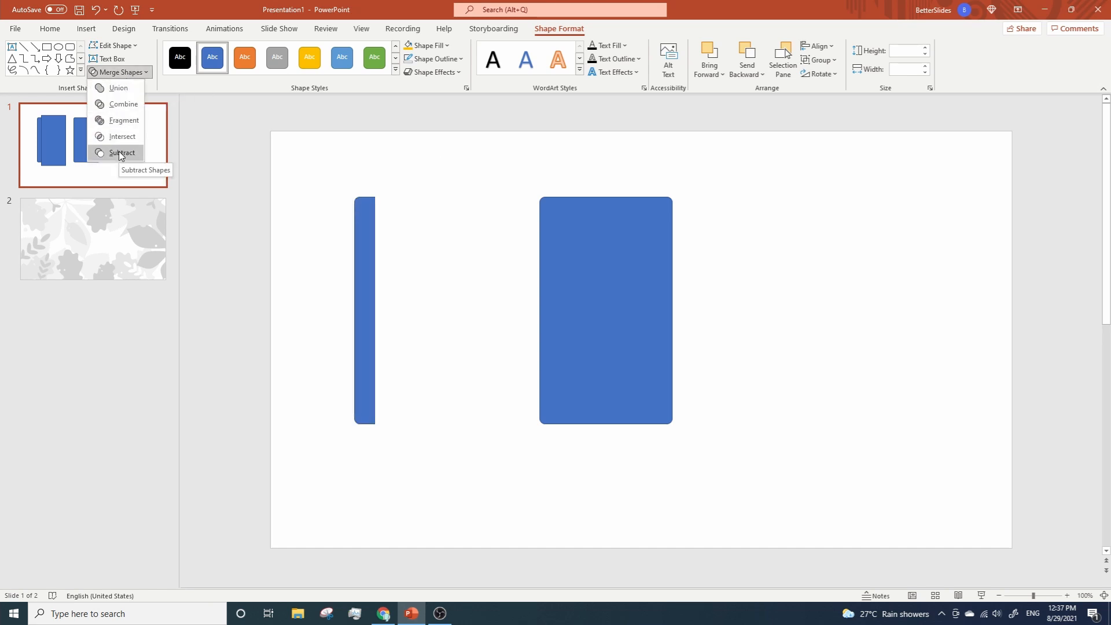
left_click(122, 152)
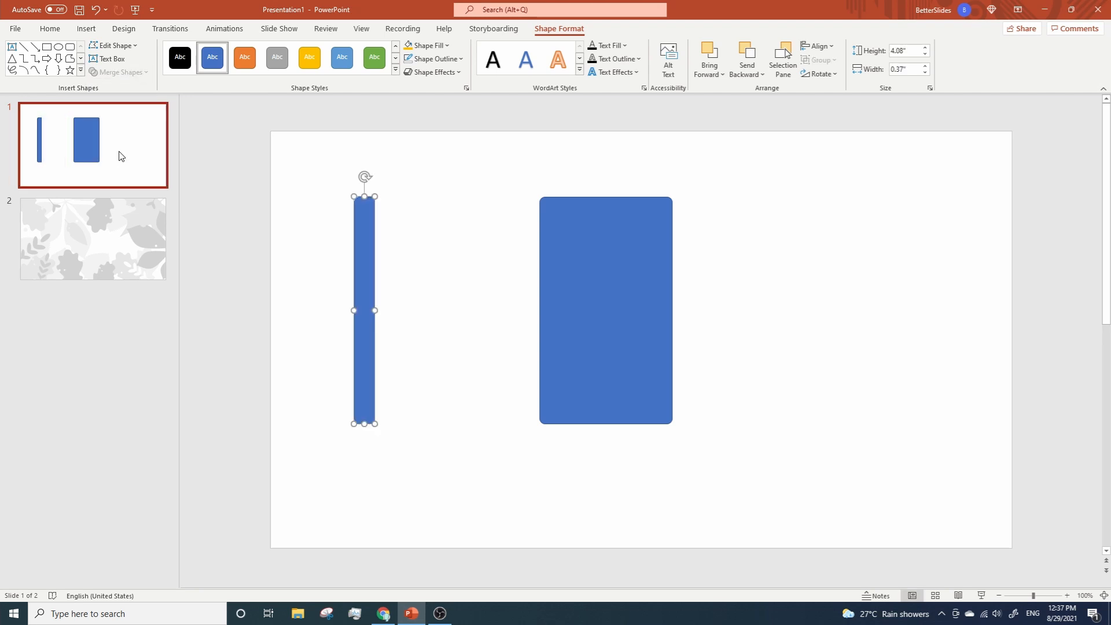
left_click(428, 45)
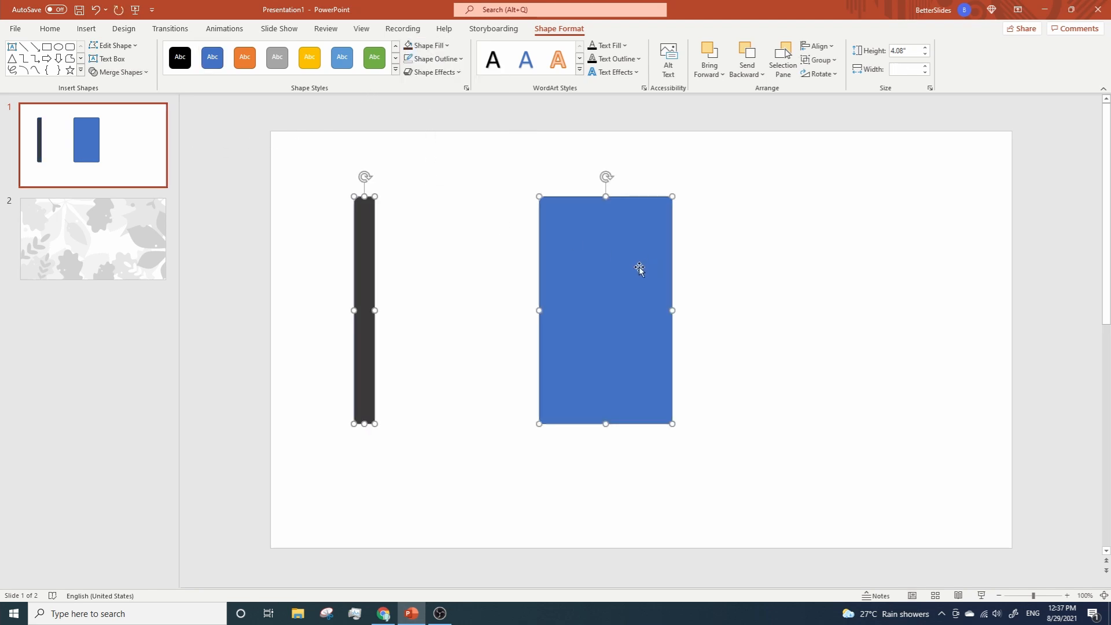
mouse_move(415, 173)
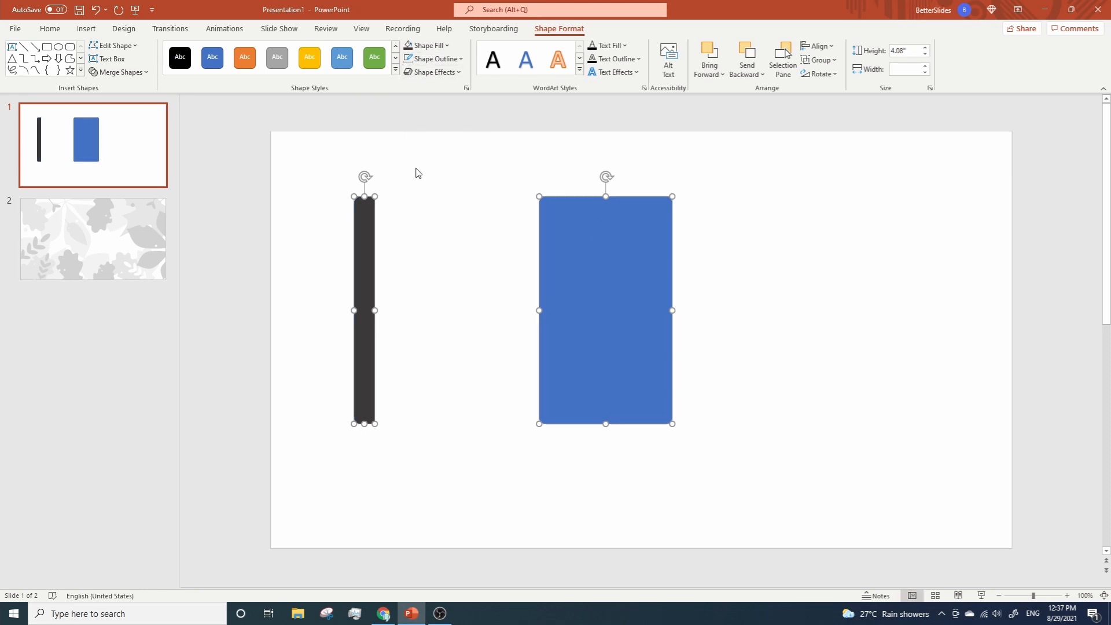
- Insert the bold 'menu' hamburger icon, shrink it and move it to the sidebar's top
left_click(86, 28)
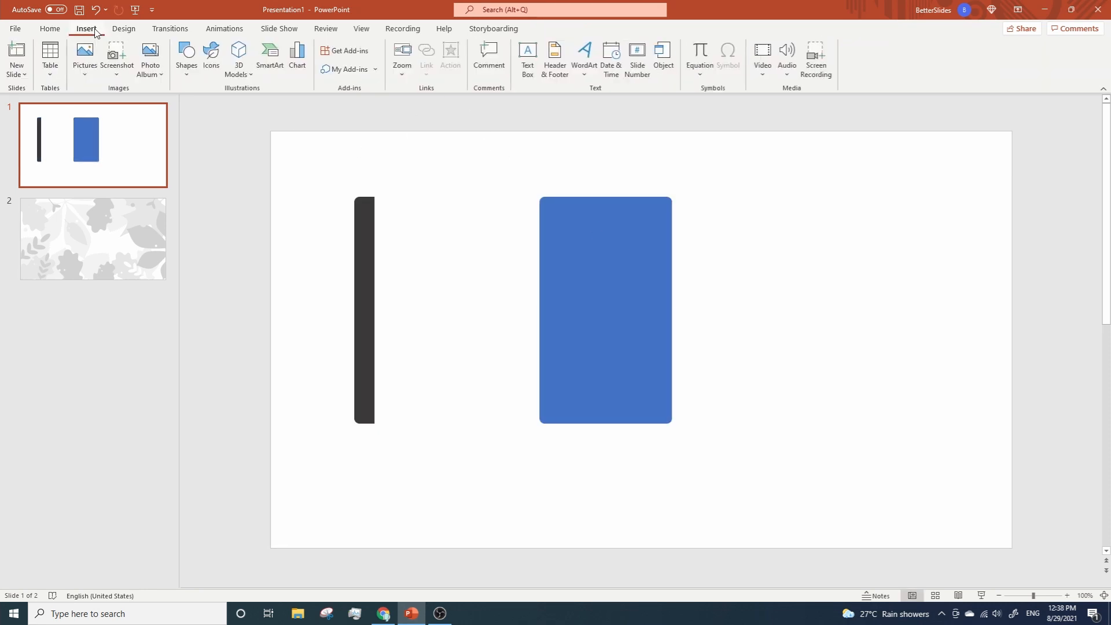
left_click(210, 57)
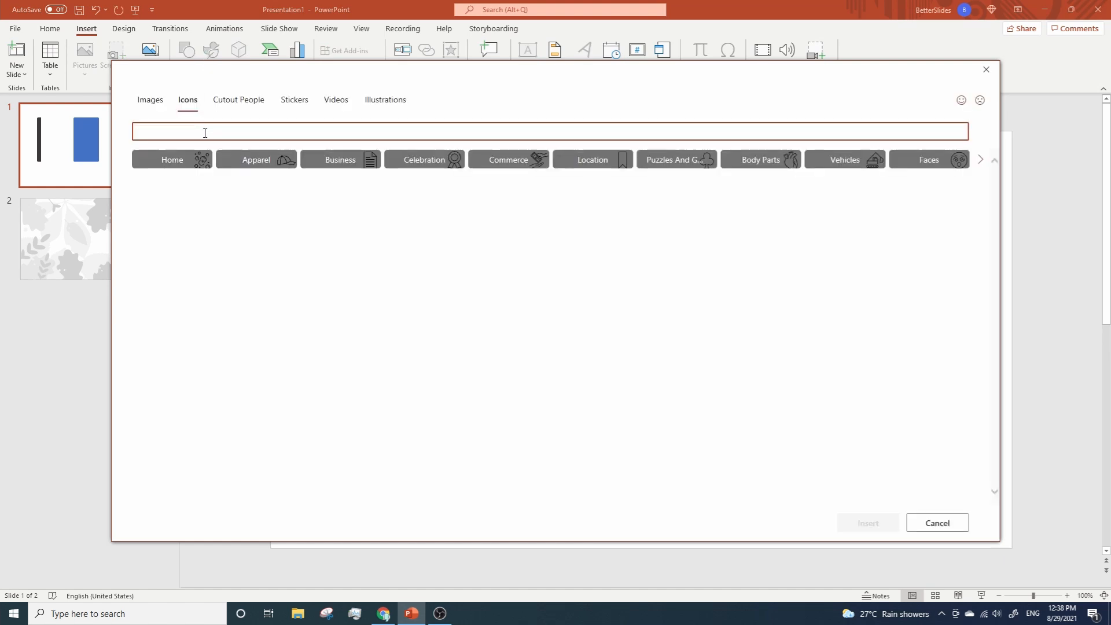
type("menu")
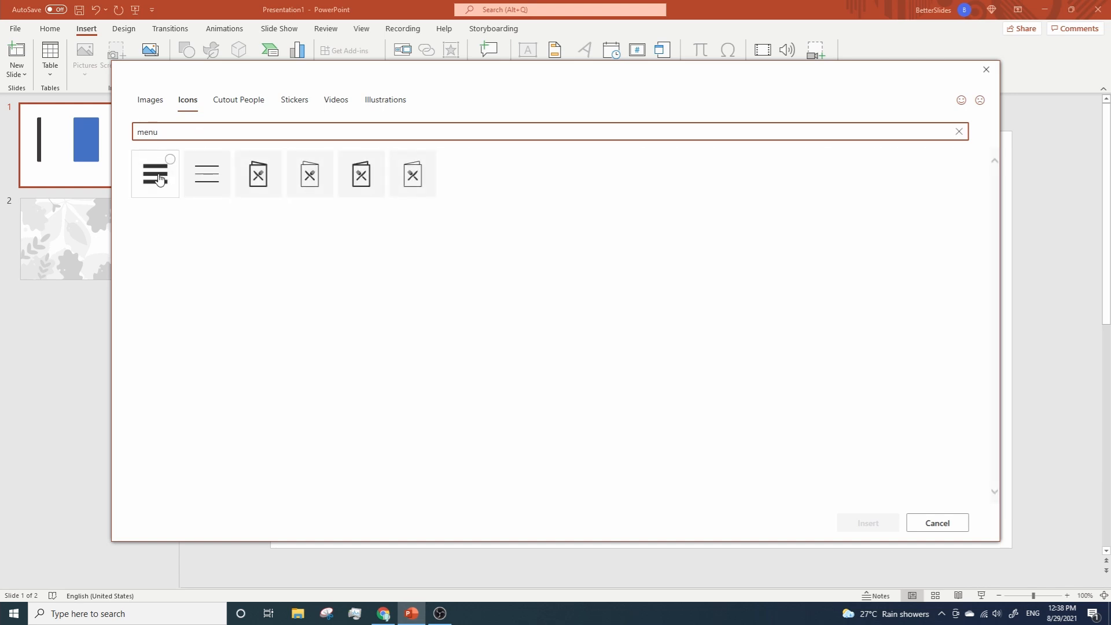
left_click(155, 173)
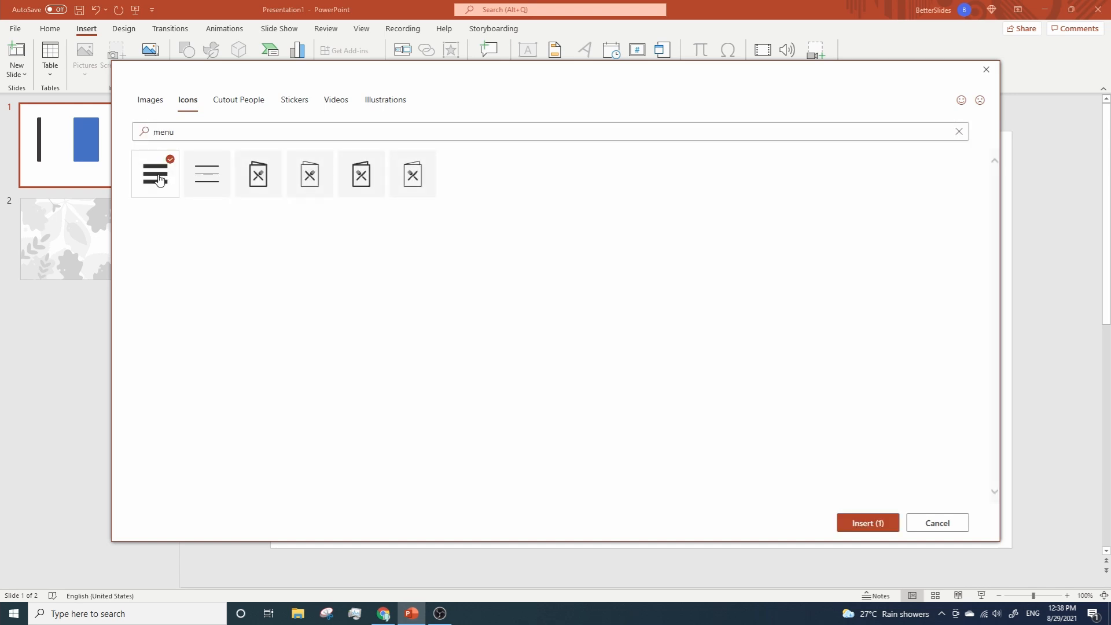
left_click(867, 523)
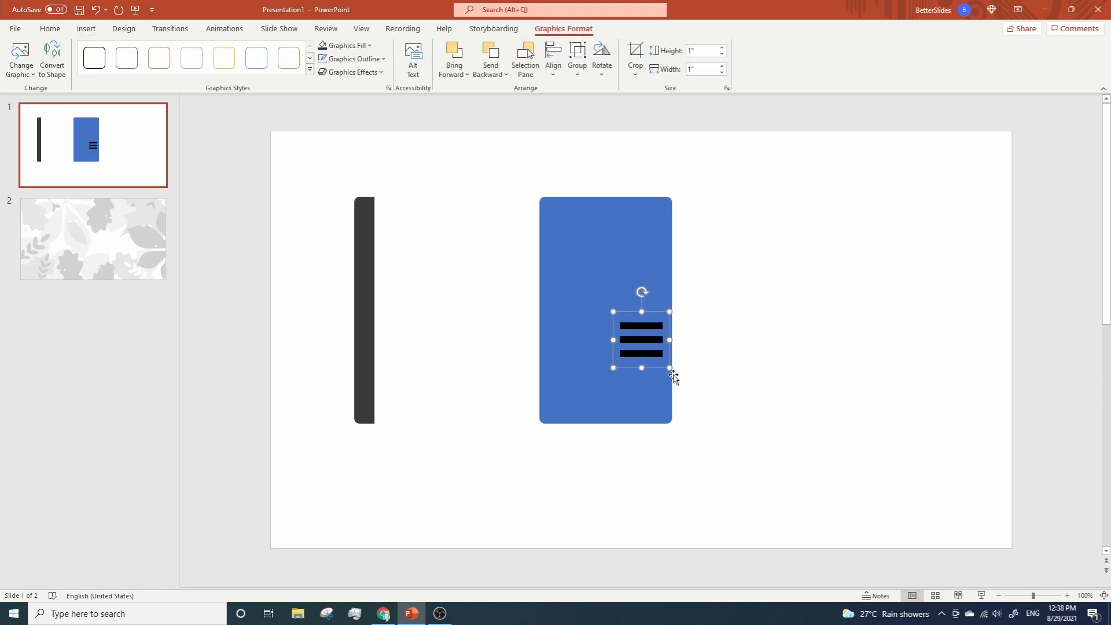
left_click_drag(640, 339, 402, 235)
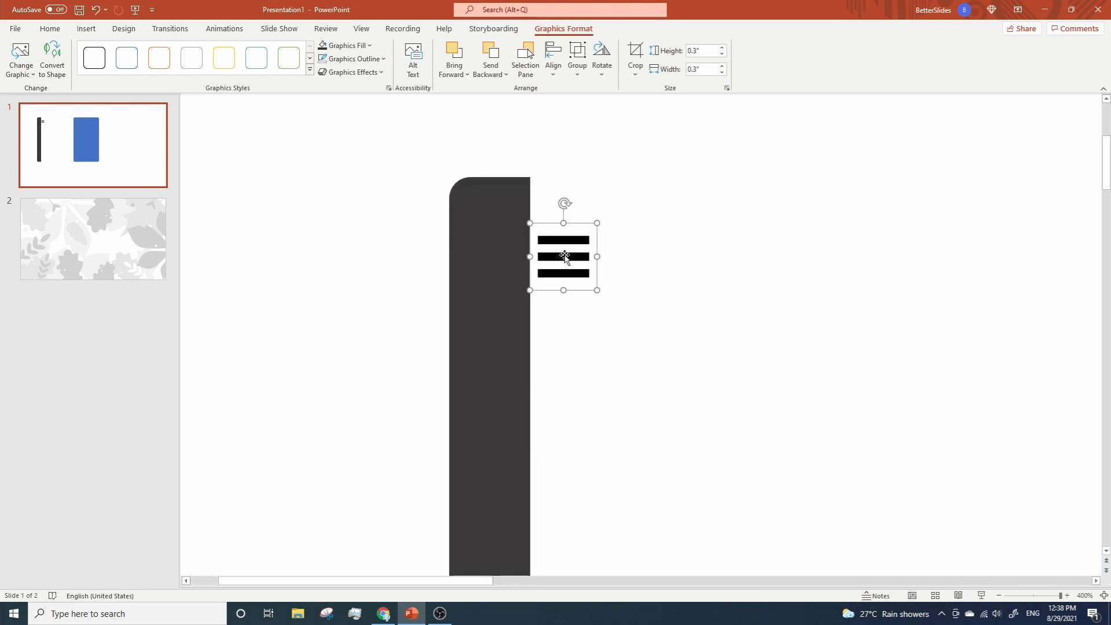
left_click_drag(563, 256, 490, 228)
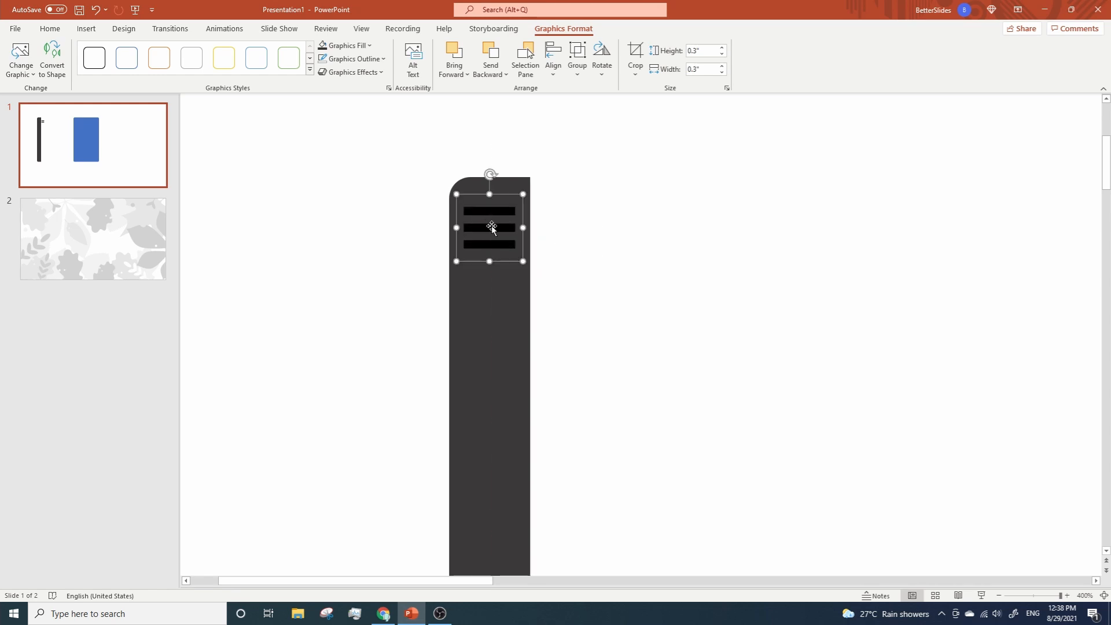
mouse_move(593, 320)
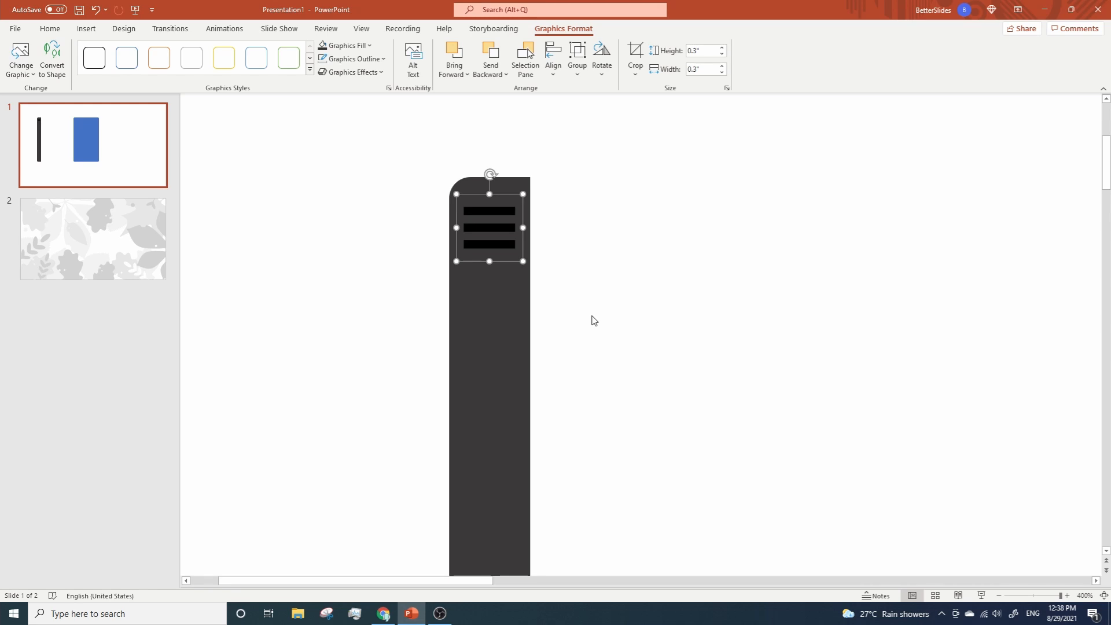
- Insert the contact card, camera shutter, head and atom icons in one batch
left_click(85, 28)
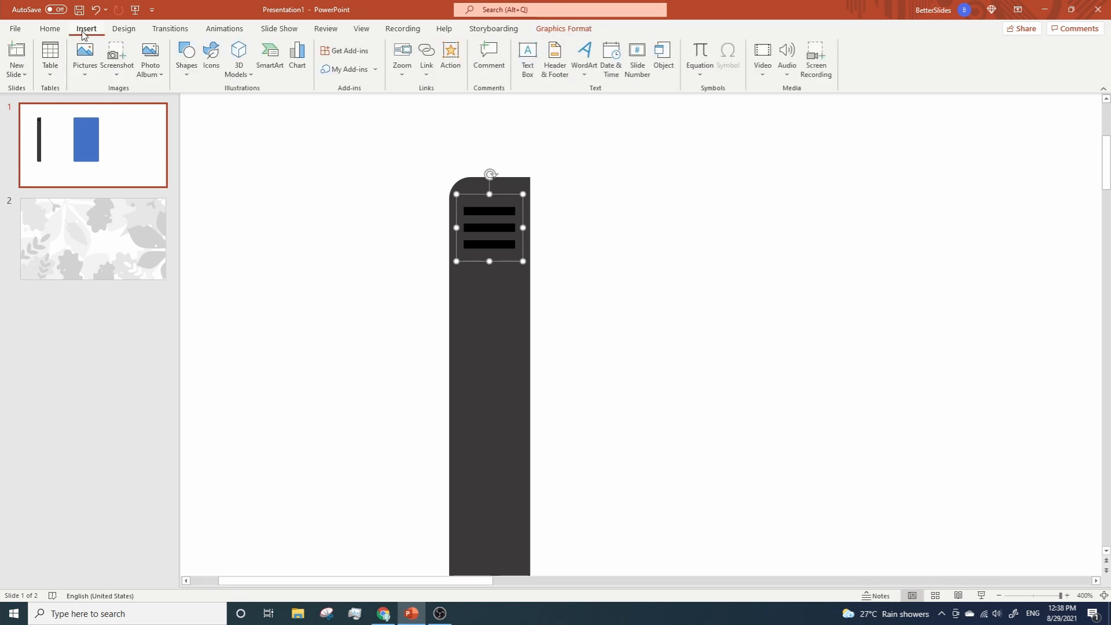
left_click(211, 56)
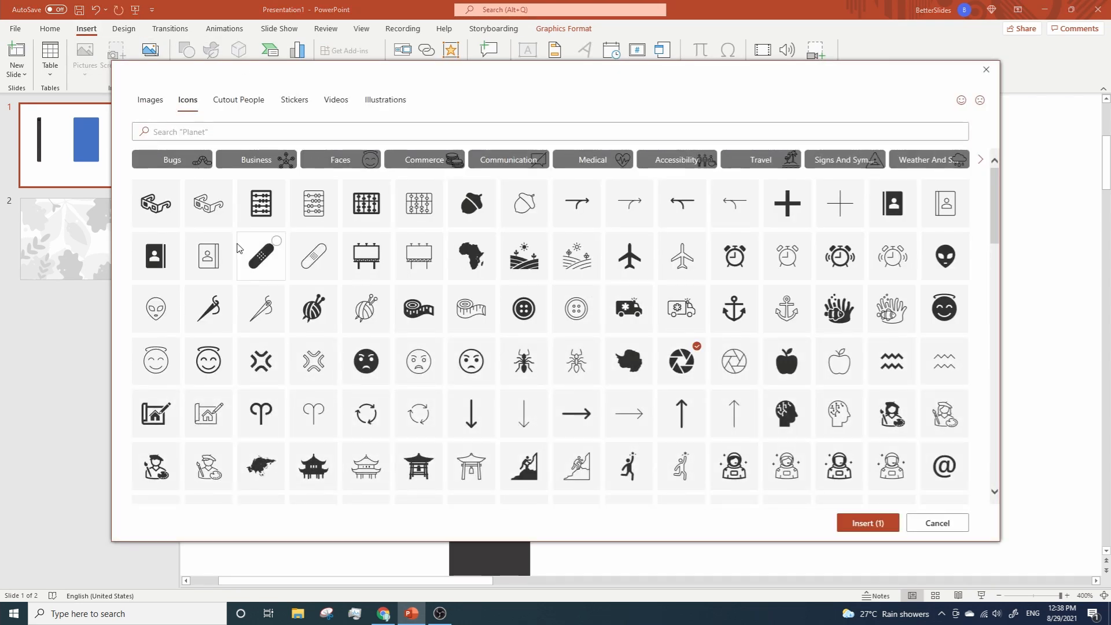
left_click(154, 257)
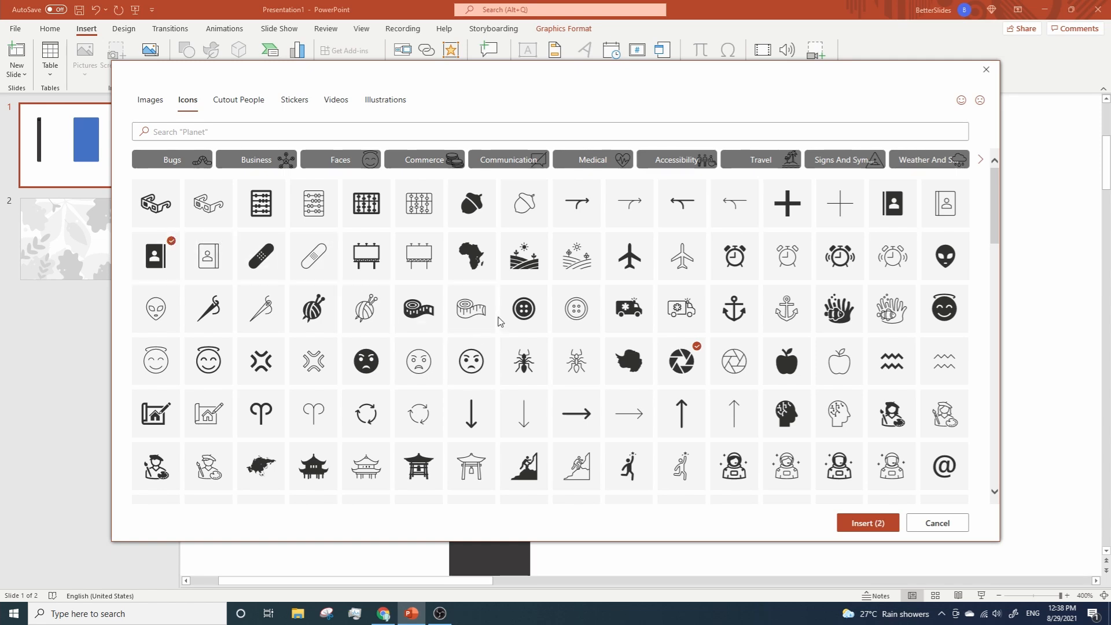
left_click(577, 413)
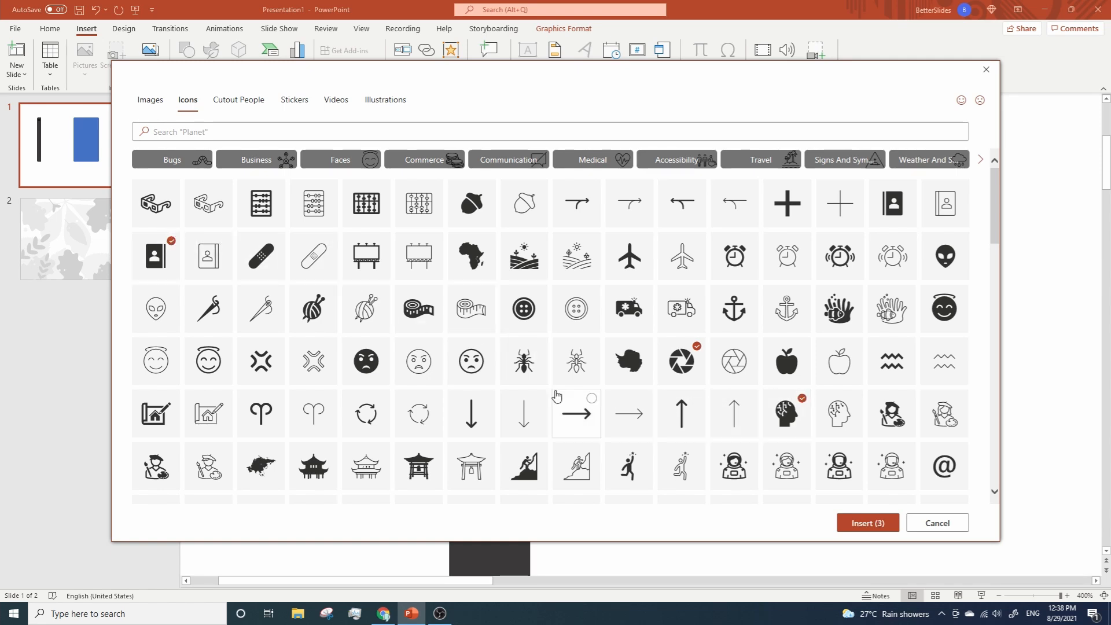
scroll("down", 3)
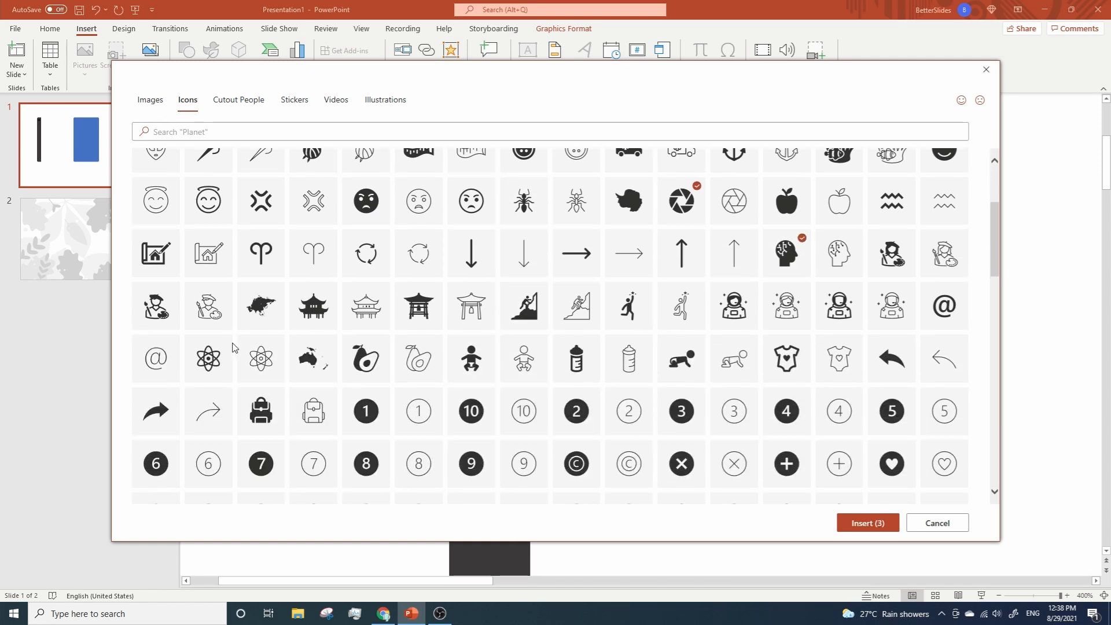
left_click(208, 358)
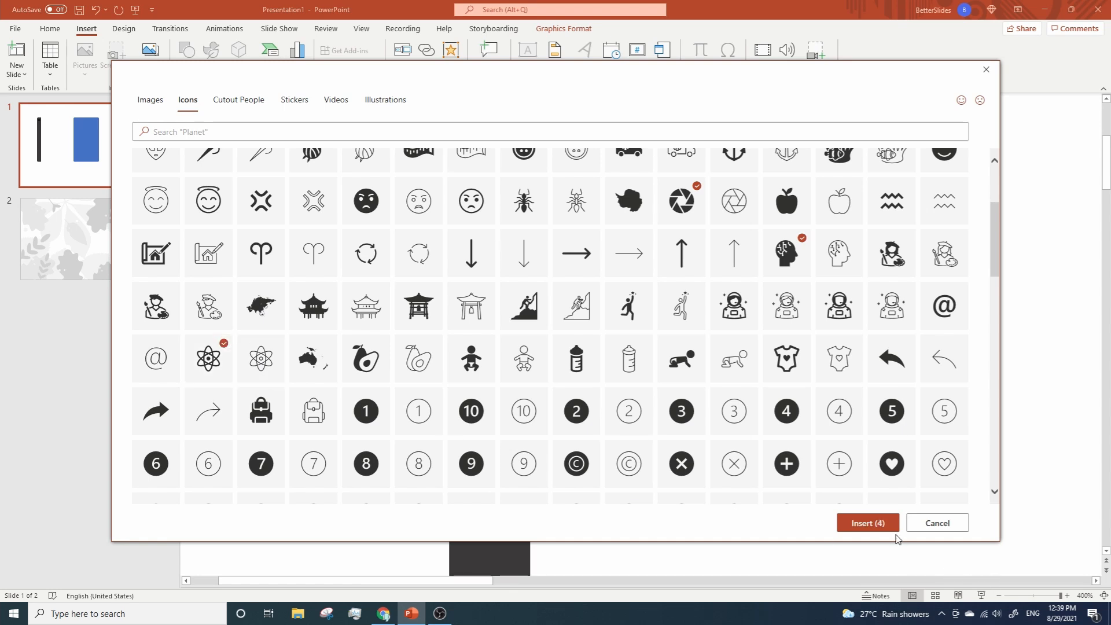
left_click(867, 525)
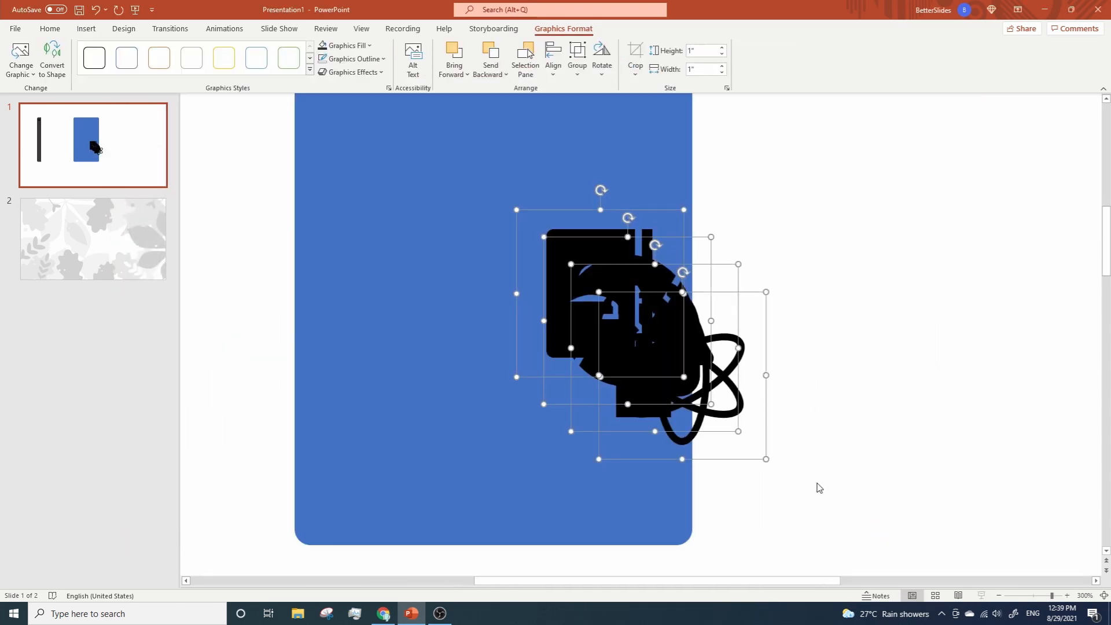
mouse_move(806, 473)
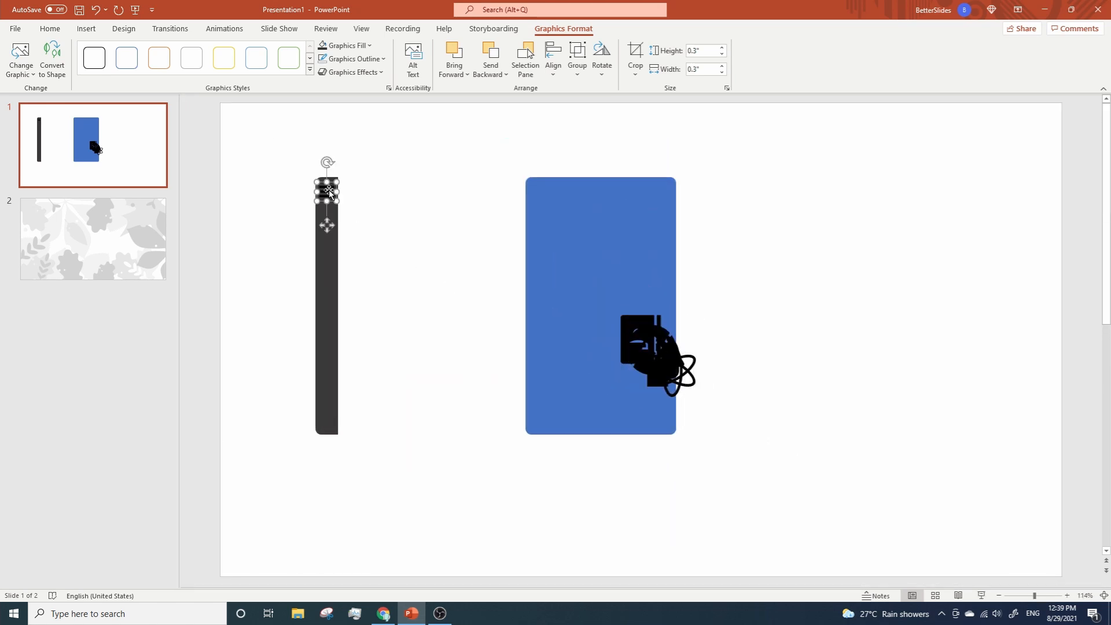
- Set the newly inserted icons' height to 0.3" in Graphics Format
left_click(815, 273)
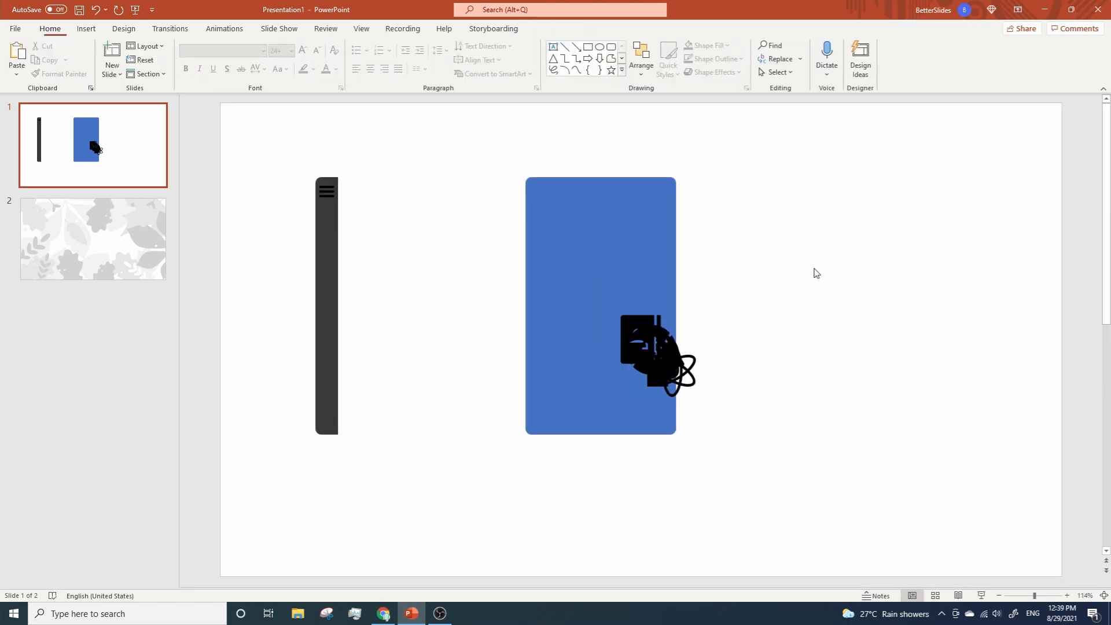
left_click(644, 347)
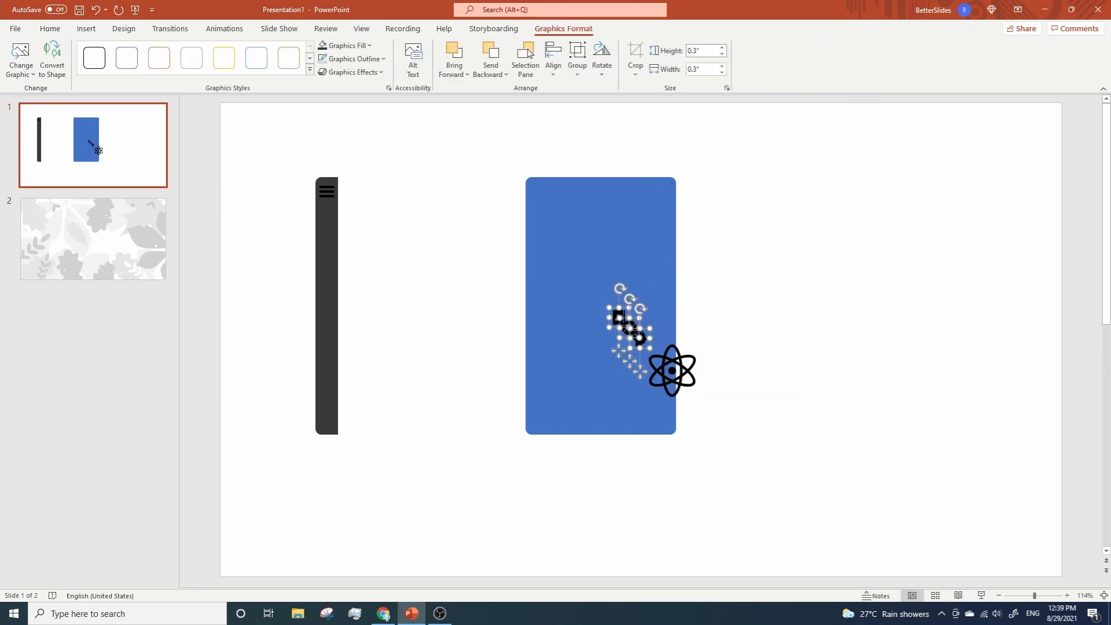
left_click(671, 369)
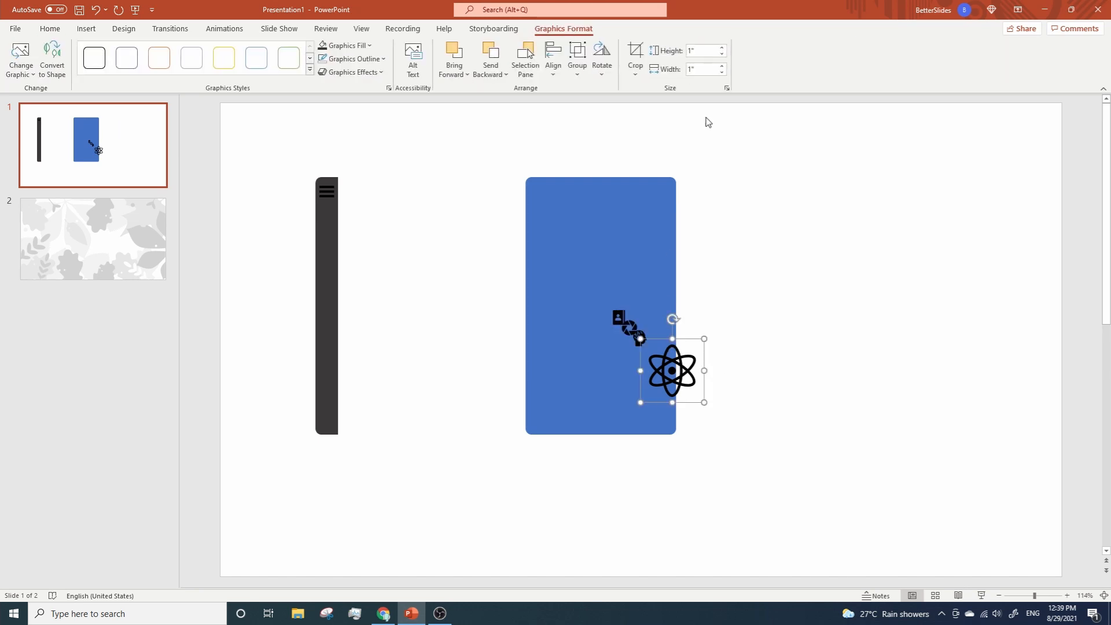
left_click(701, 50)
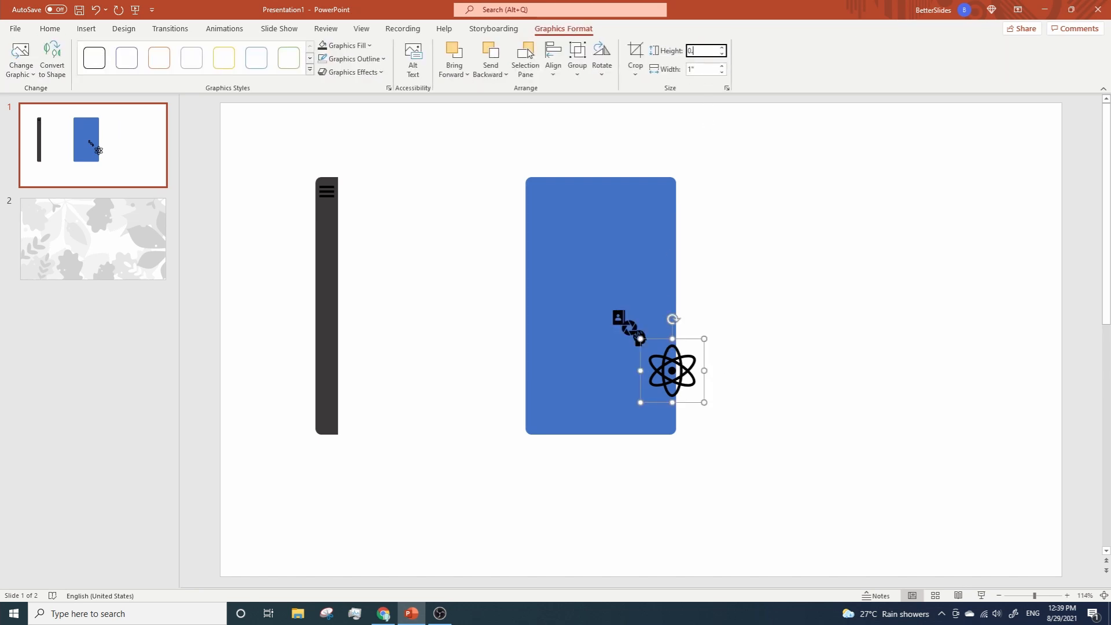
type("0.3\"")
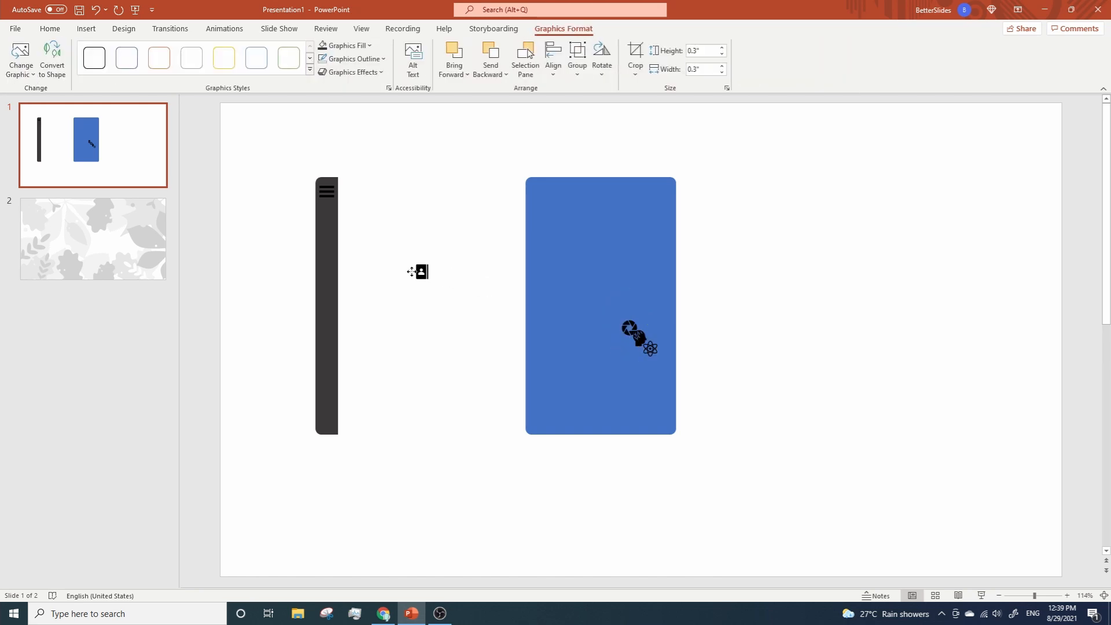
mouse_move(326, 247)
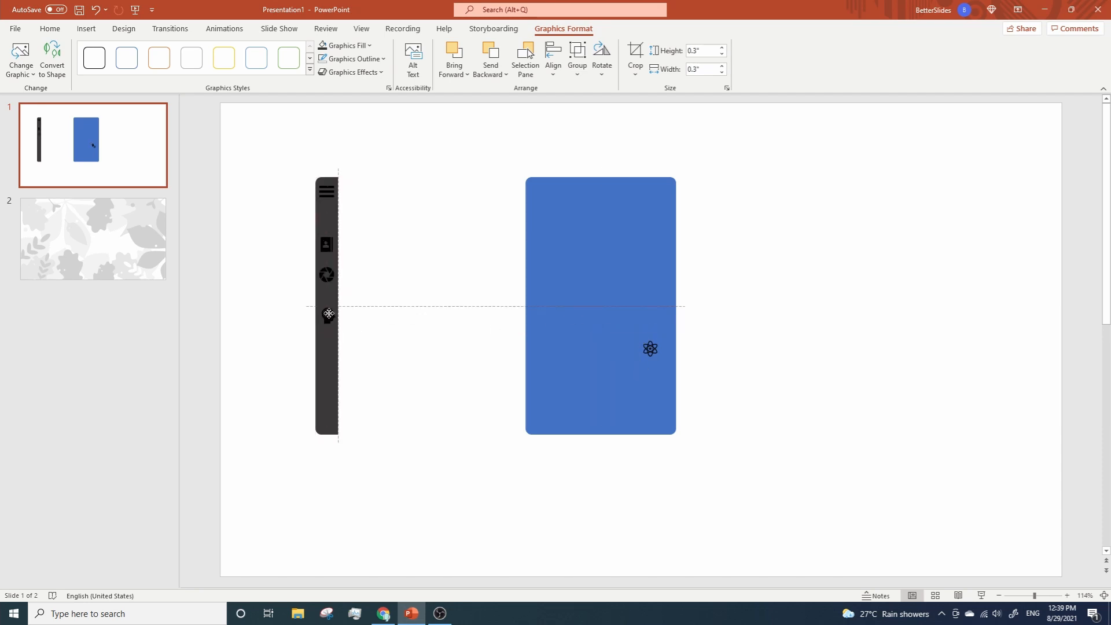
- Align Center the menu icon and the four icons on the sidebar
left_click(328, 314)
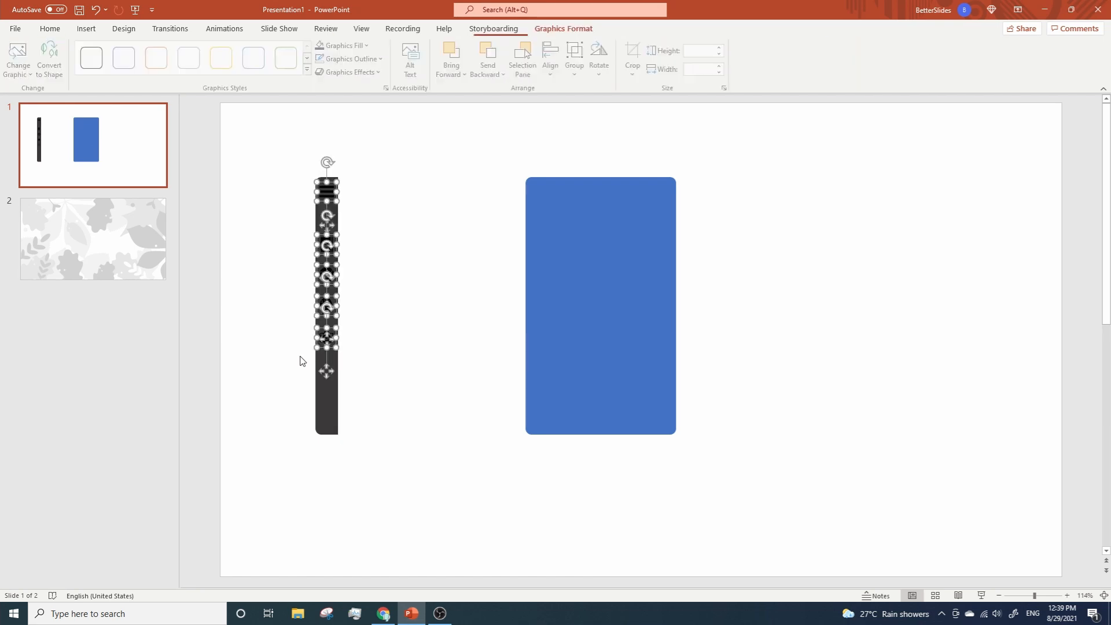
left_click(552, 56)
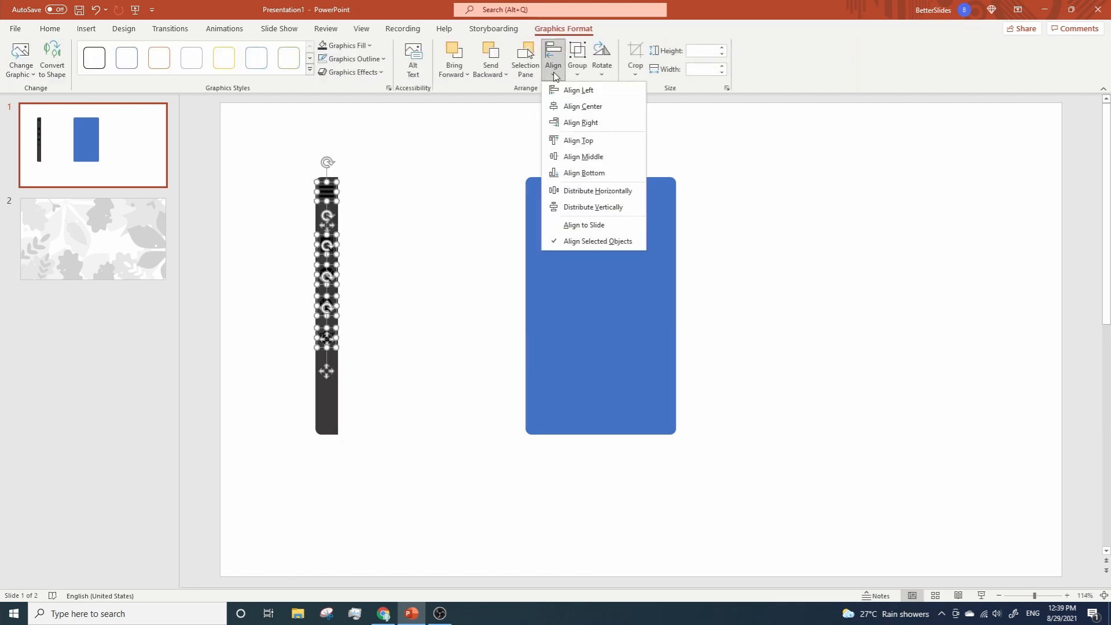
mouse_move(582, 107)
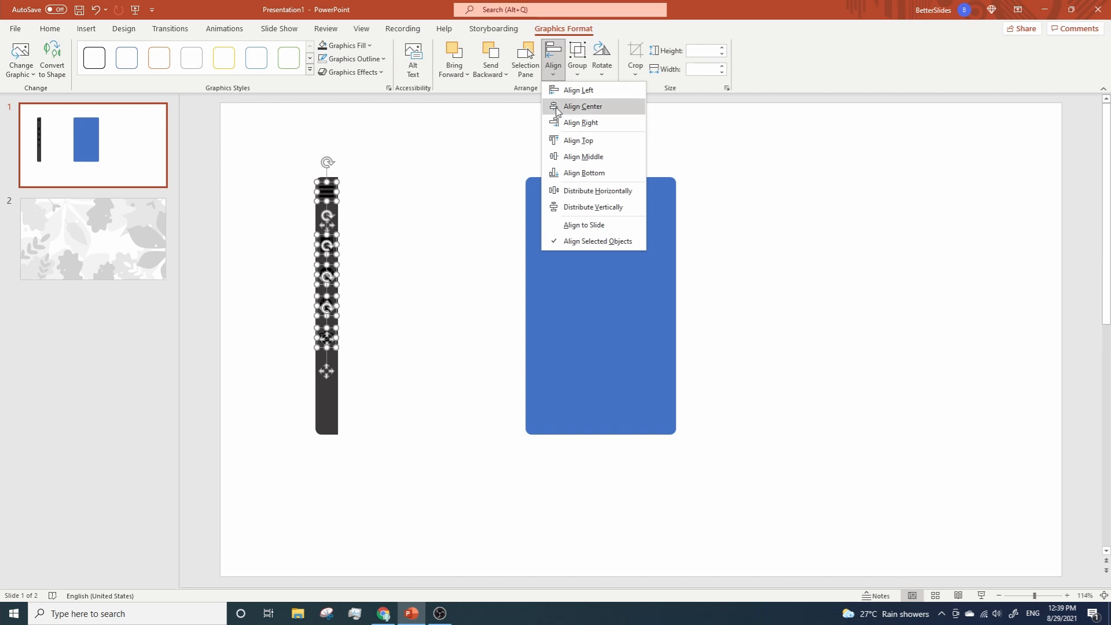
left_click(582, 106)
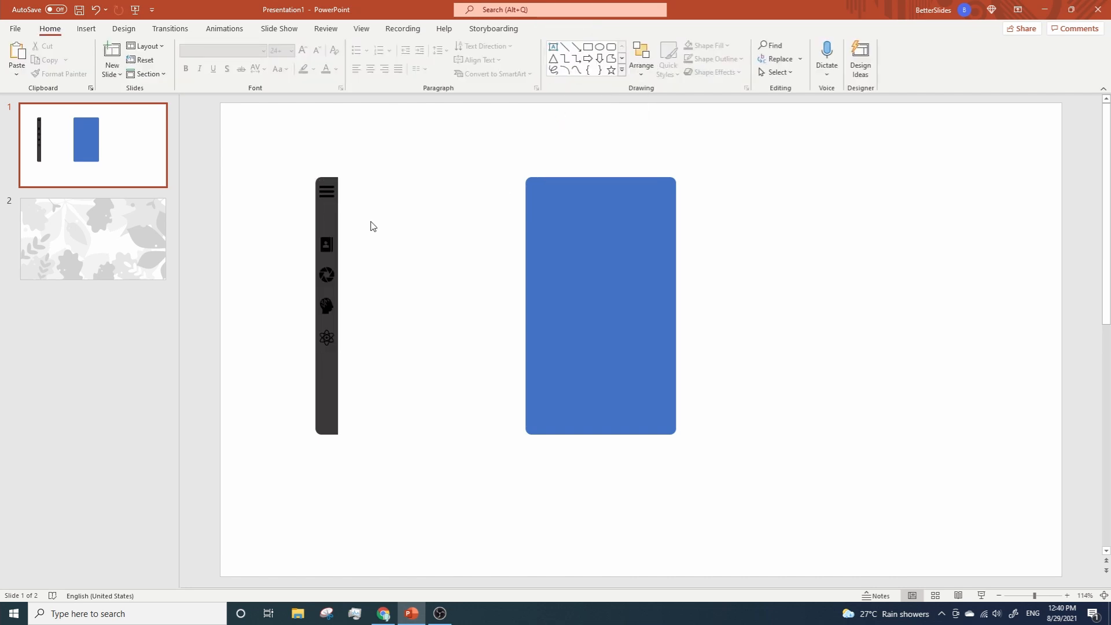
- Distribute the four lower icons evenly down the sidebar, then deselect
left_click(326, 306)
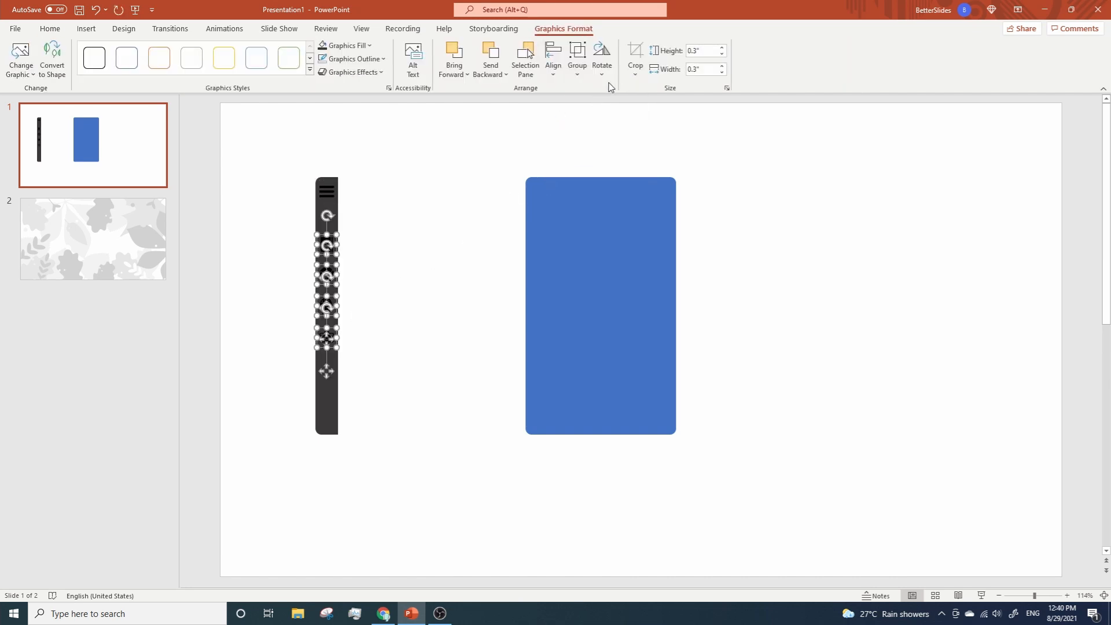
left_click(552, 57)
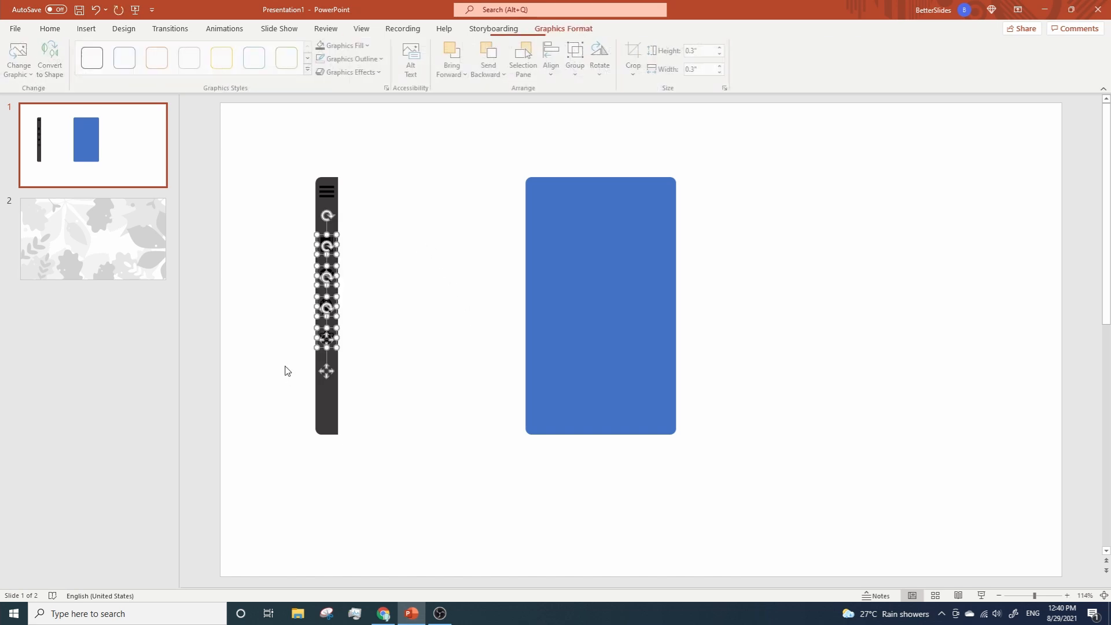
left_click(344, 45)
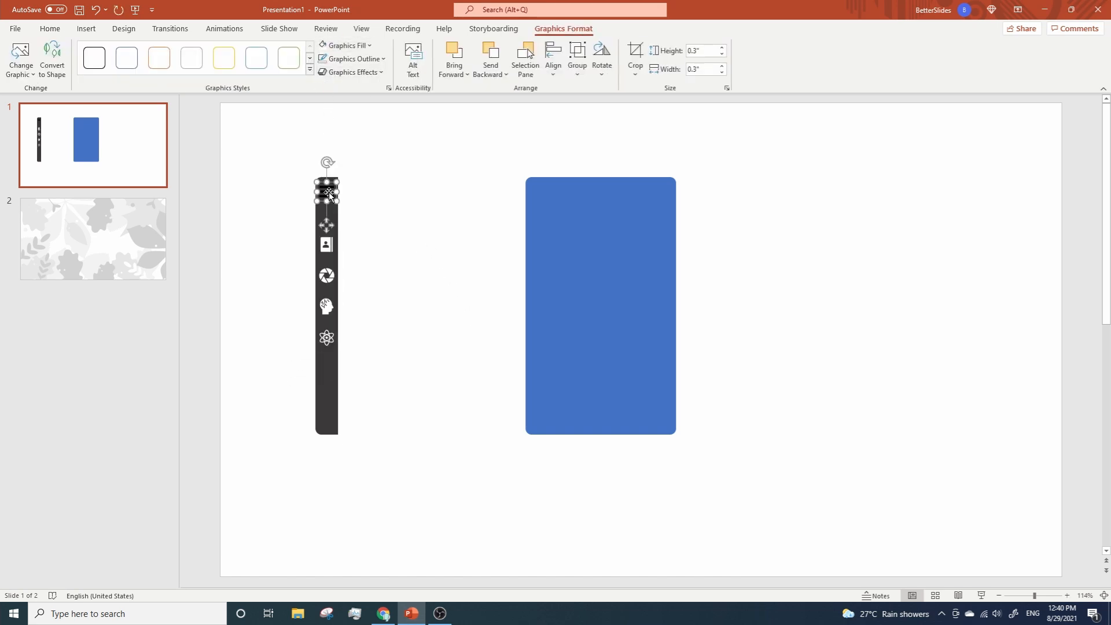
- Color the hamburger icon yellow and send the blue card to the back
left_click(347, 45)
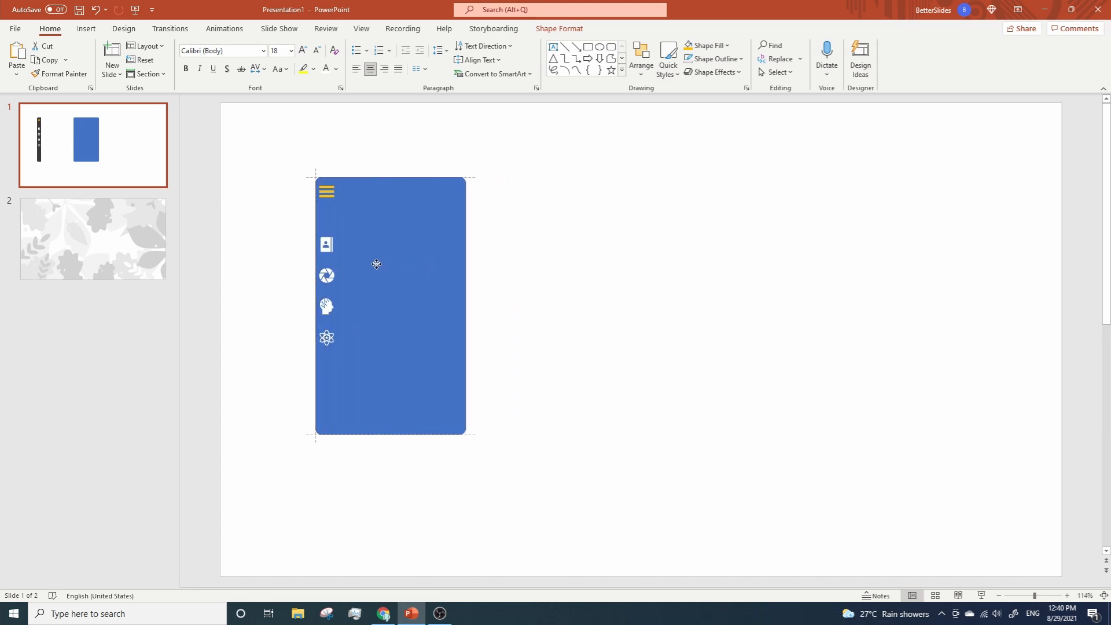
right_click(376, 264)
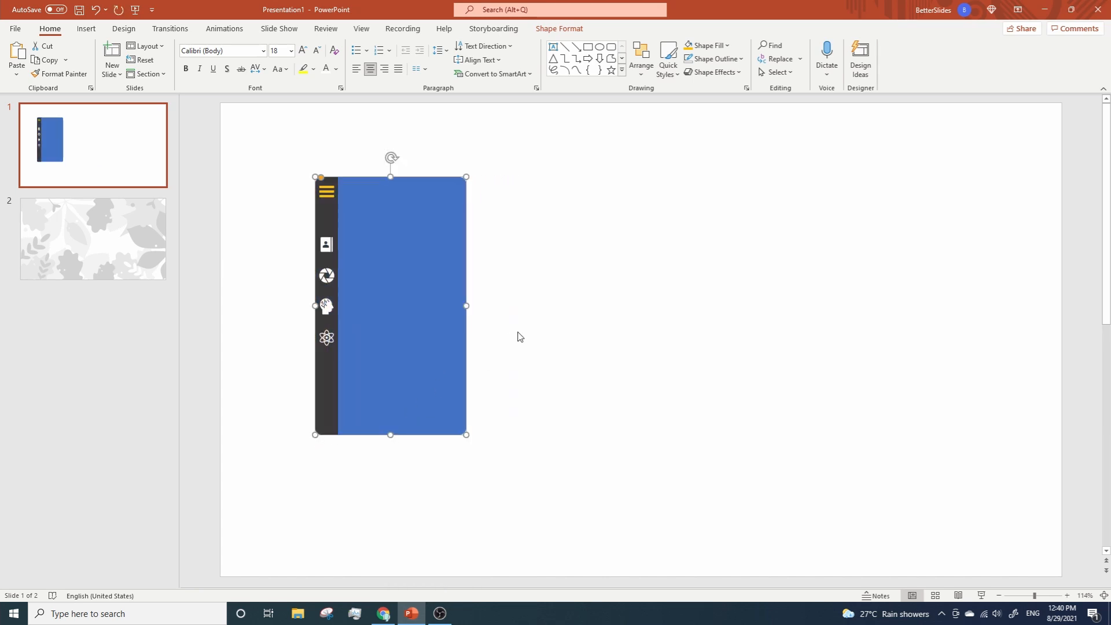
left_click(498, 340)
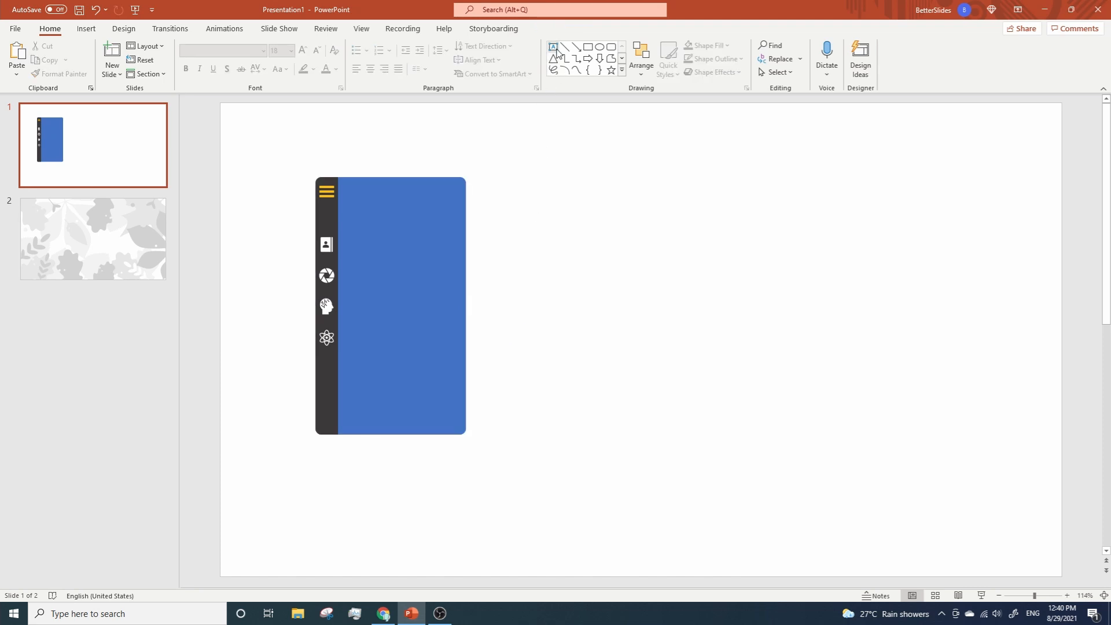
- Add a title text box beside the contact card in Franklin Gothic Medium
left_click(552, 46)
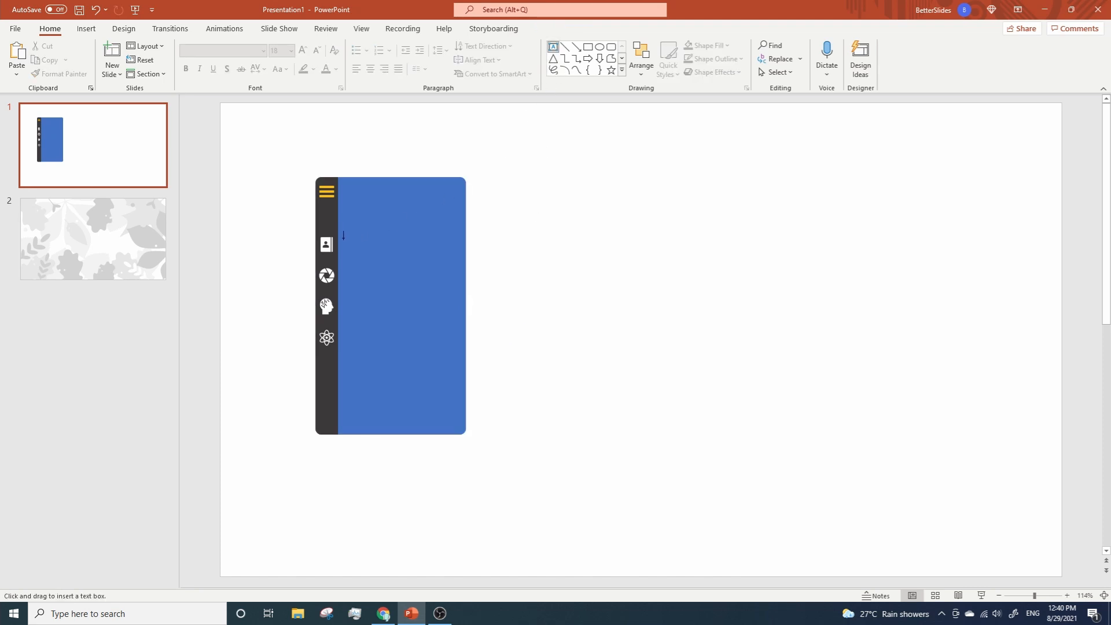
left_click_drag(342, 234, 432, 254)
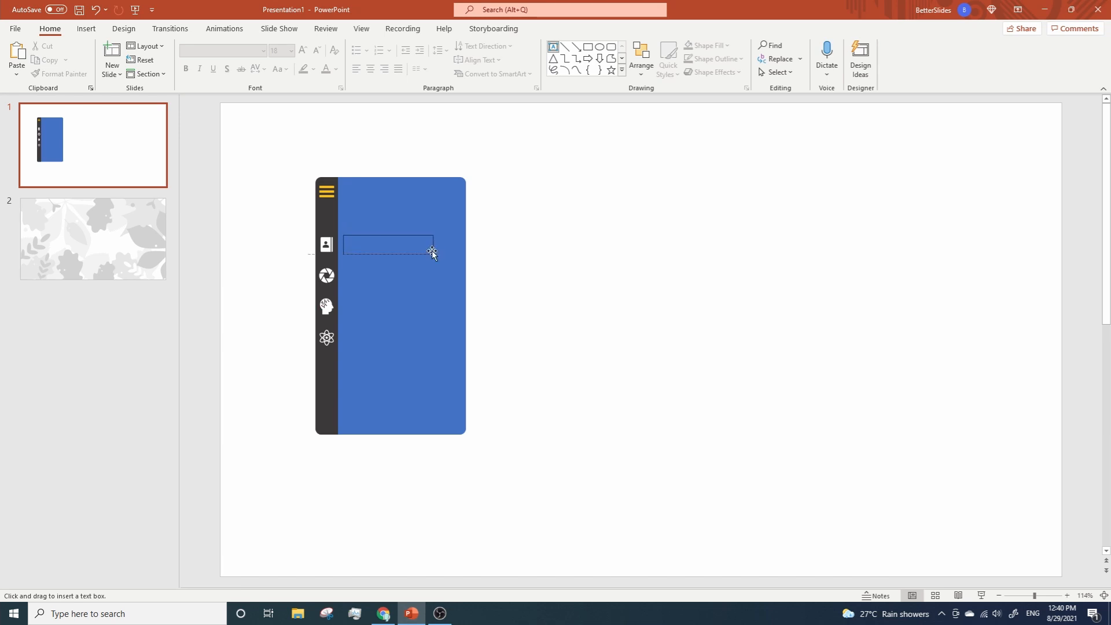
type("Title 1")
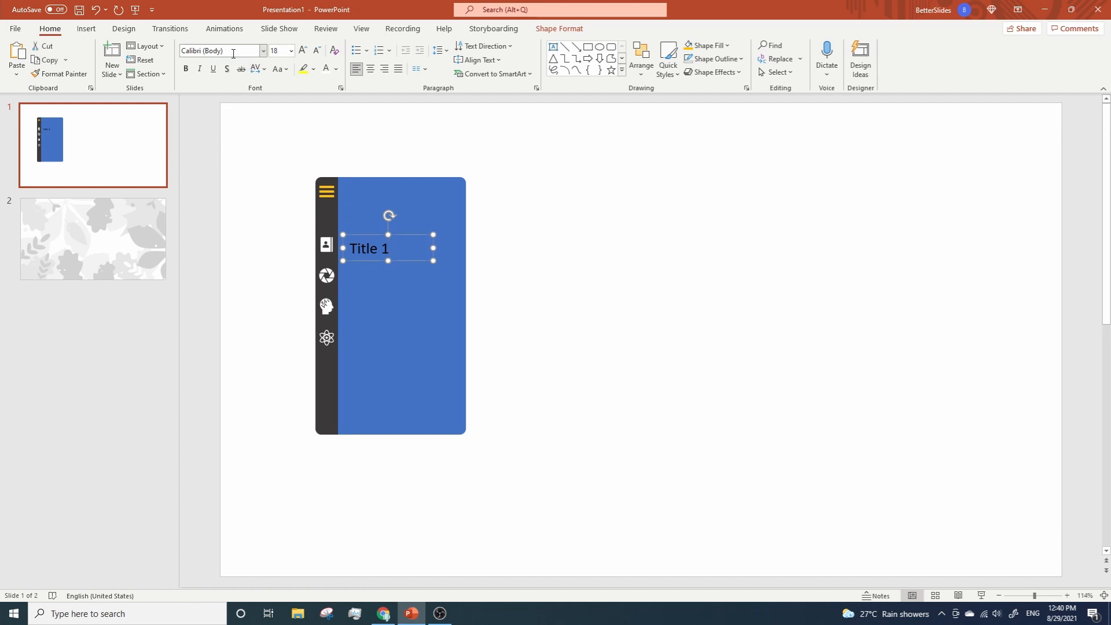
type("Franklin Gothic Medium")
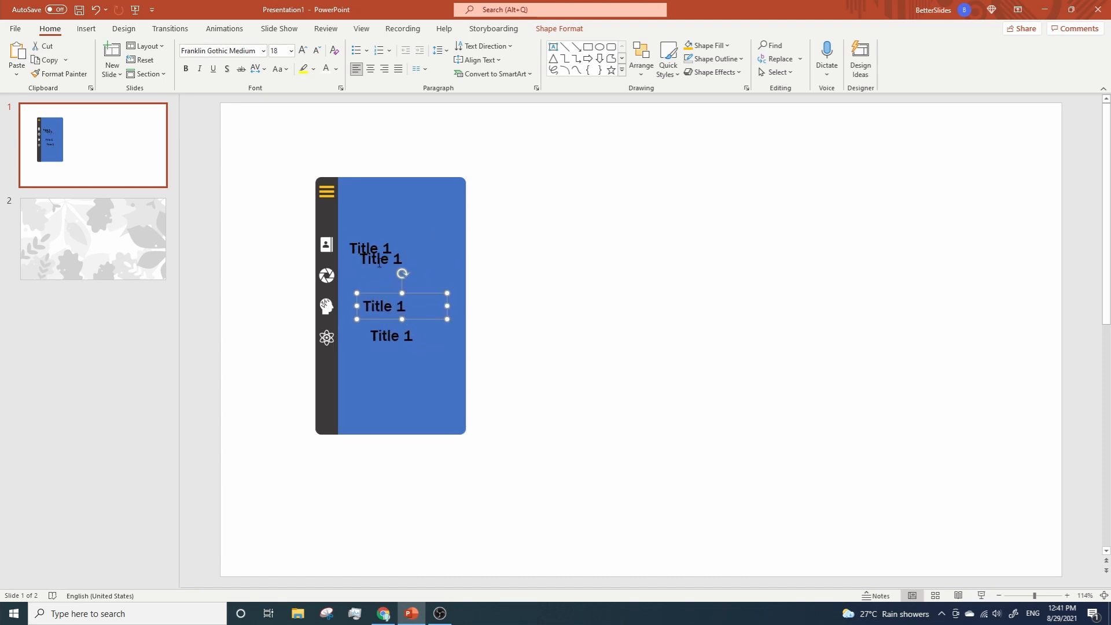
- Position and align Title 1 to Title 4 beside their icons, then deselect
left_click_drag(401, 258, 379, 285)
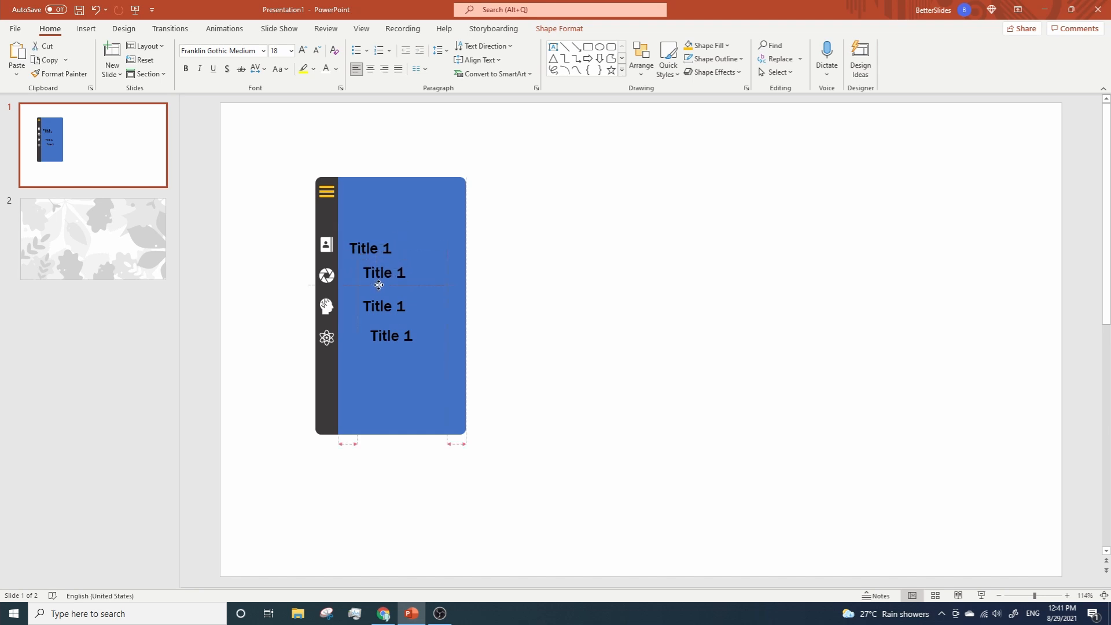
left_click(384, 273)
type("2")
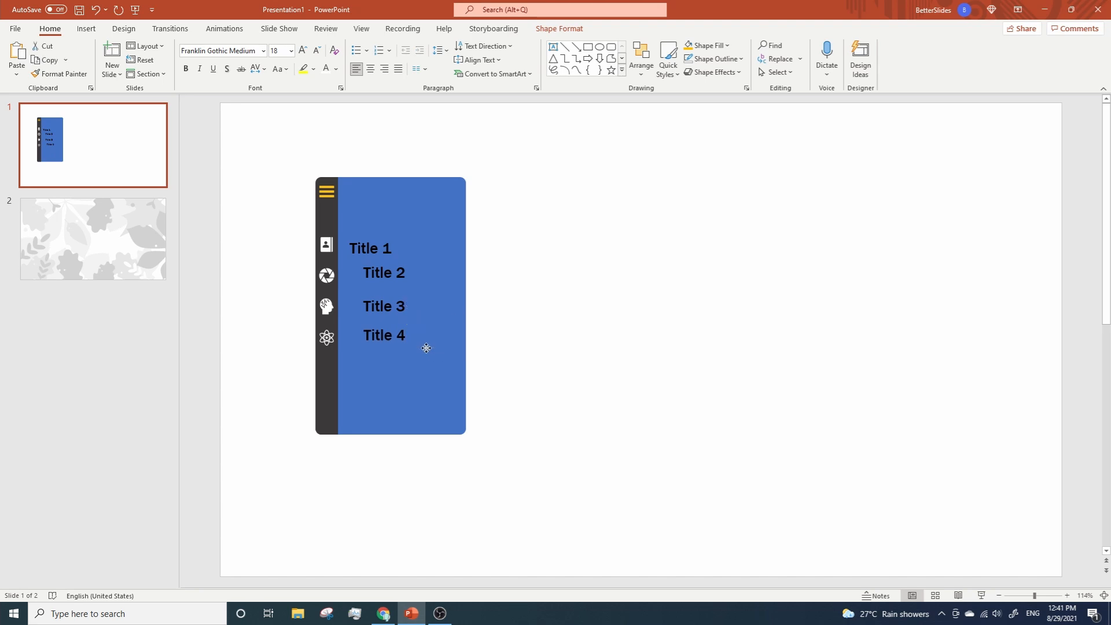
left_click(382, 335)
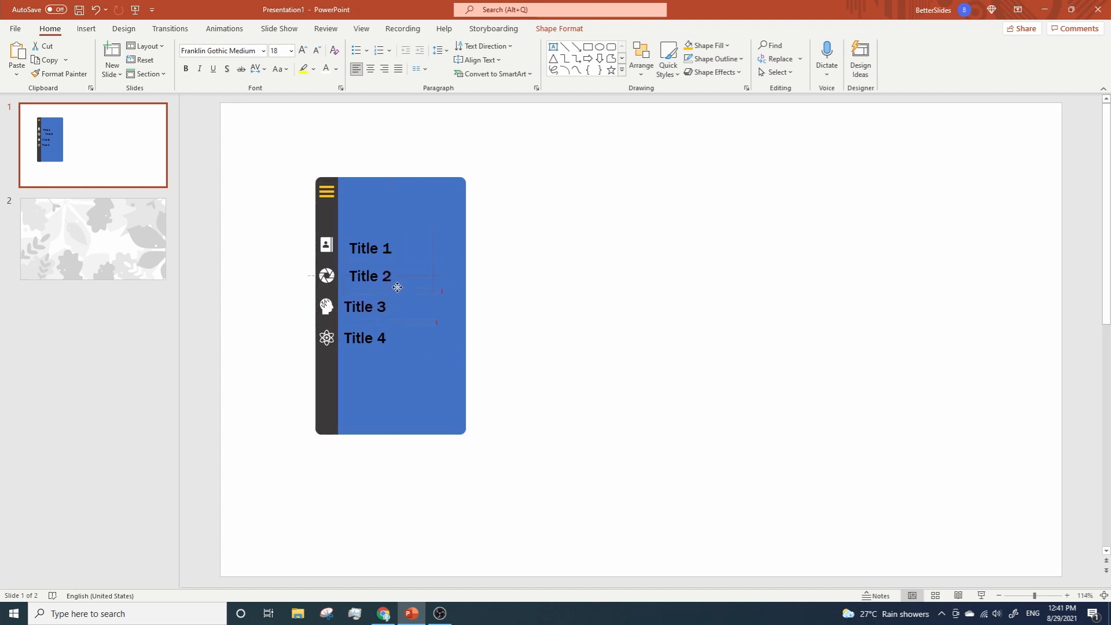
left_click(369, 275)
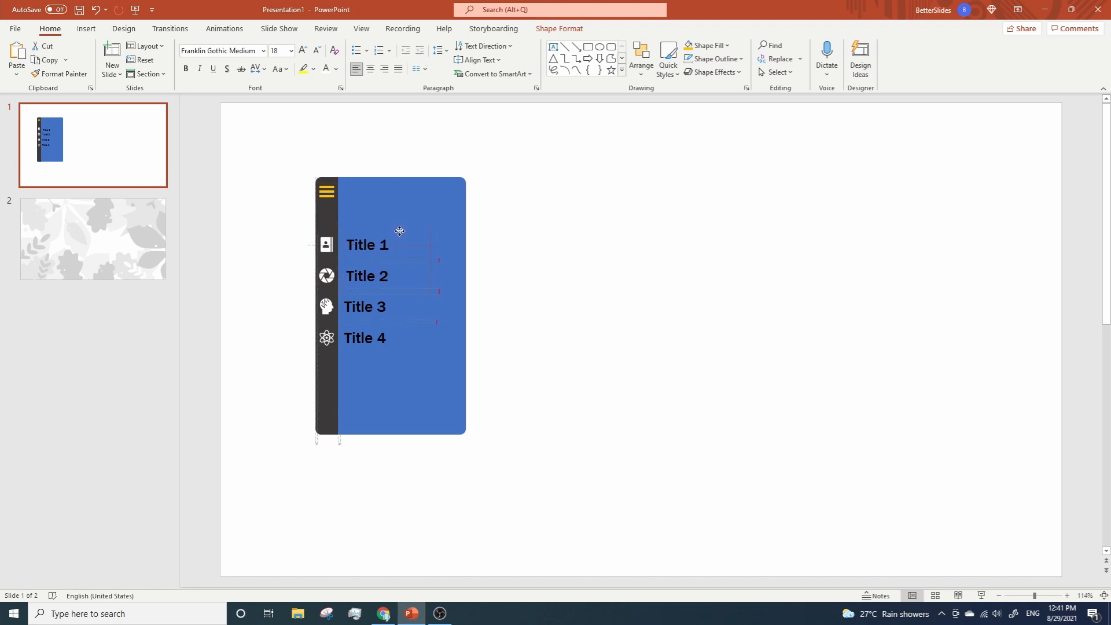
left_click(581, 337)
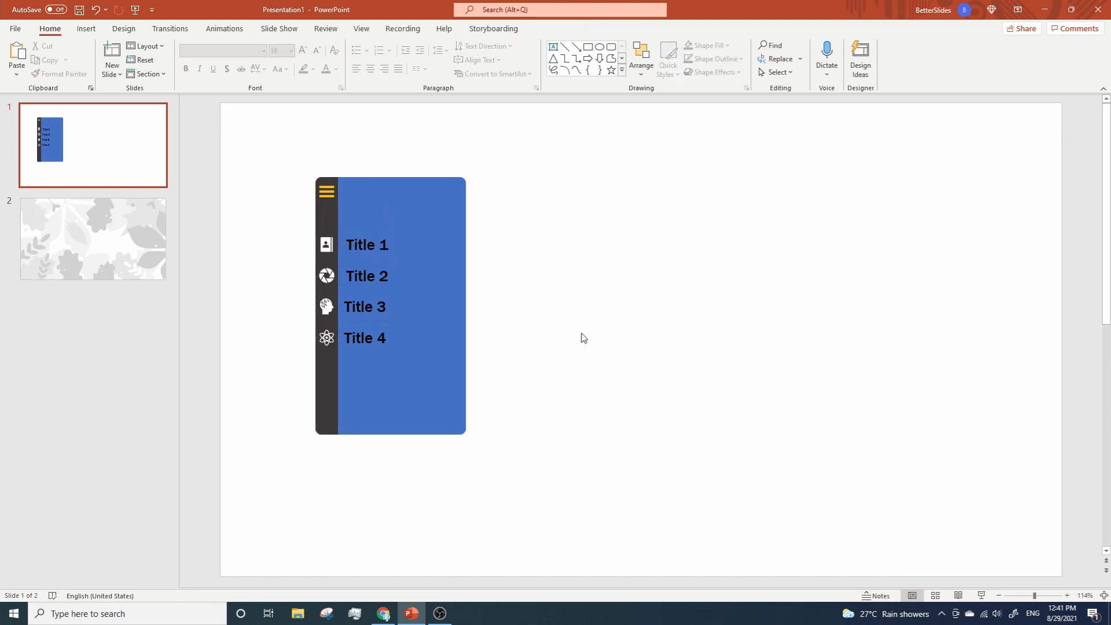
- Group the sidebar shapes, icons and titles into one object and turn the titles white
left_click(366, 244)
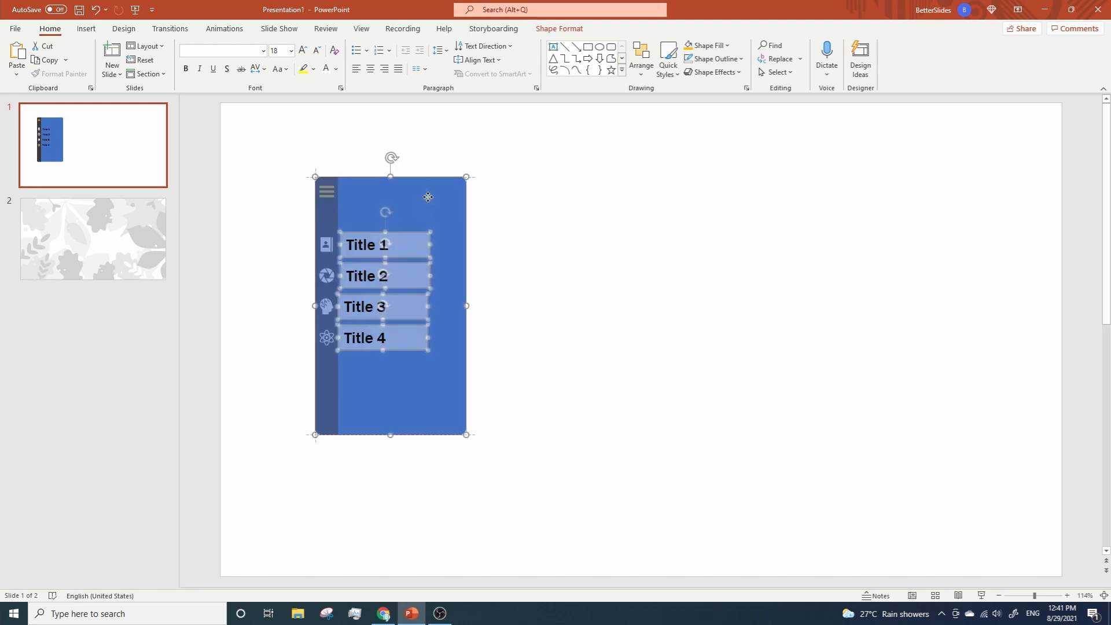
right_click(428, 196)
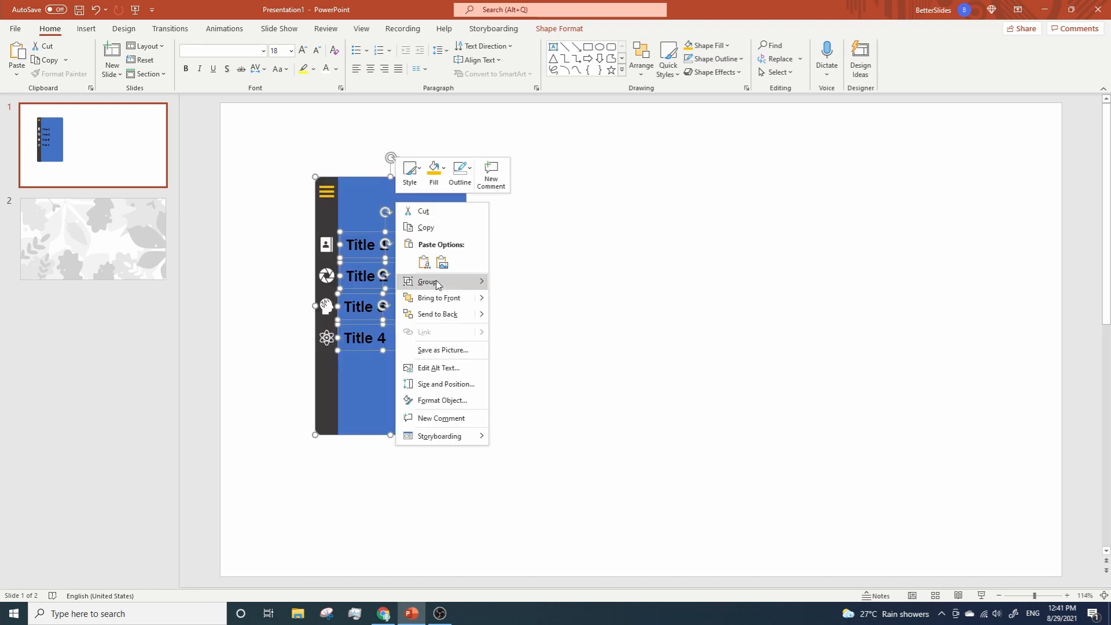
left_click(427, 281)
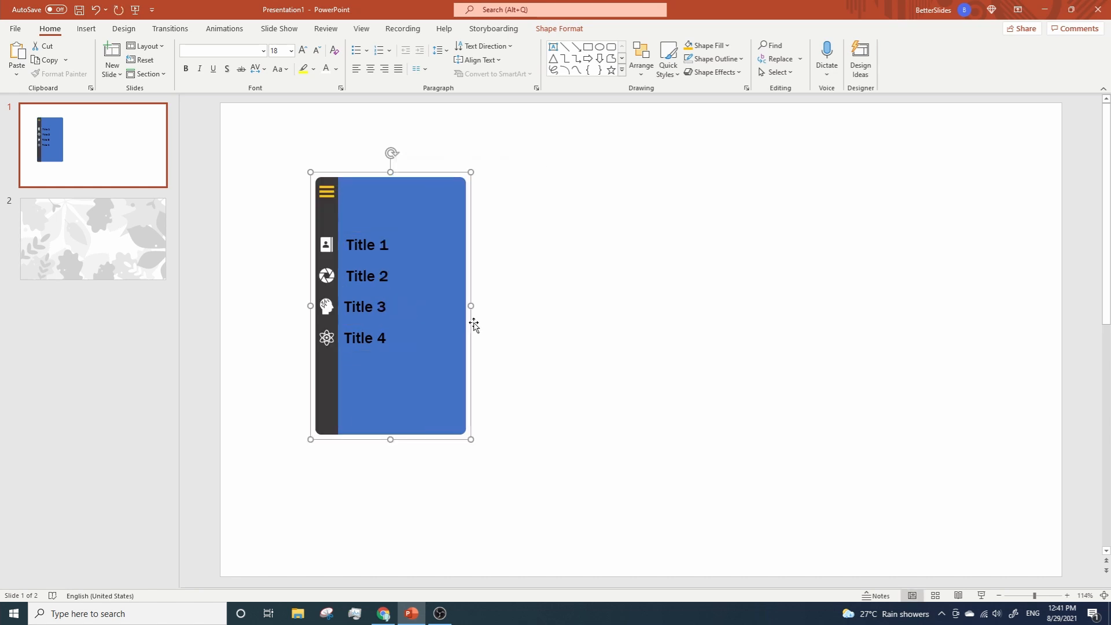
left_click(366, 244)
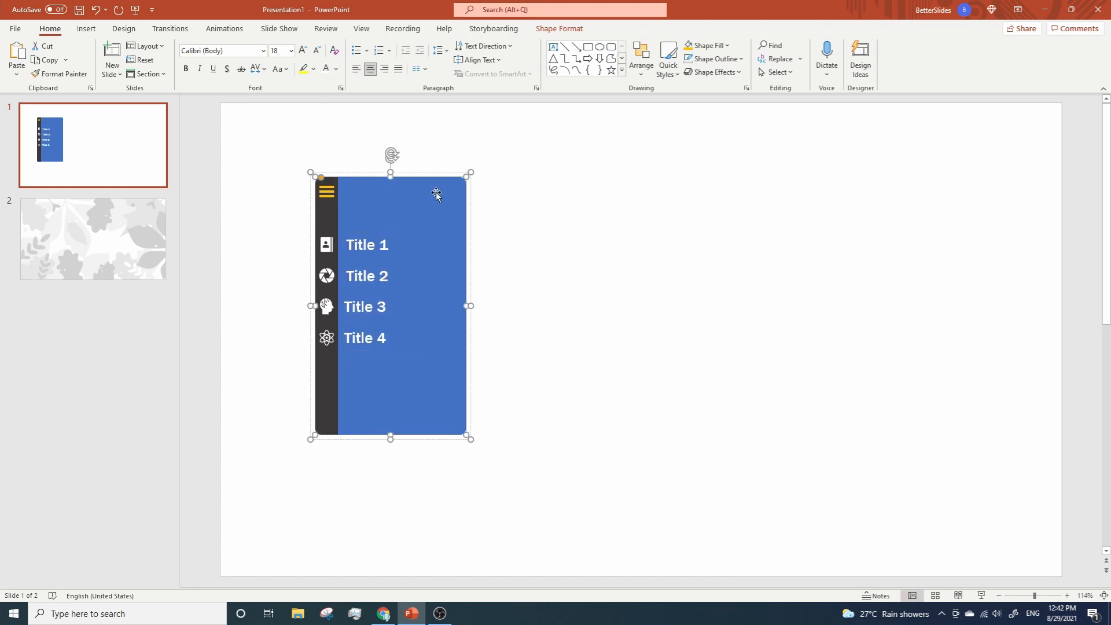
- Fill the menu panel dark grey, narrow it, and move the titles left toward their icons
left_click(704, 45)
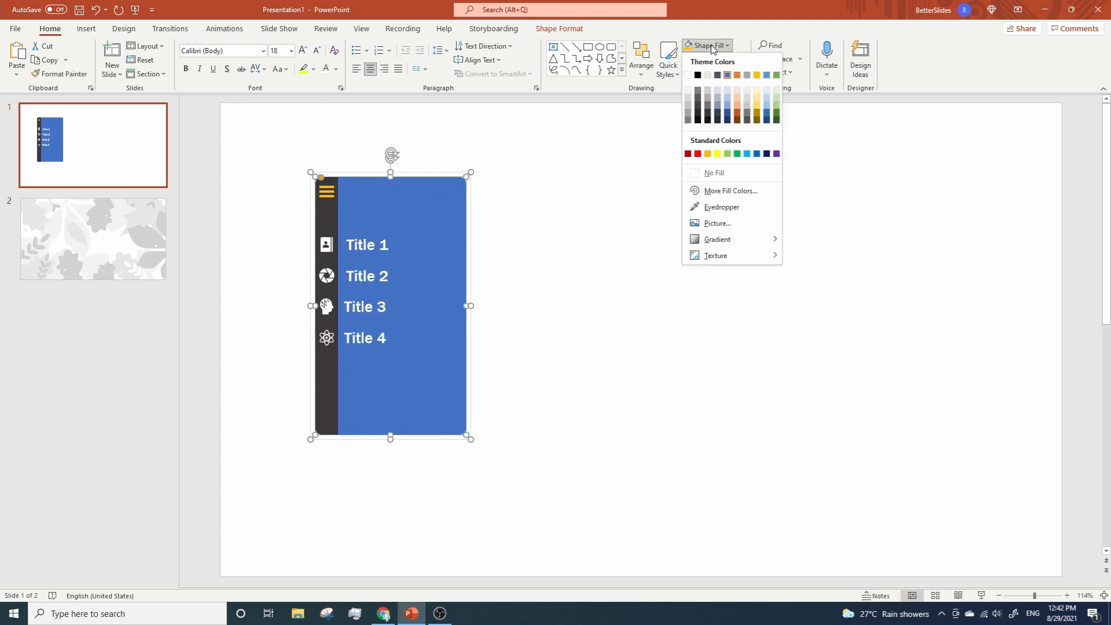
left_click(704, 115)
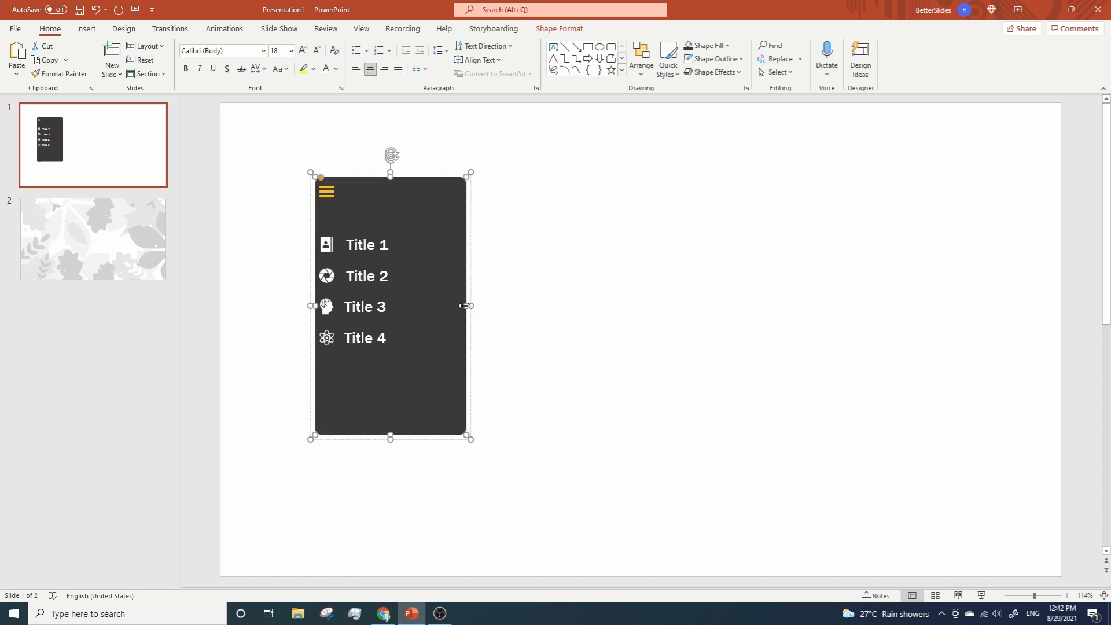
left_click_drag(469, 306, 410, 305)
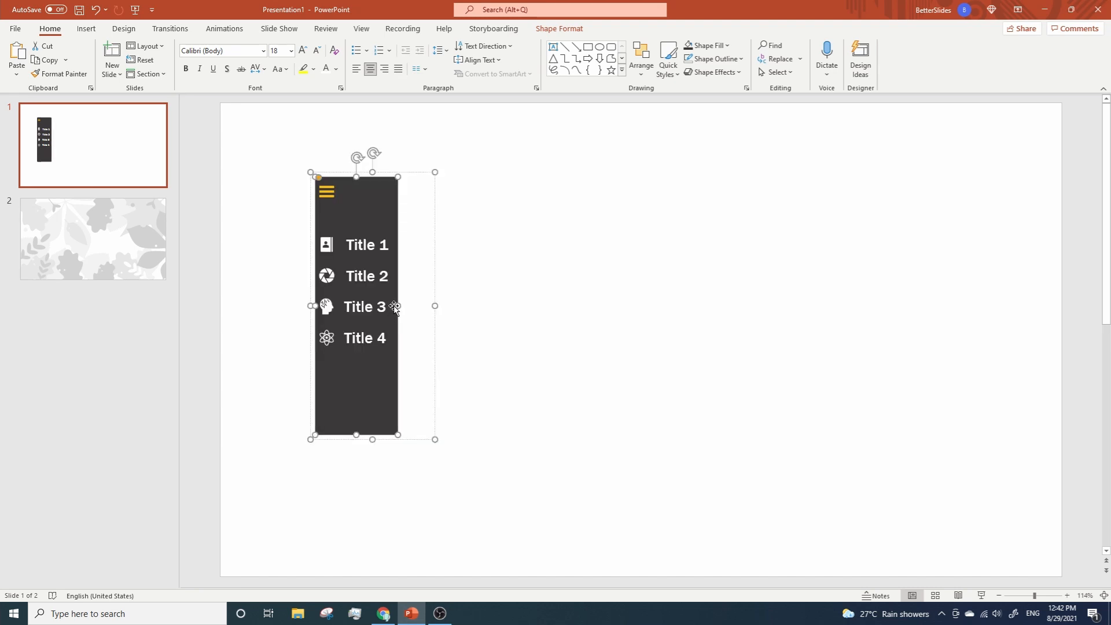
left_click_drag(397, 306, 404, 306)
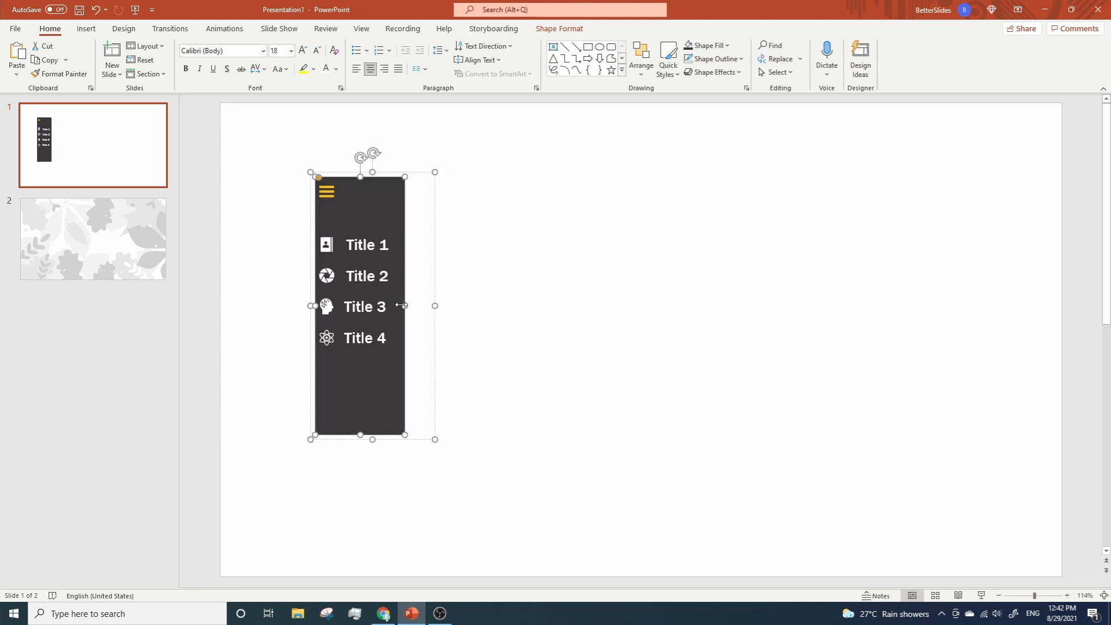
mouse_move(431, 332)
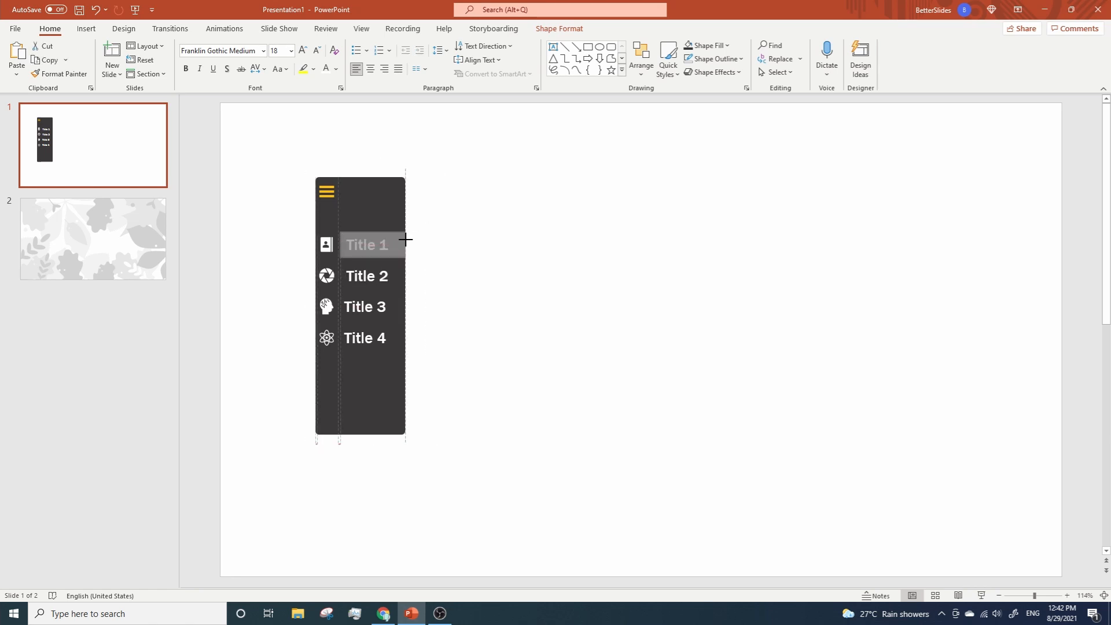
left_click(363, 337)
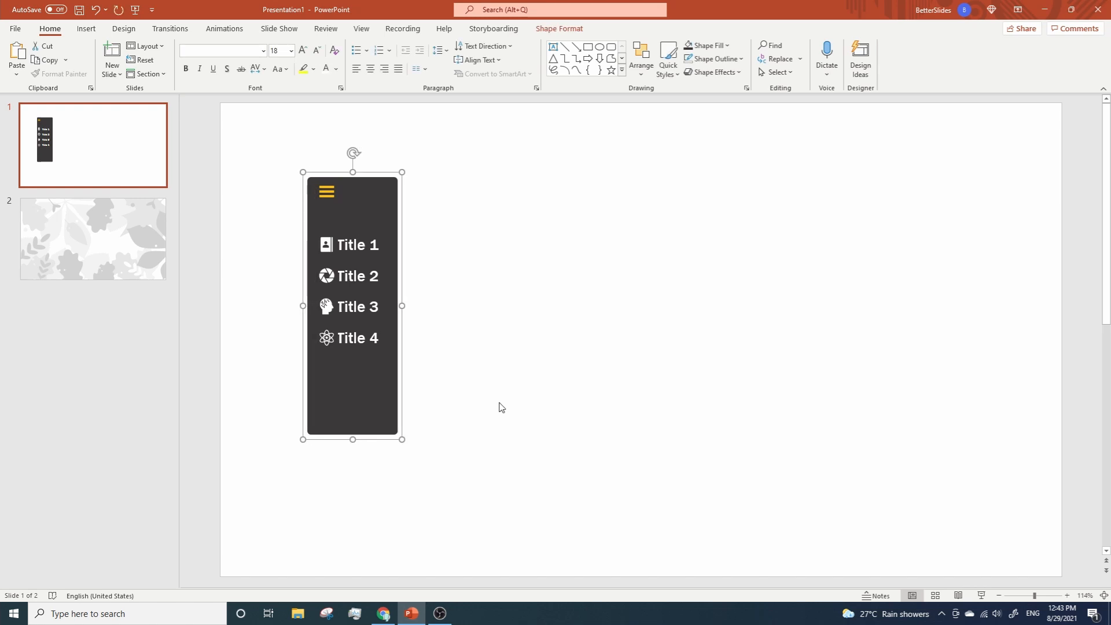
left_click_drag(352, 305, 293, 304)
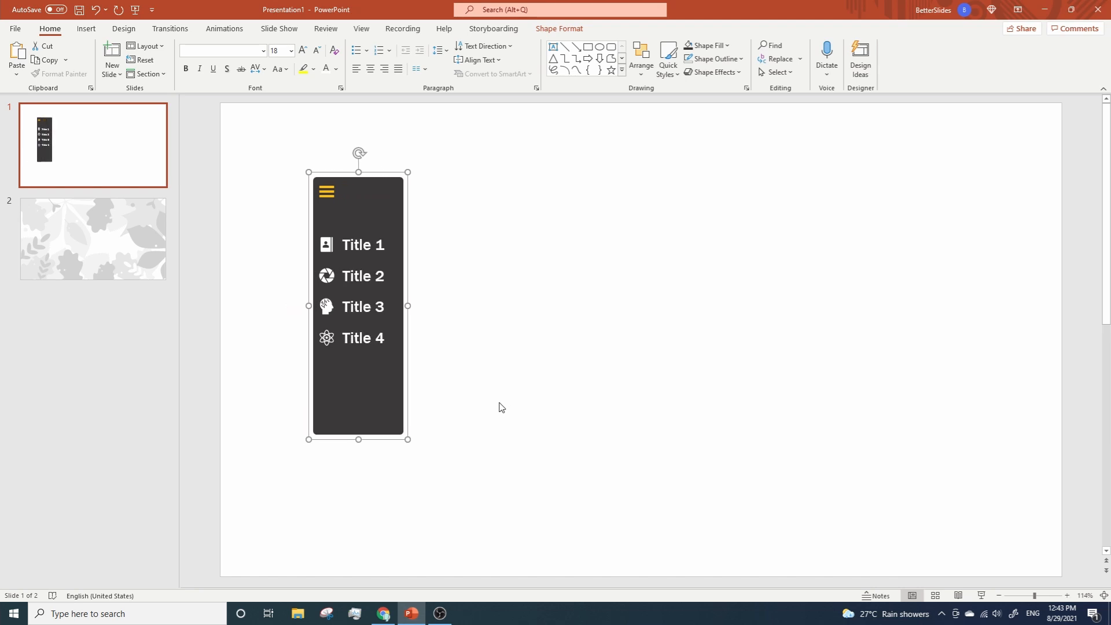
- Copy the leaf illustration from slide 2 and open Format Background on slide 1
left_click(280, 309)
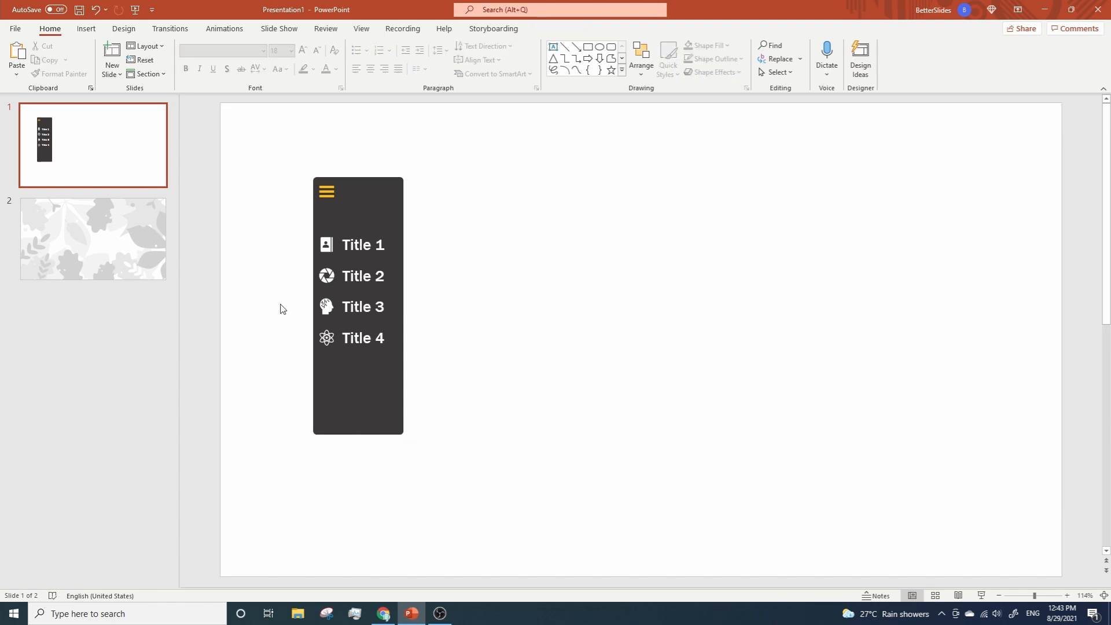
left_click(92, 238)
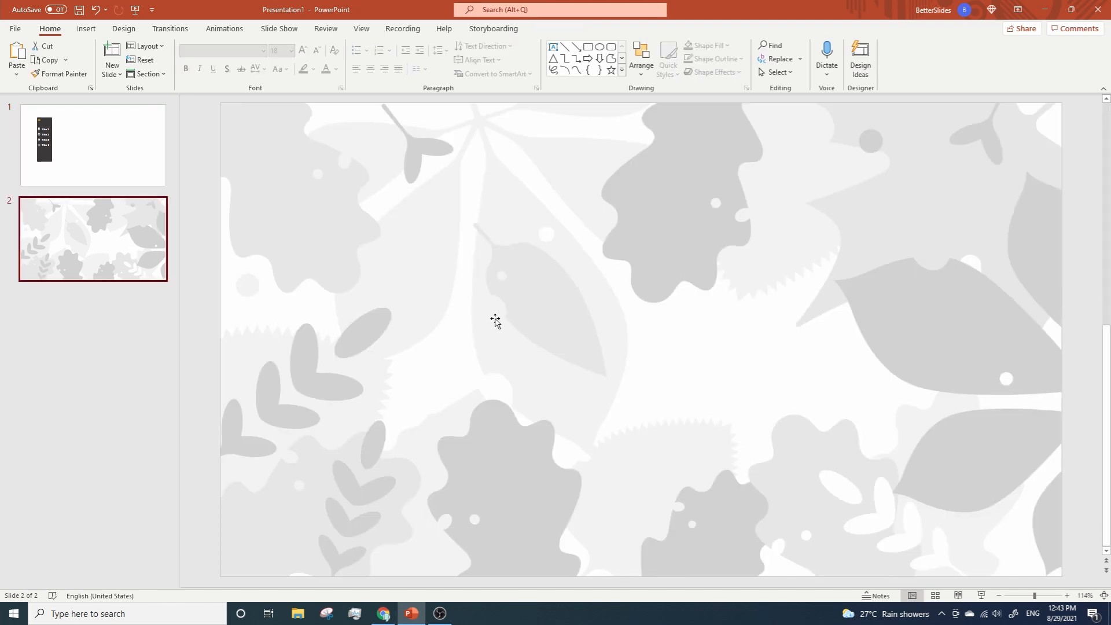
left_click(495, 319)
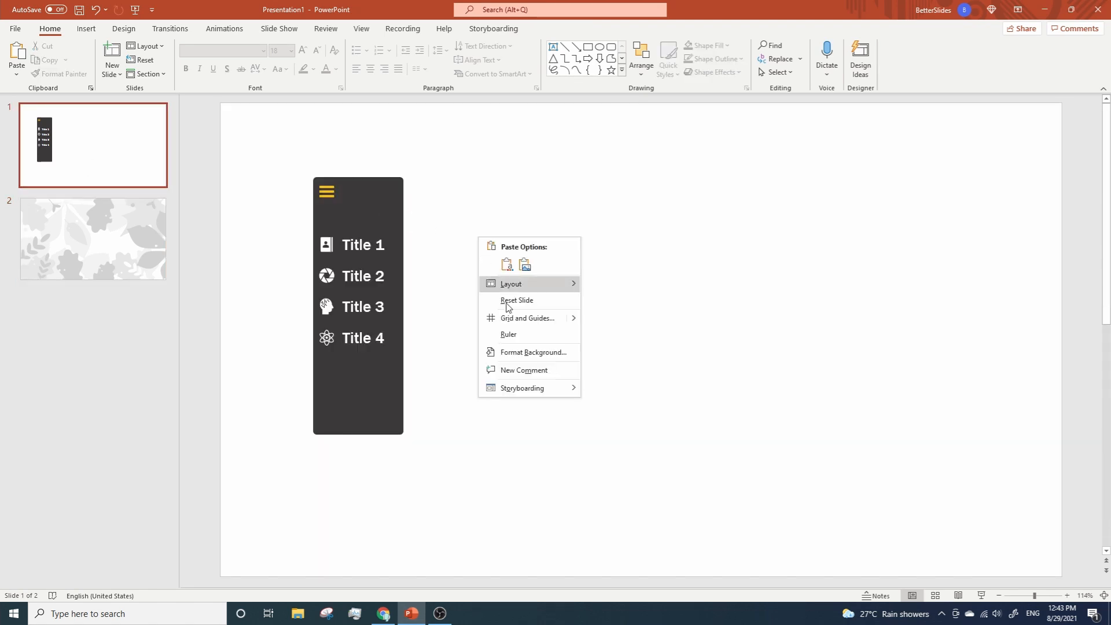
left_click(532, 352)
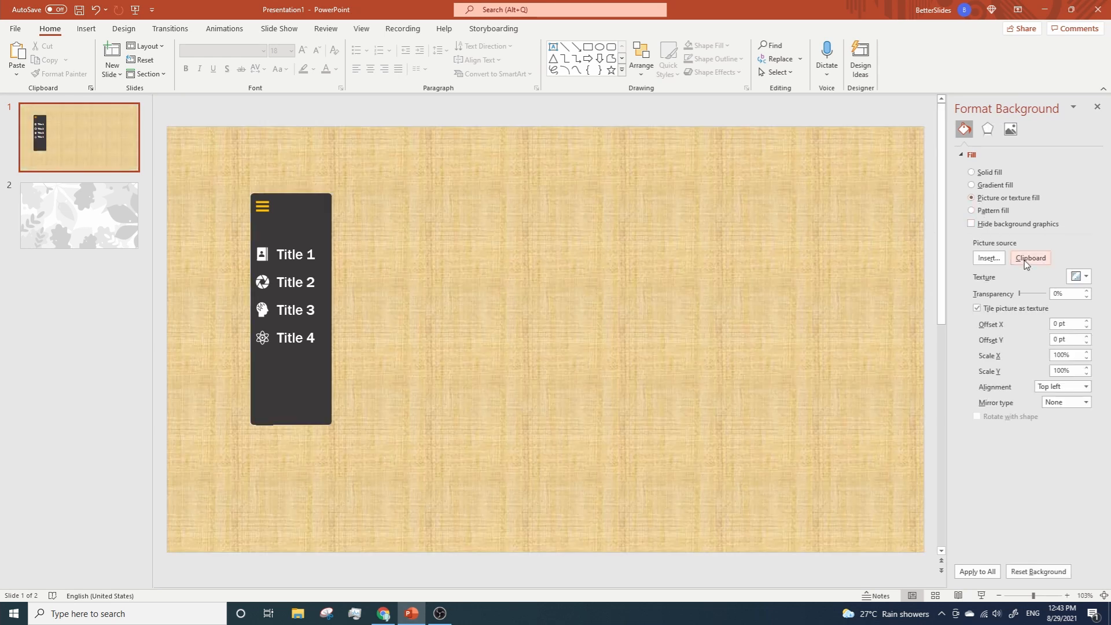
- Fill slide 1's background with the clipboard leaf picture and reposition the sidebar
left_click(1029, 258)
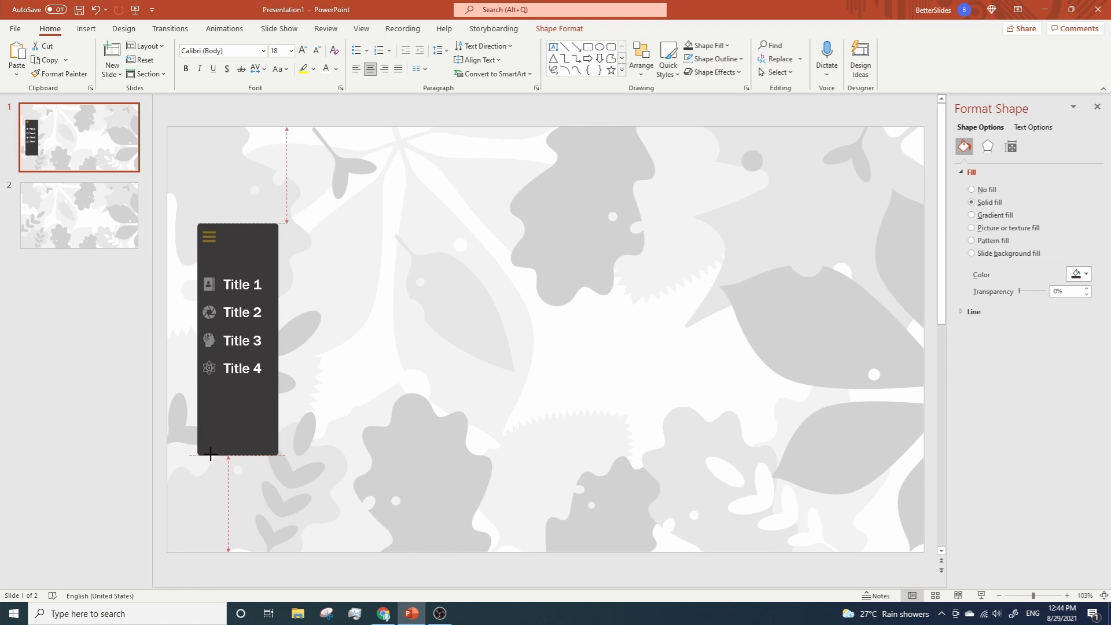
left_click(335, 471)
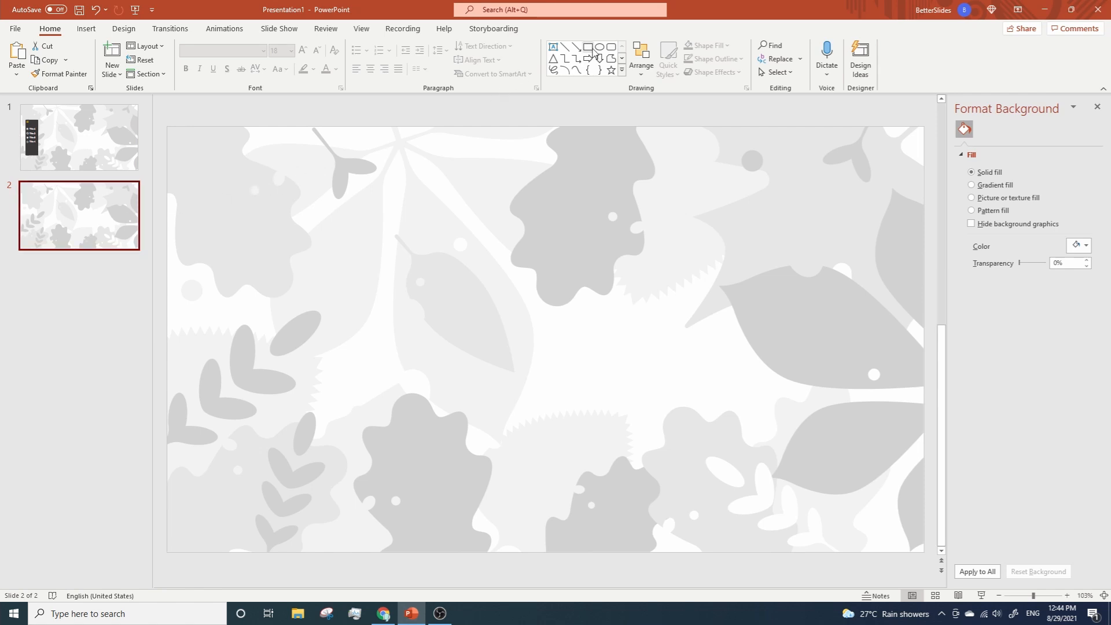
- Intersect a tall narrow left-edge rectangle with slide 2's leaf picture to leave a thin strip
left_click(589, 48)
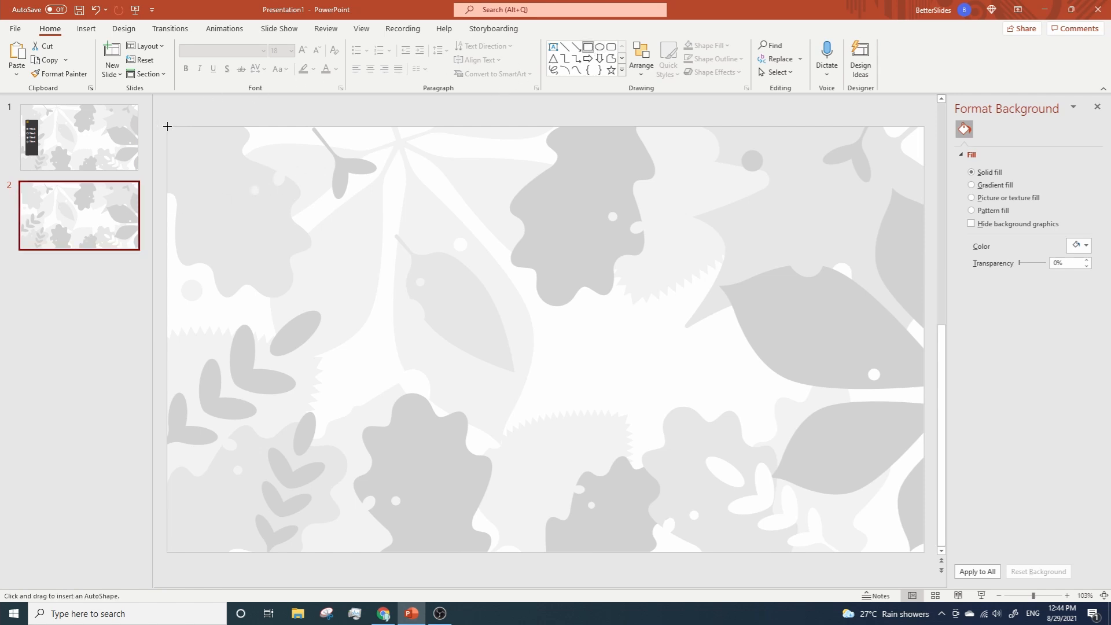
left_click_drag(167, 126, 196, 489)
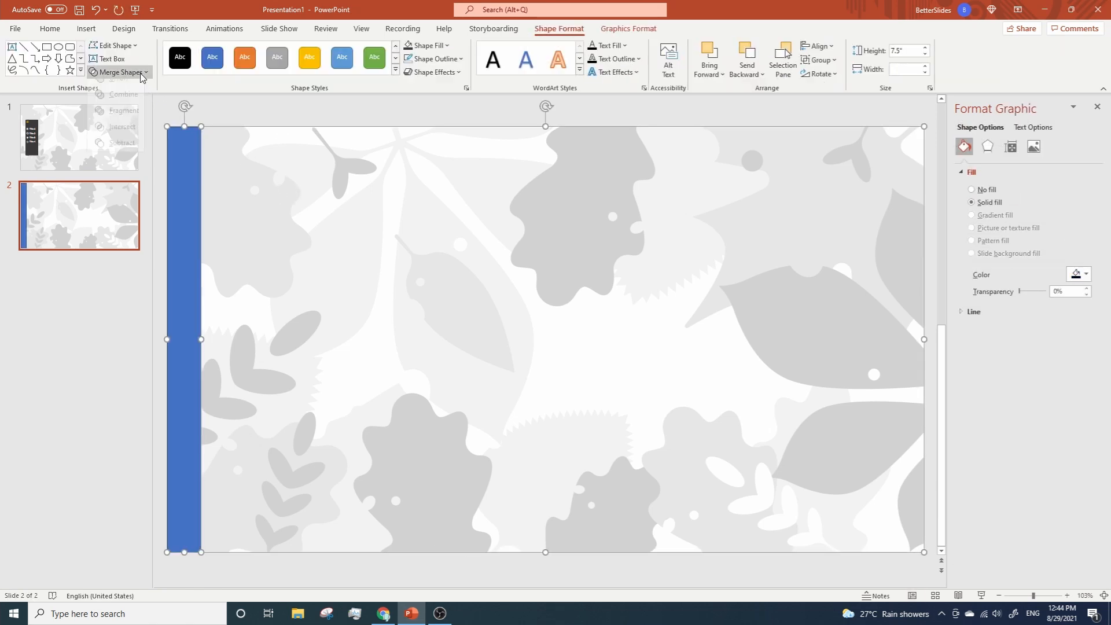
left_click(120, 72)
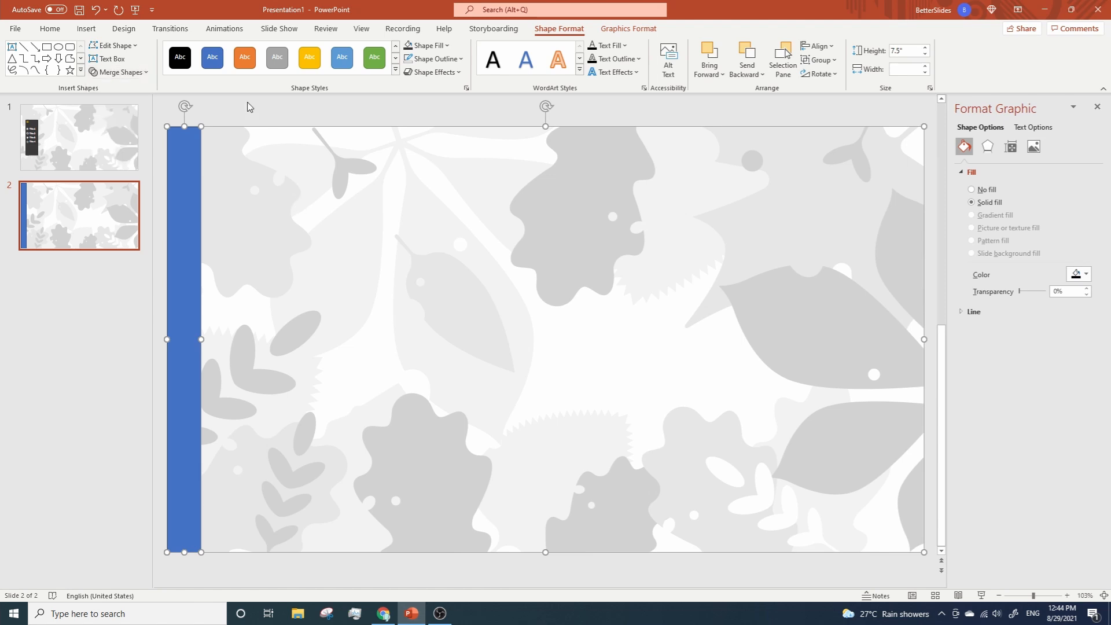
left_click(48, 29)
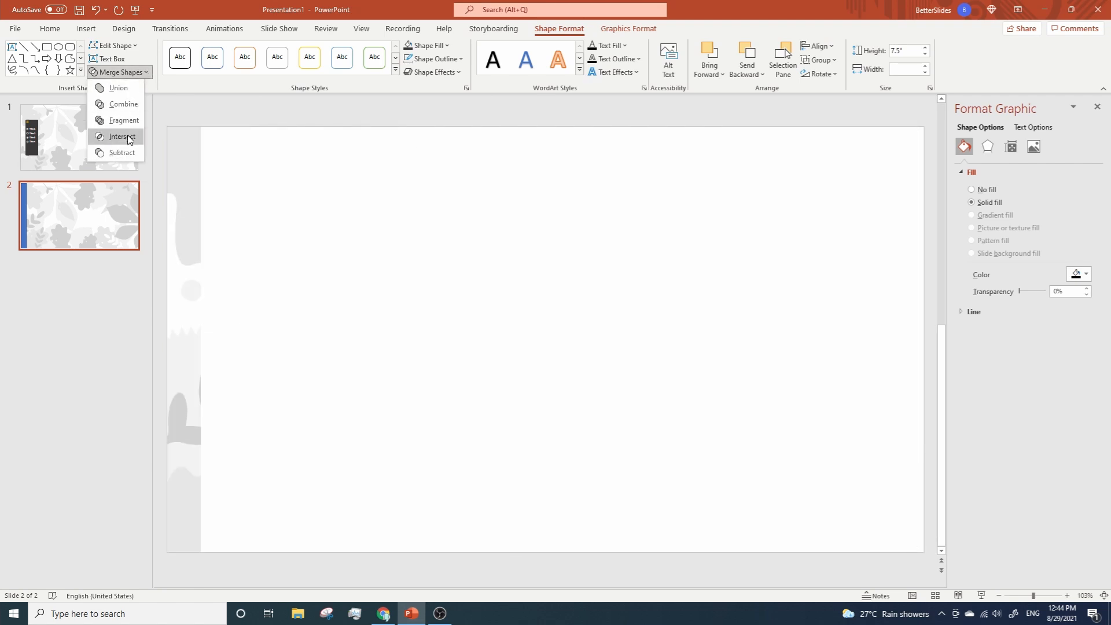
left_click(122, 137)
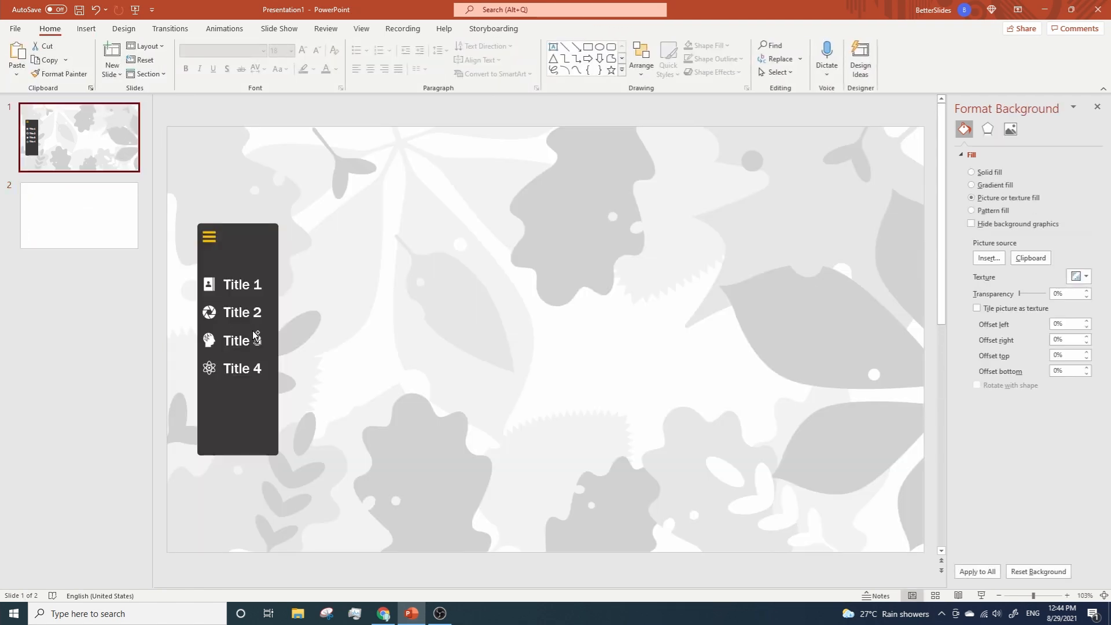
- Paste the leaf strip onto slide 1 along its left edge
right_click(240, 340)
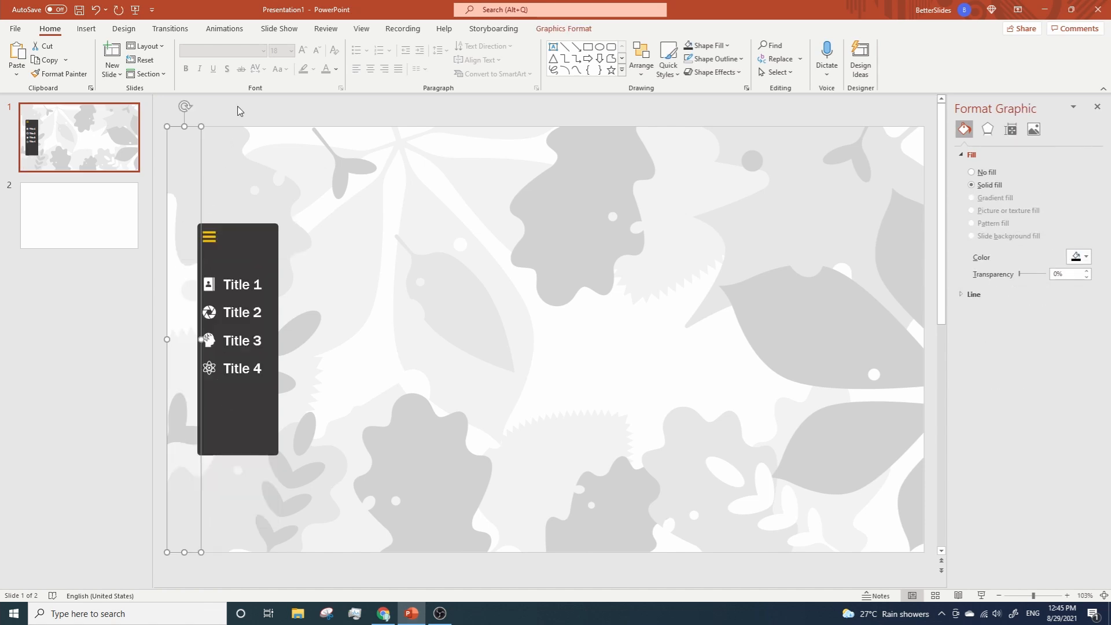
mouse_move(210, 269)
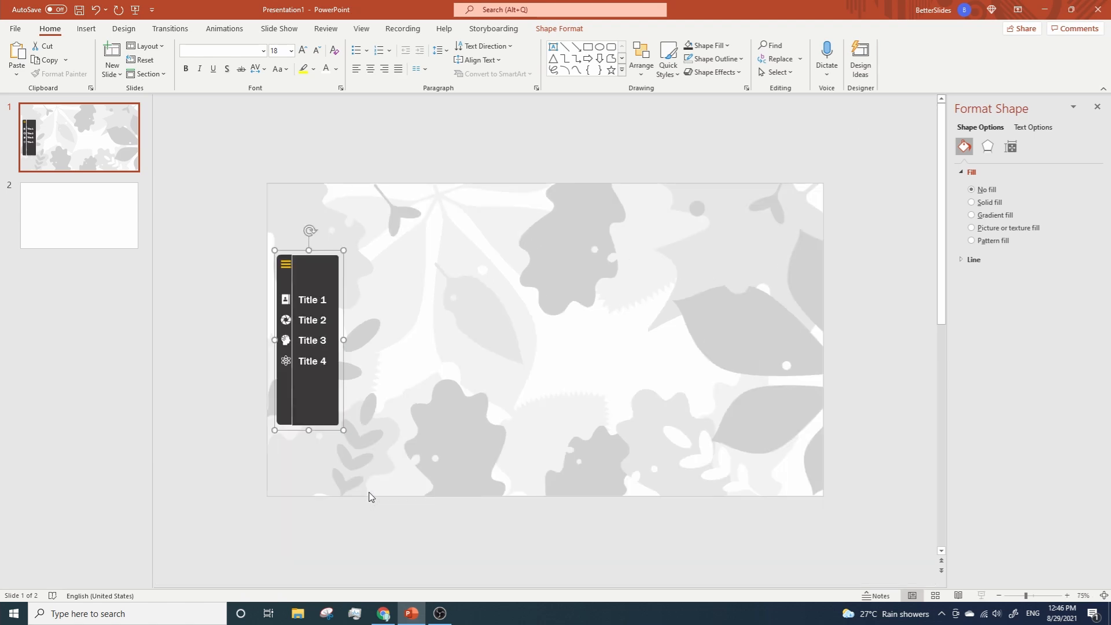
mouse_move(269, 428)
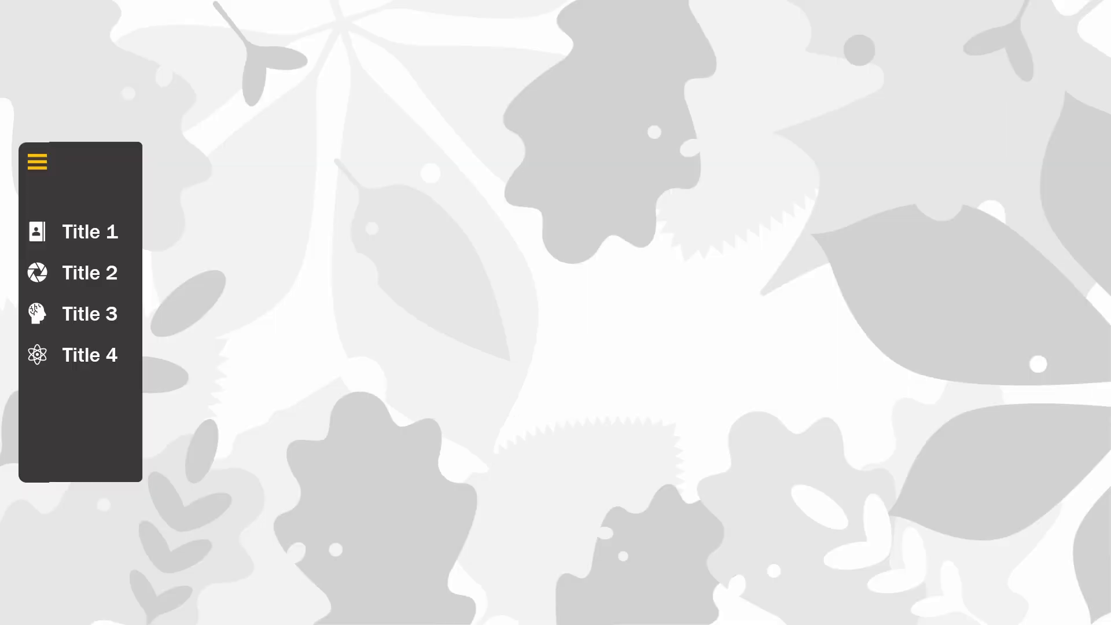
mouse_move(476, 440)
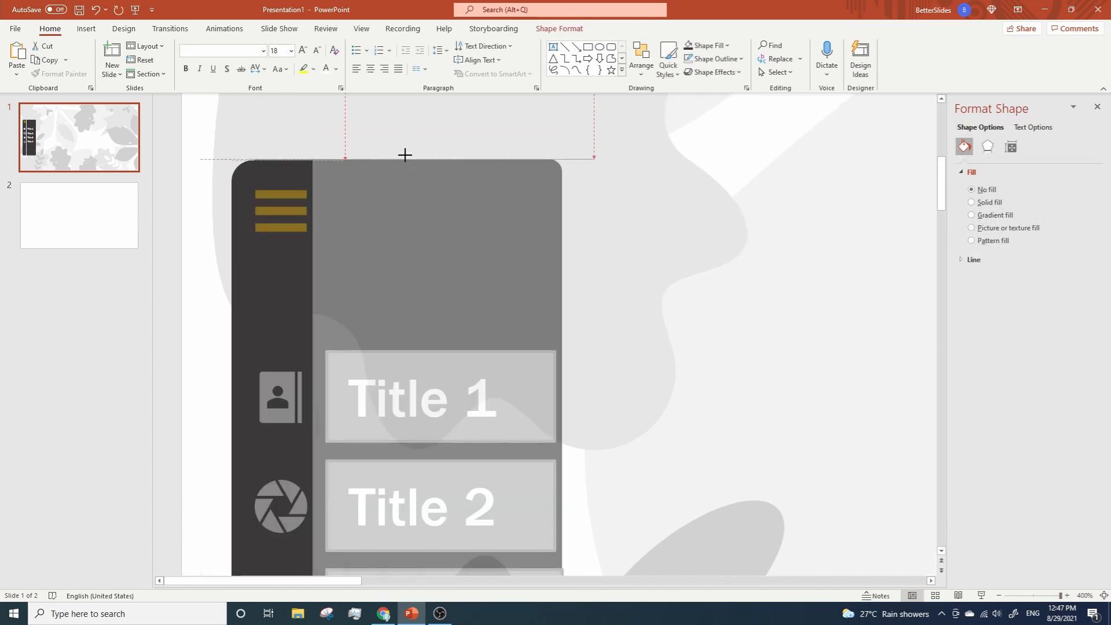
mouse_move(402, 163)
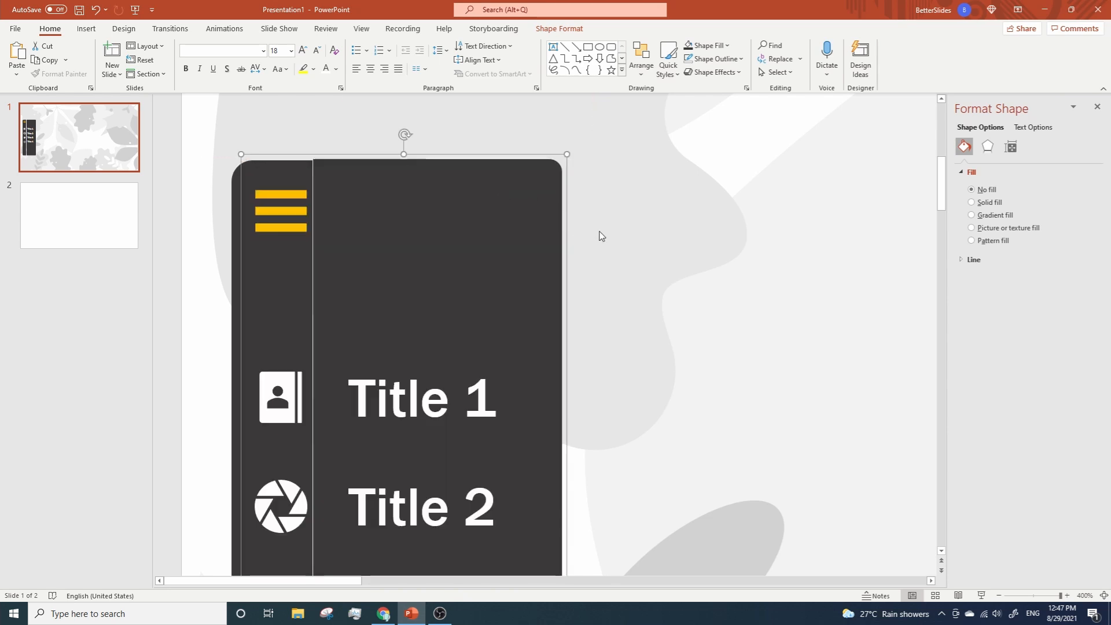
mouse_move(598, 238)
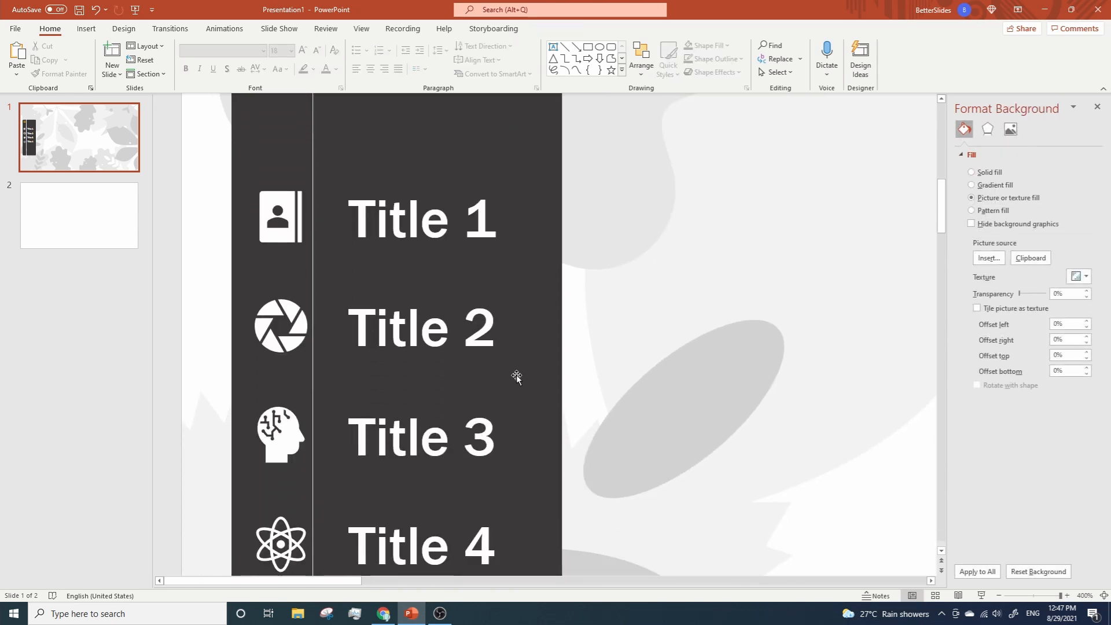
- Finish the sidebar with its yellow hamburger icon, deselect it, and view the whole slide
scroll("down", 3)
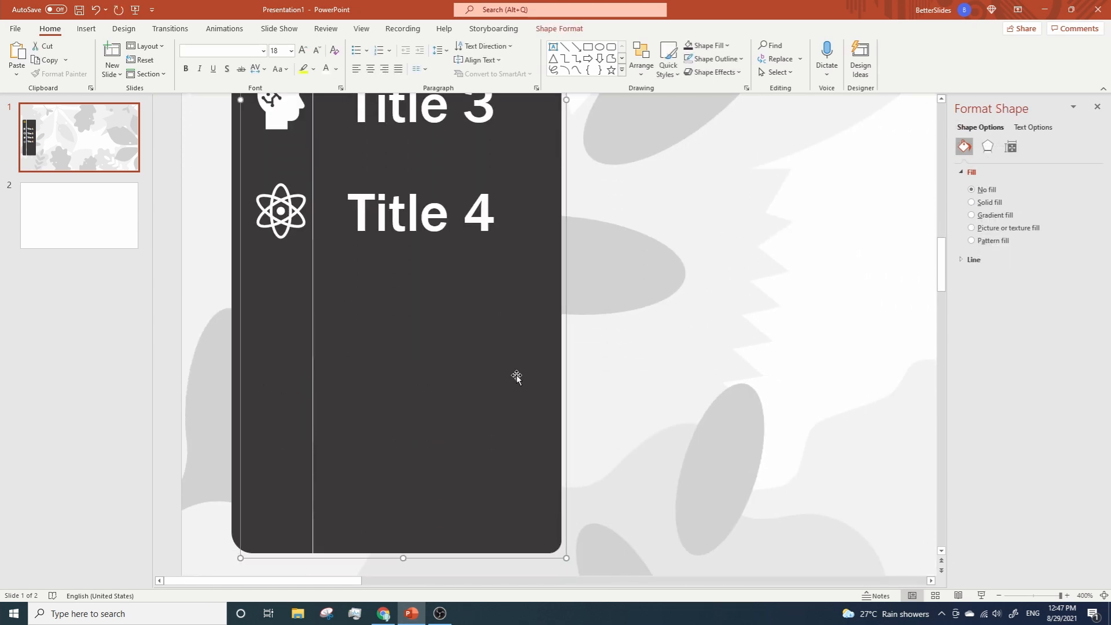
mouse_move(264, 404)
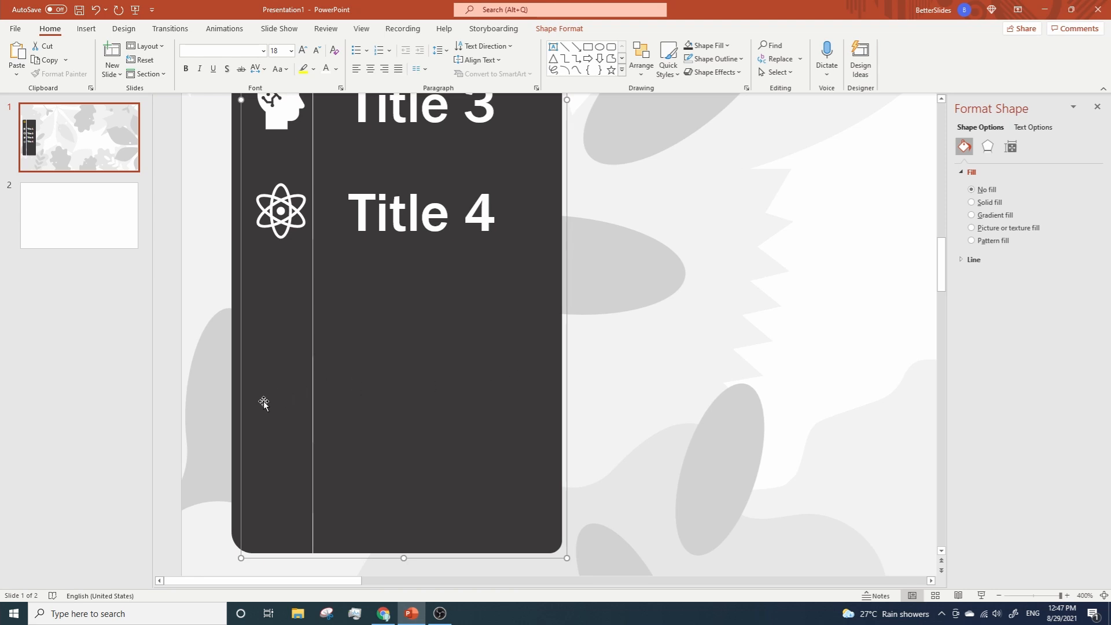
left_click(972, 202)
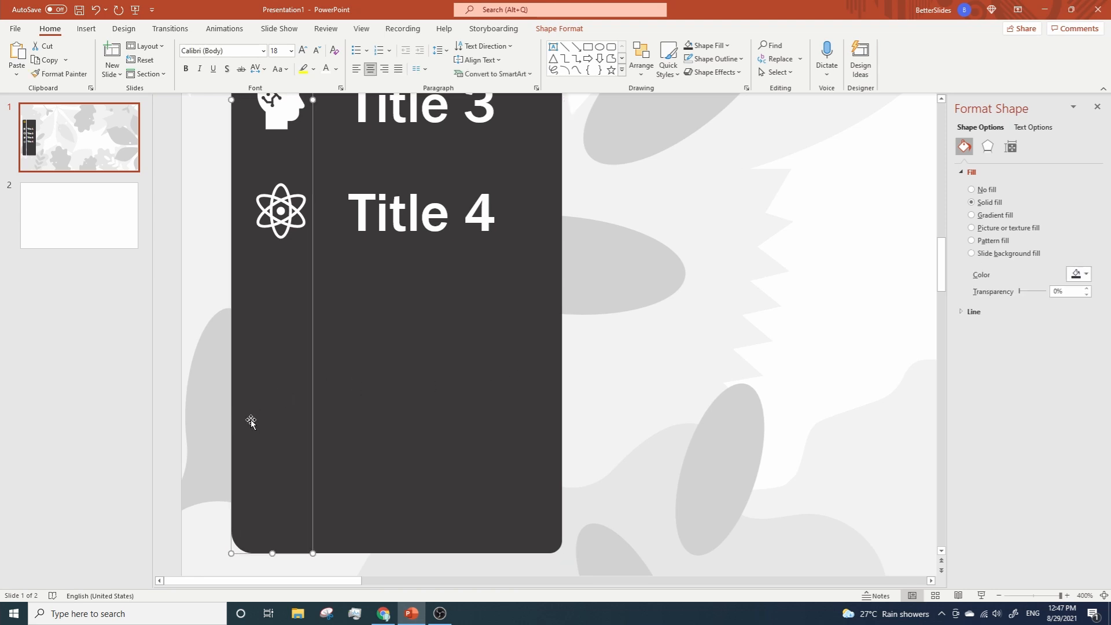
left_click(696, 401)
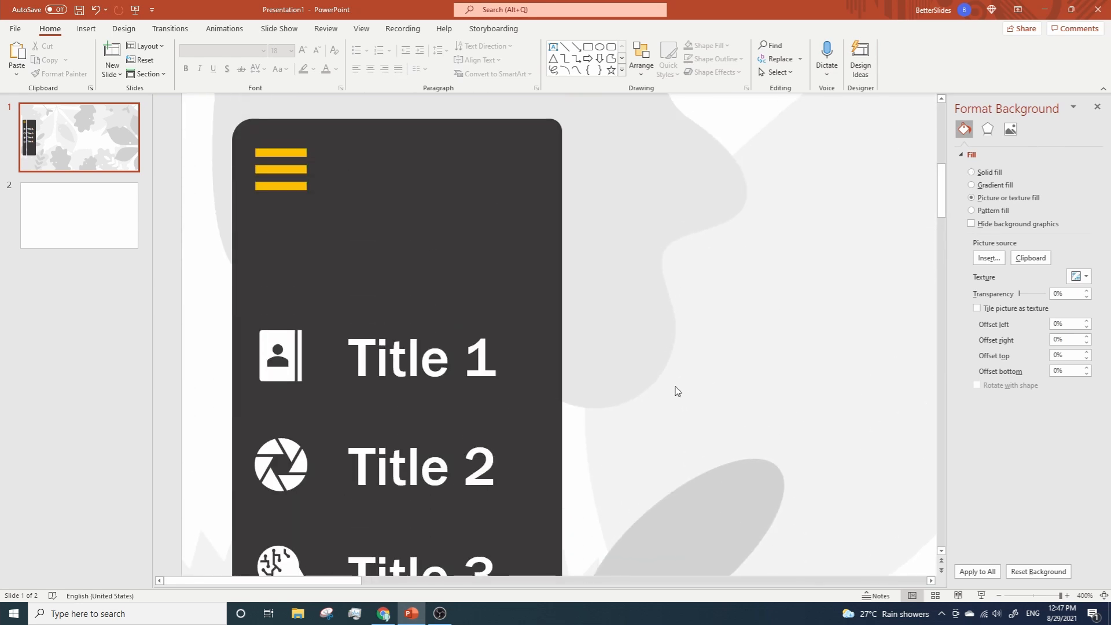
mouse_move(452, 179)
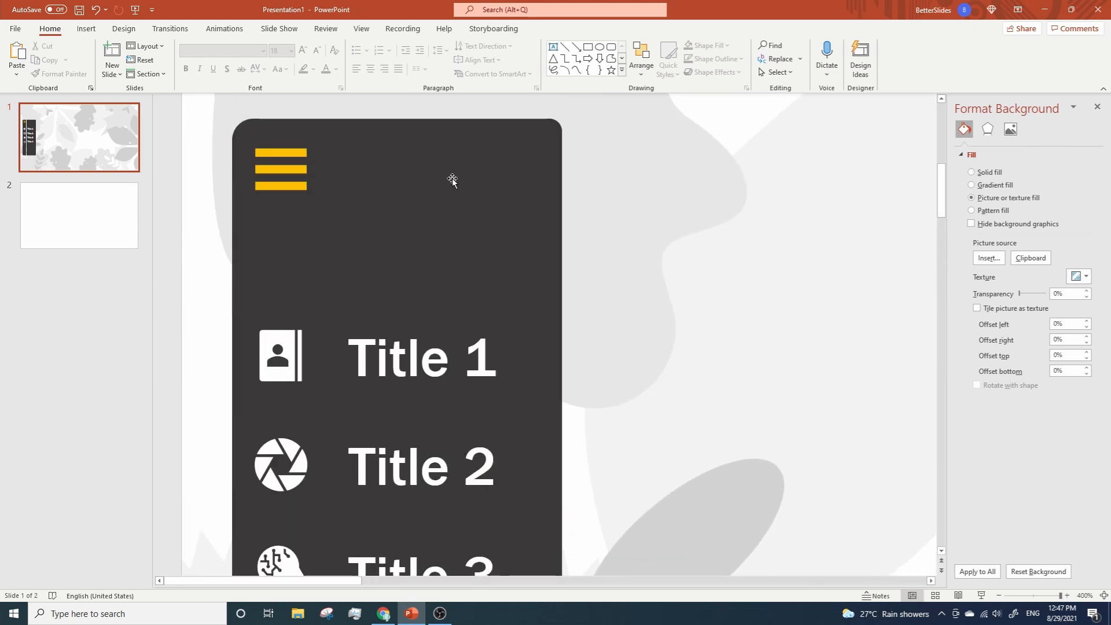
key("F5")
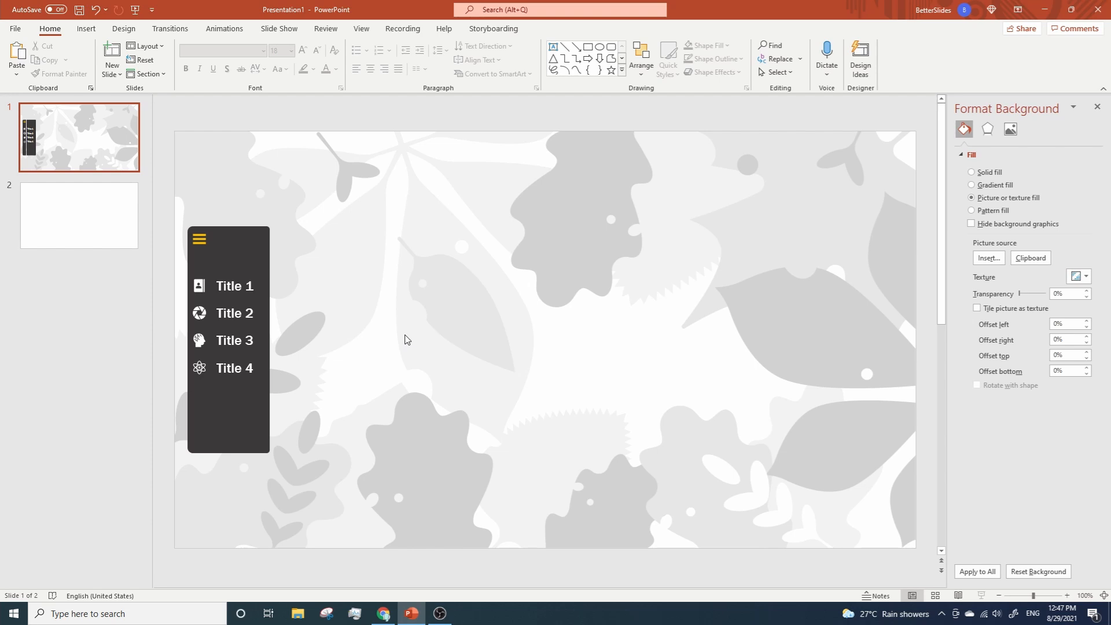
mouse_move(410, 339)
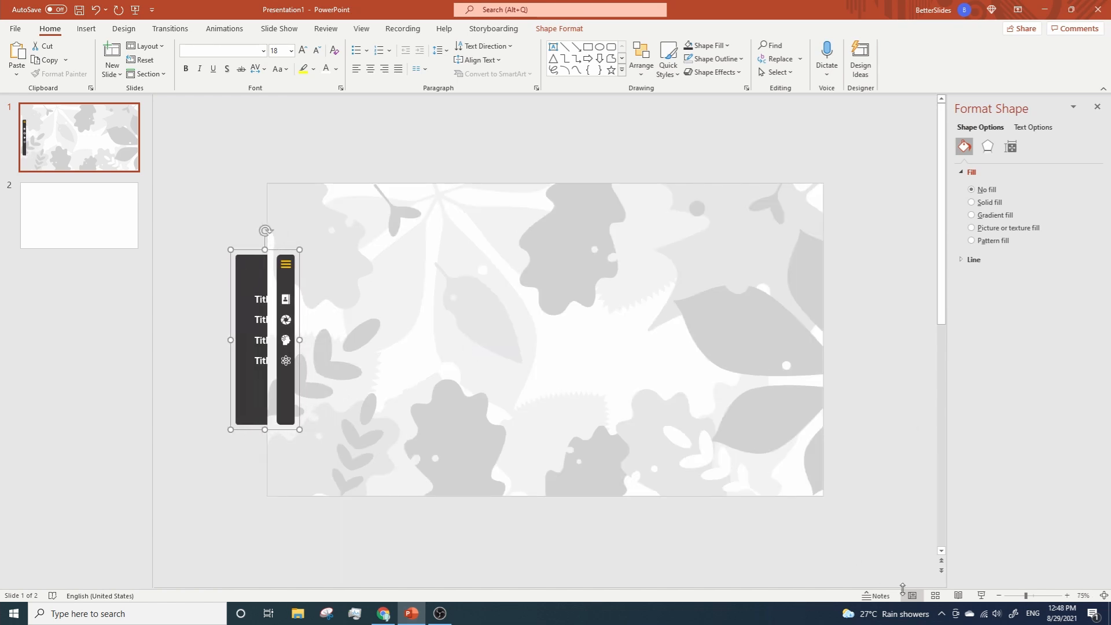
mouse_move(623, 287)
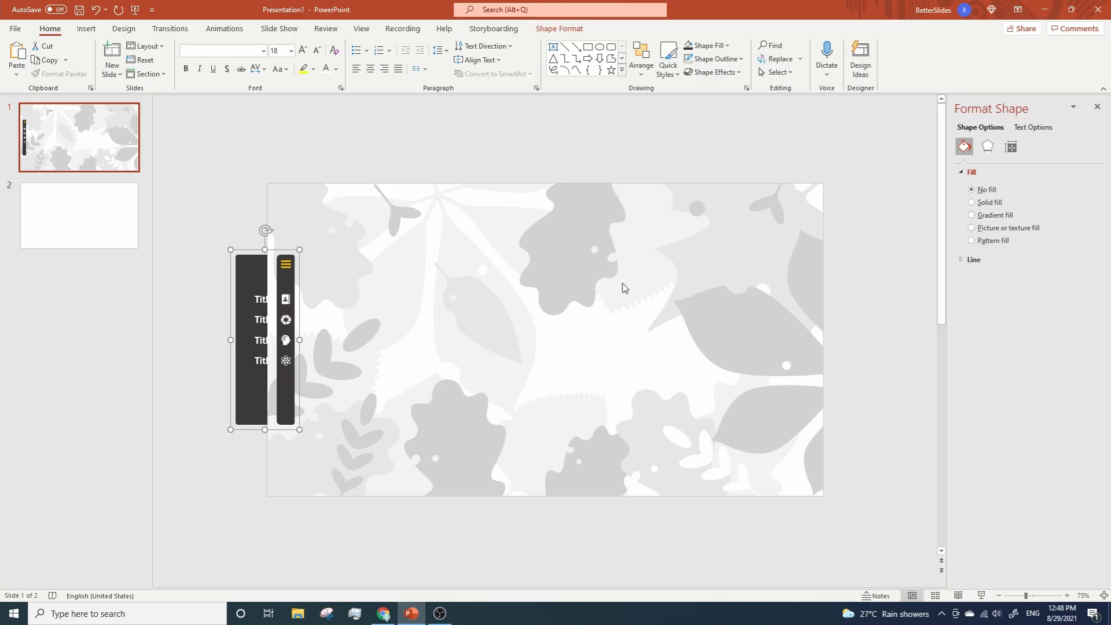
- Add a straight Lines motion path to the menu, with its end point to the right
left_click(224, 28)
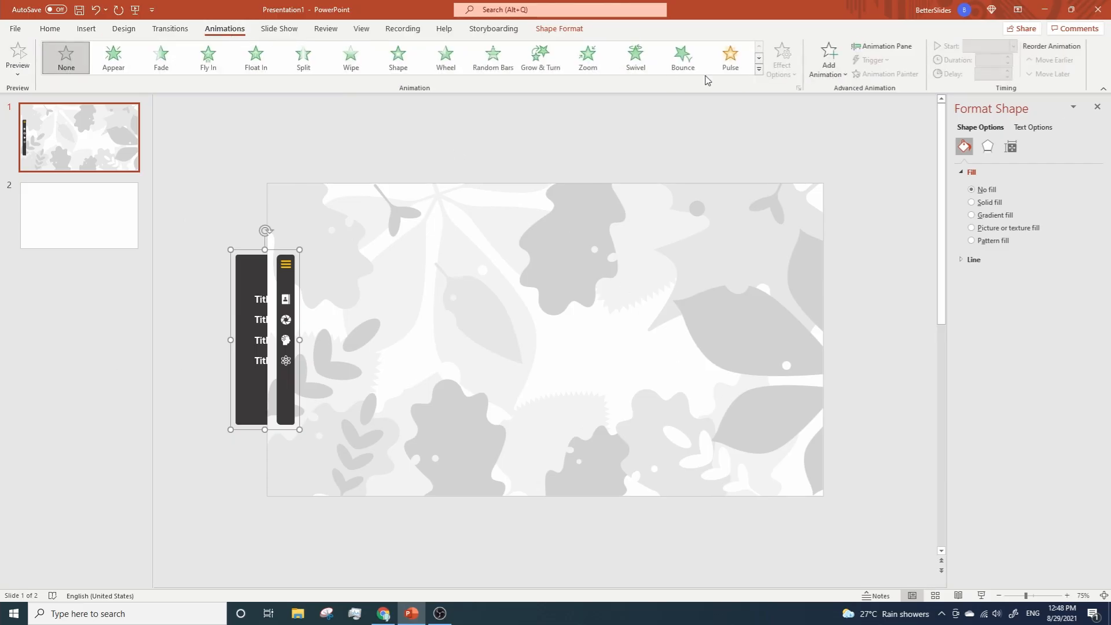
left_click(827, 56)
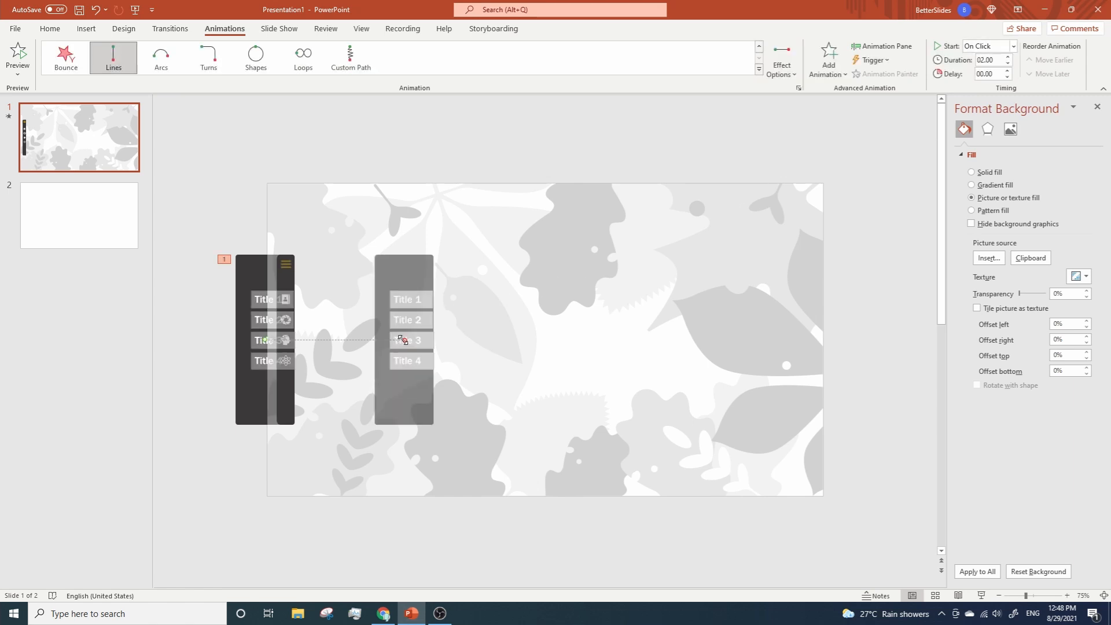
left_click_drag(404, 339, 330, 339)
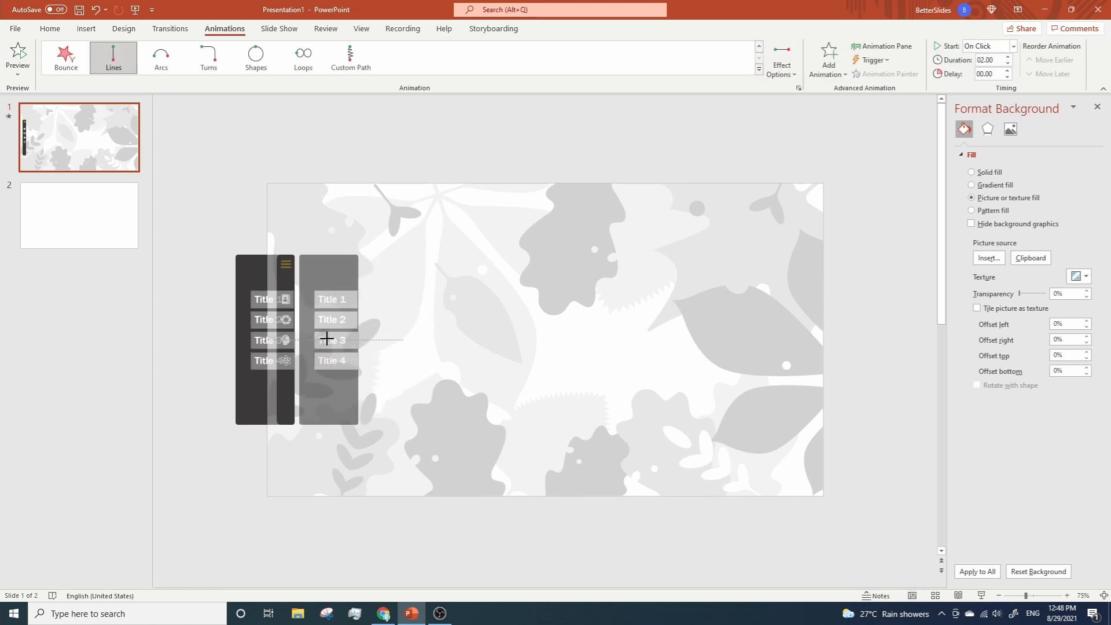
left_click_drag(331, 329, 312, 329)
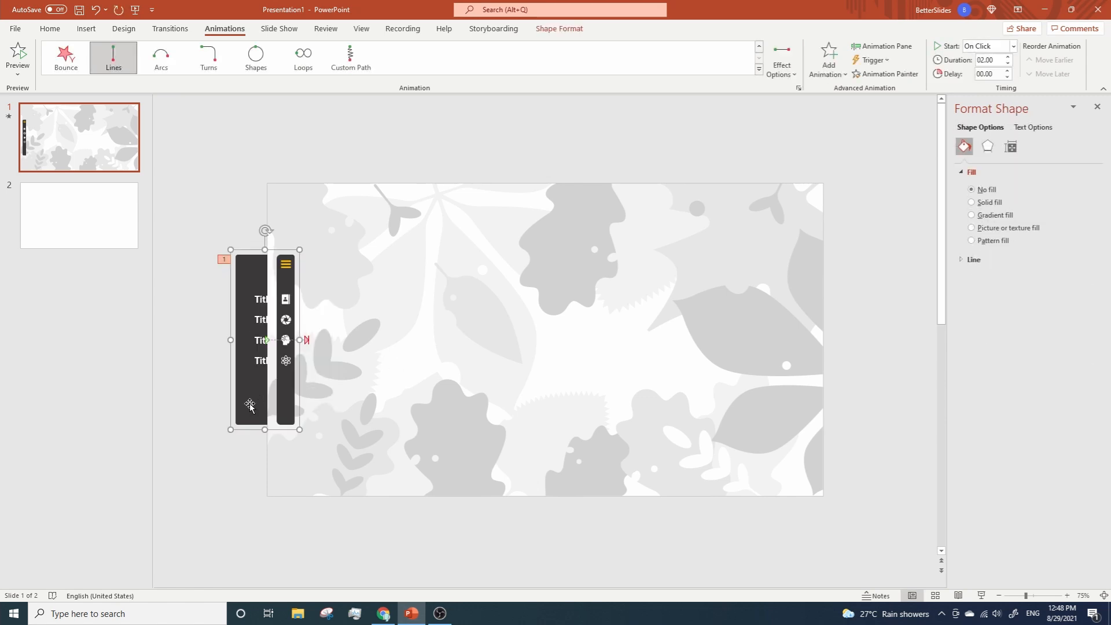
- Add a second Lines motion path to the menu with its direction set to Left
left_click(827, 57)
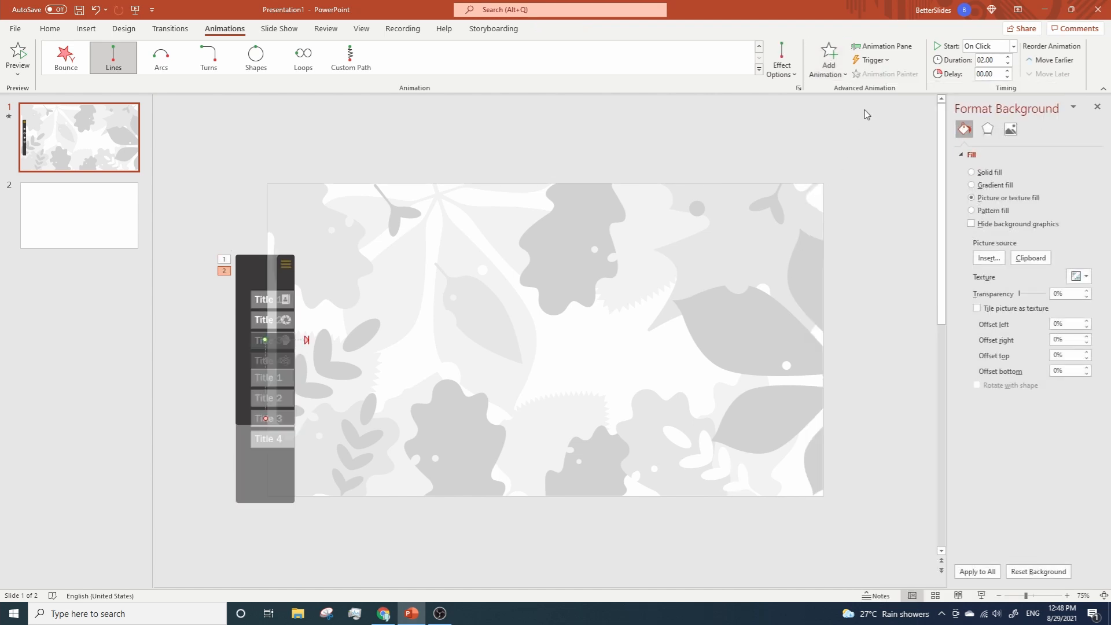
left_click(780, 60)
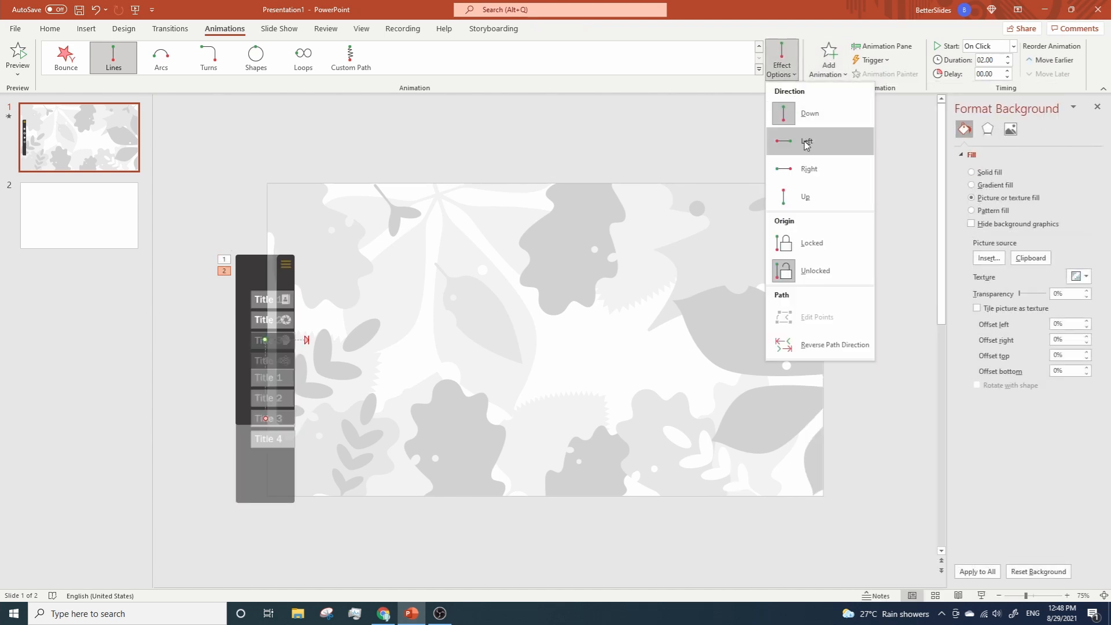
left_click(805, 141)
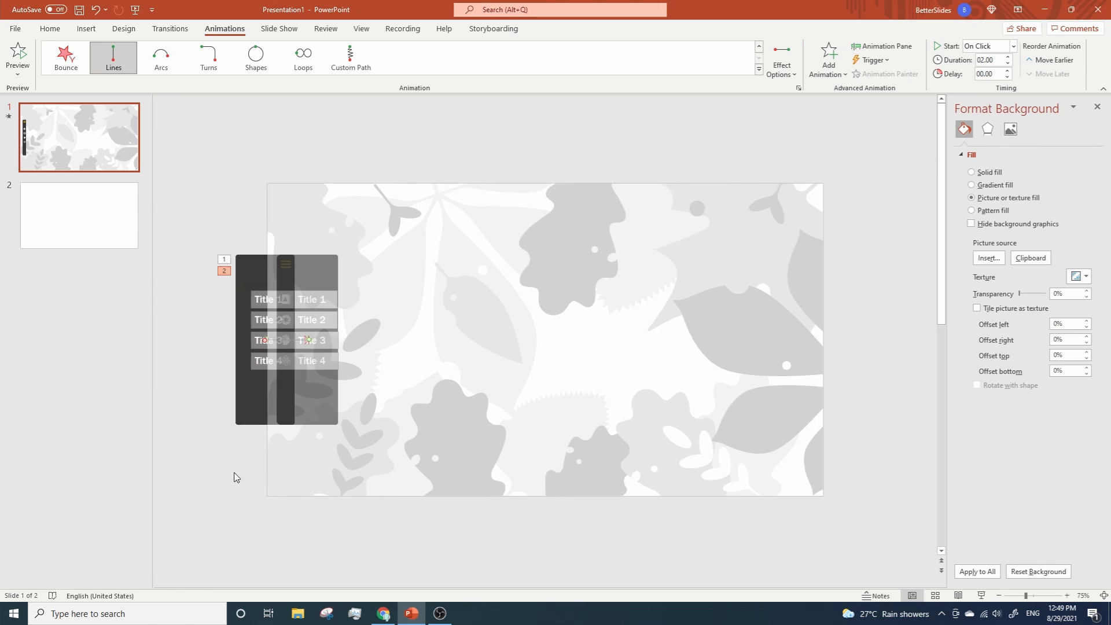
- Set the menu's slide-out animation to trigger on click of Graphic 8
left_click(883, 45)
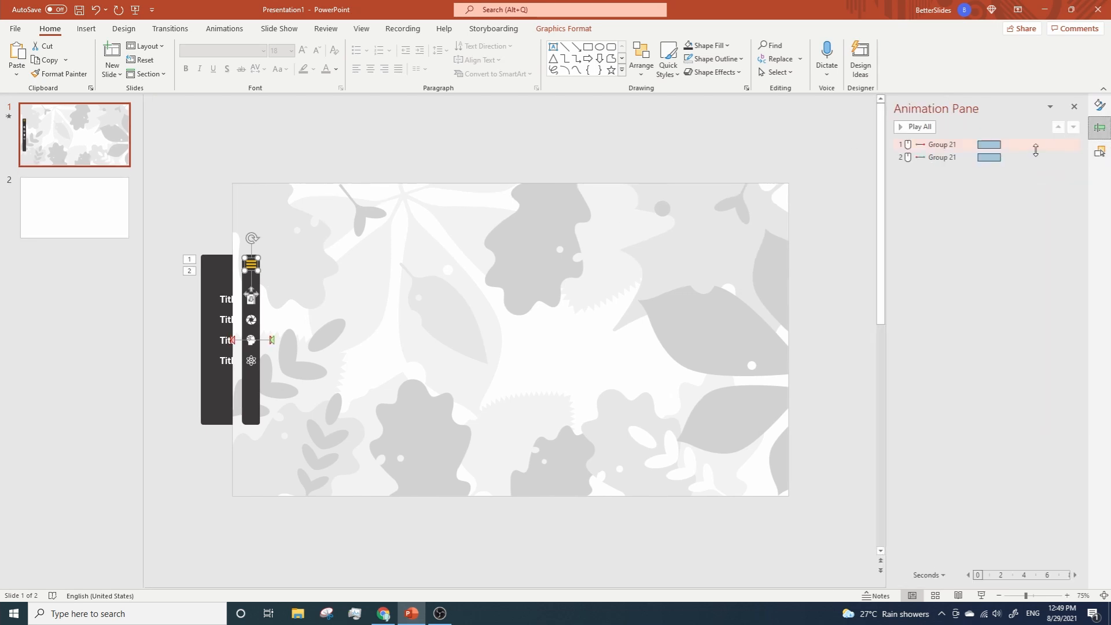
mouse_move(946, 145)
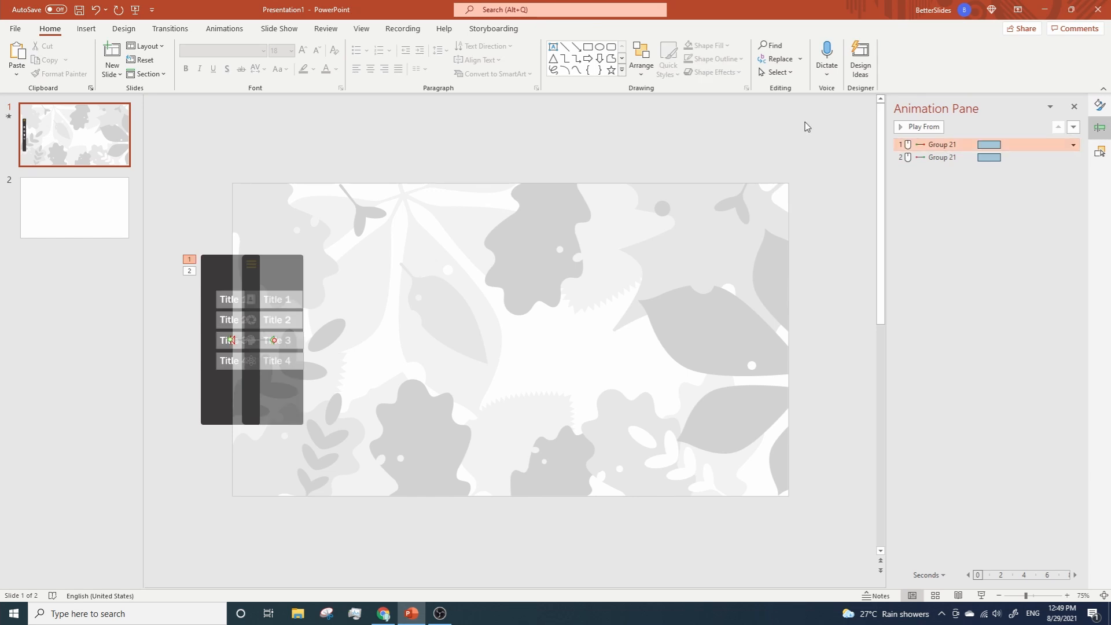
left_click(224, 28)
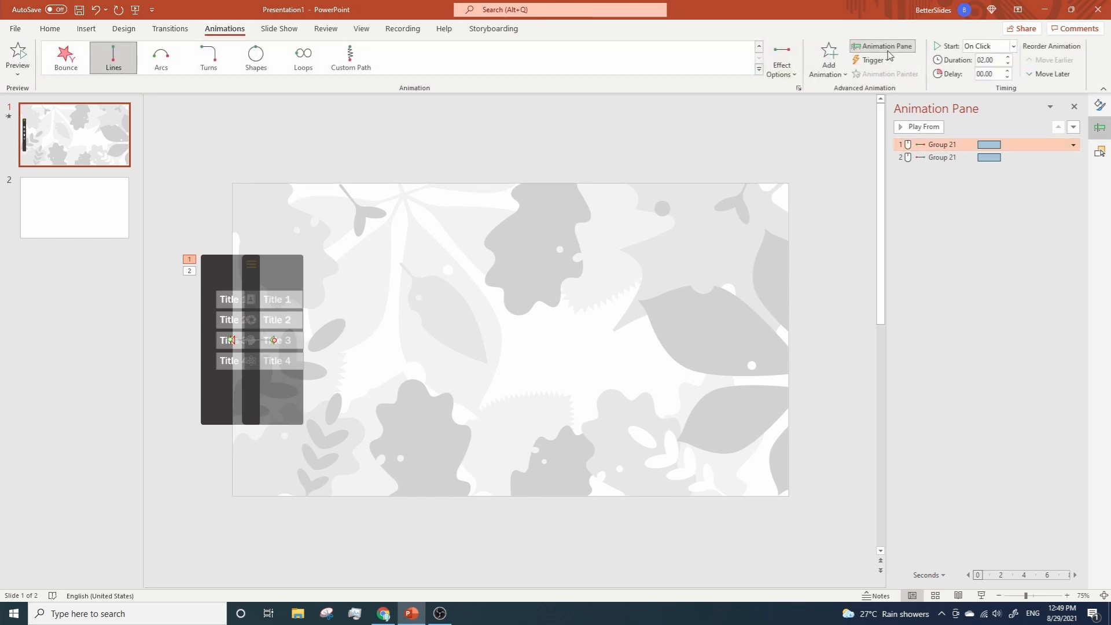
left_click(870, 59)
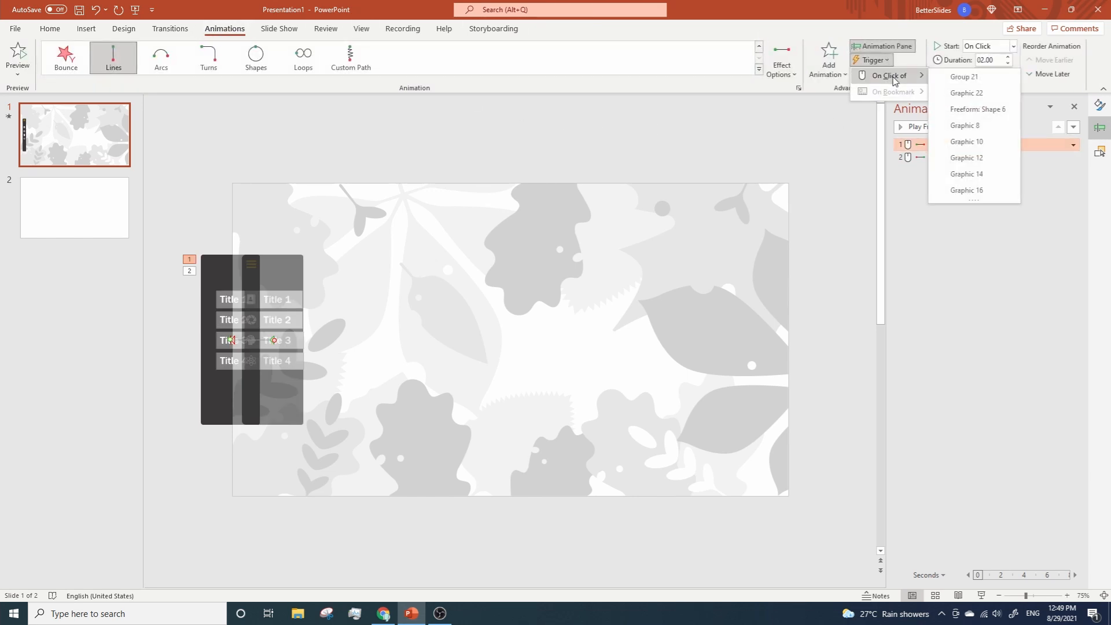
left_click(965, 126)
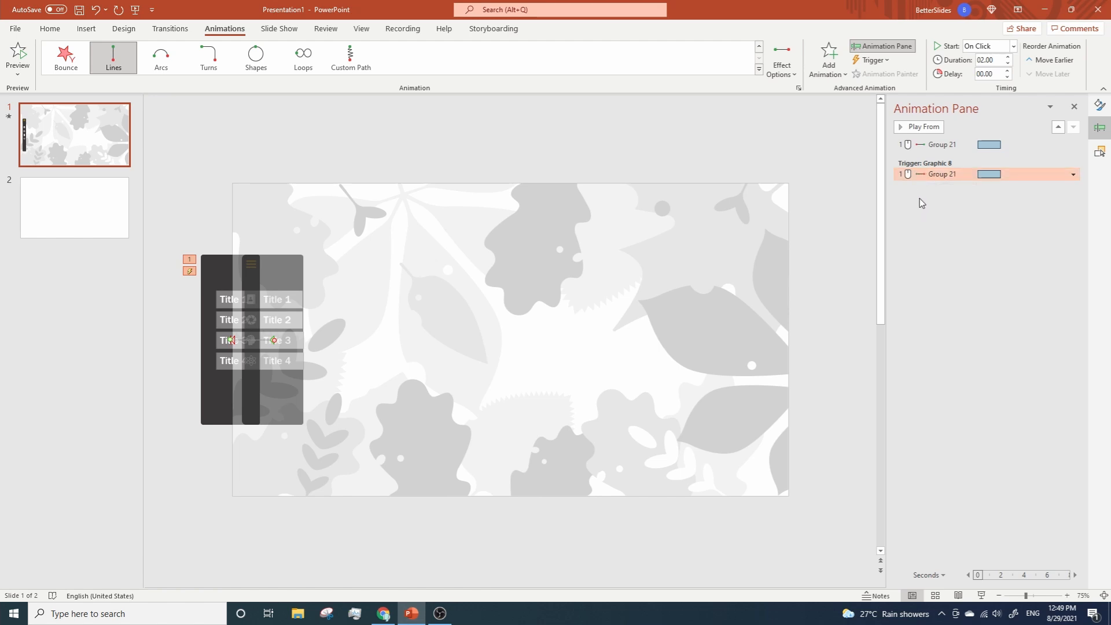
mouse_move(408, 149)
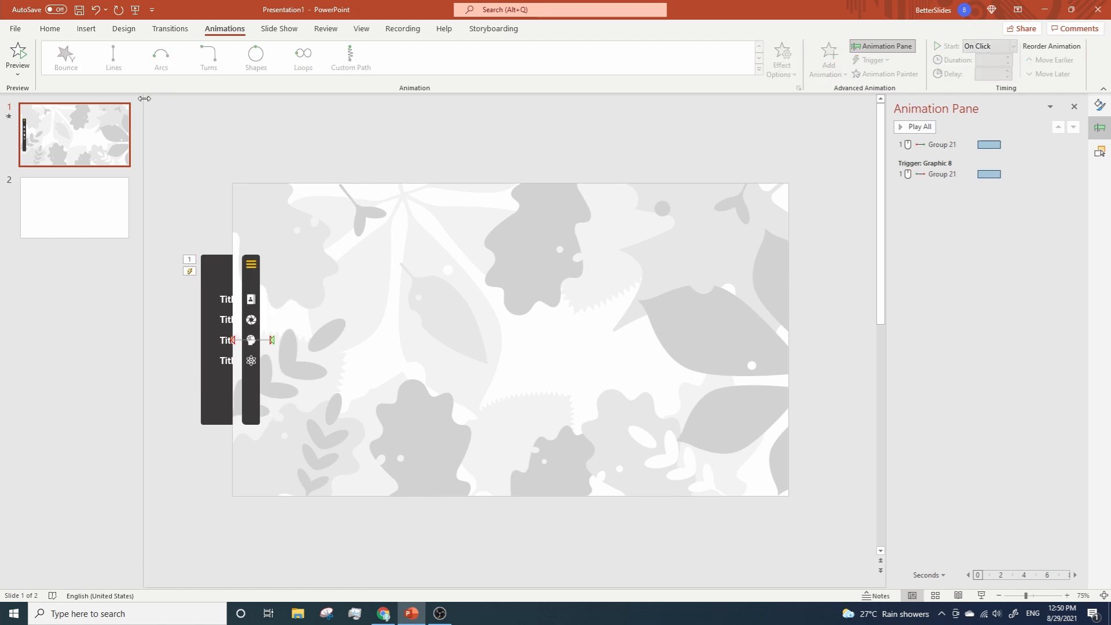
- Draw a small square right of the hamburger icon and make it trigger the other menu animation
left_click(85, 29)
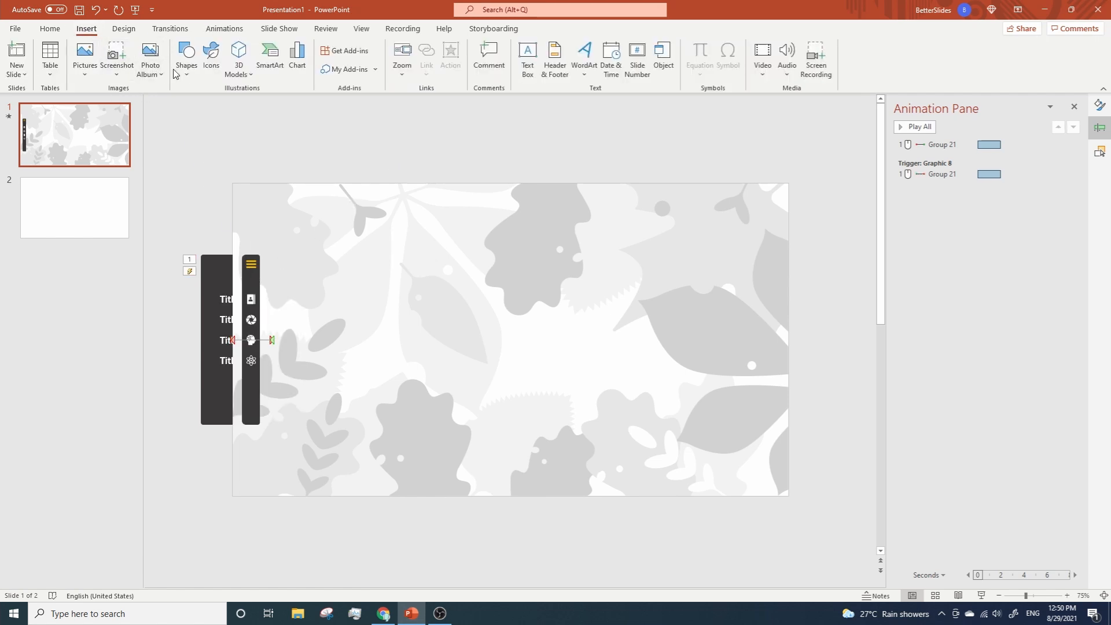
left_click(186, 57)
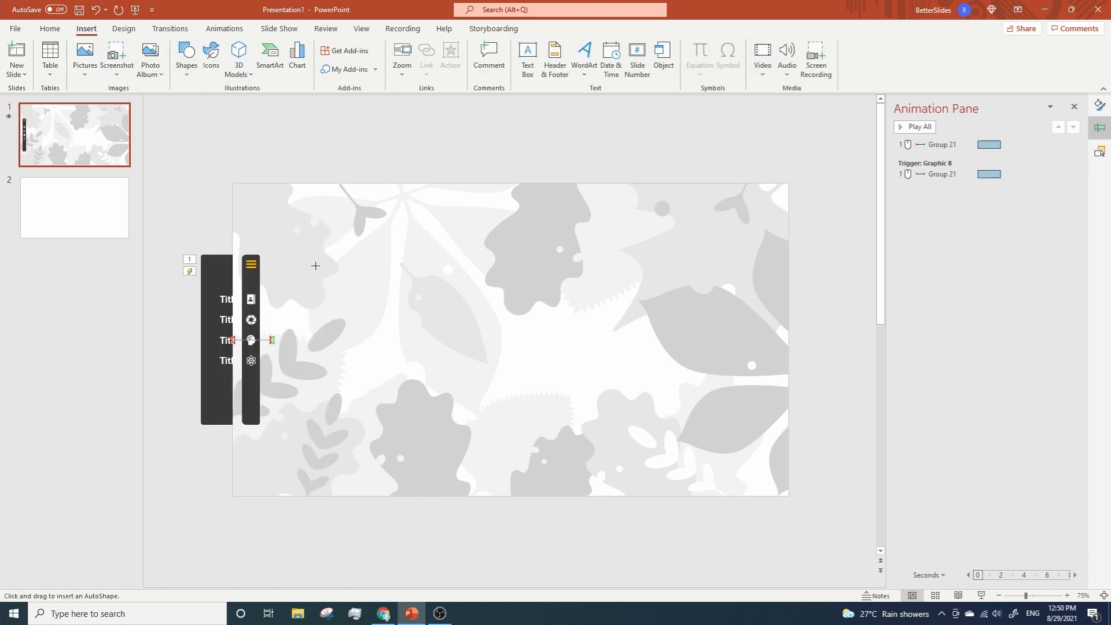
left_click_drag(320, 254, 366, 296)
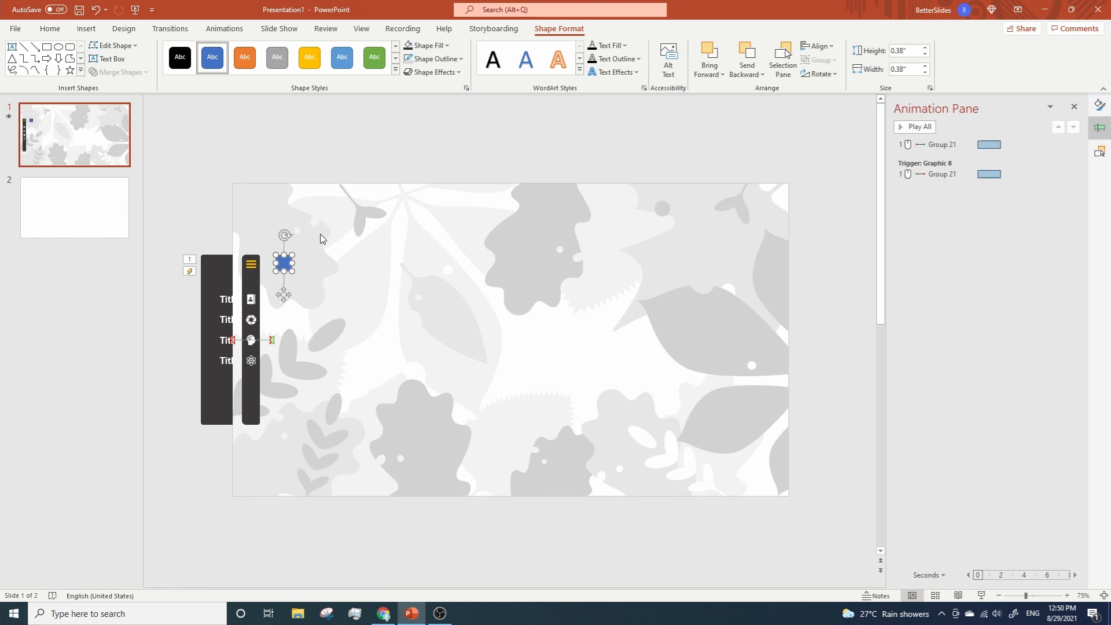
mouse_move(637, 220)
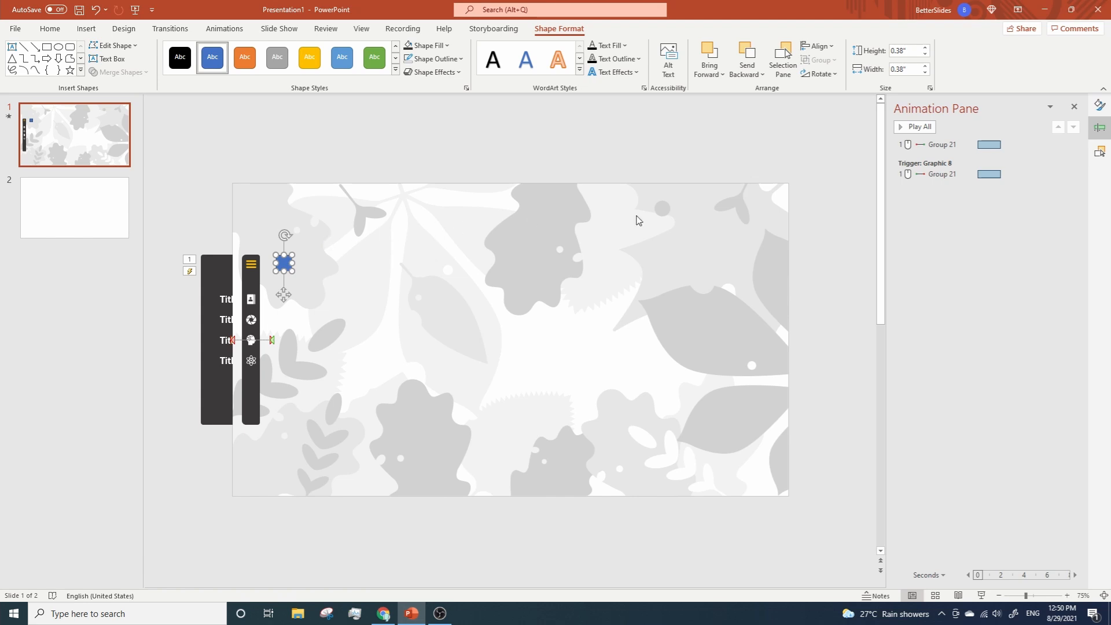
left_click(783, 59)
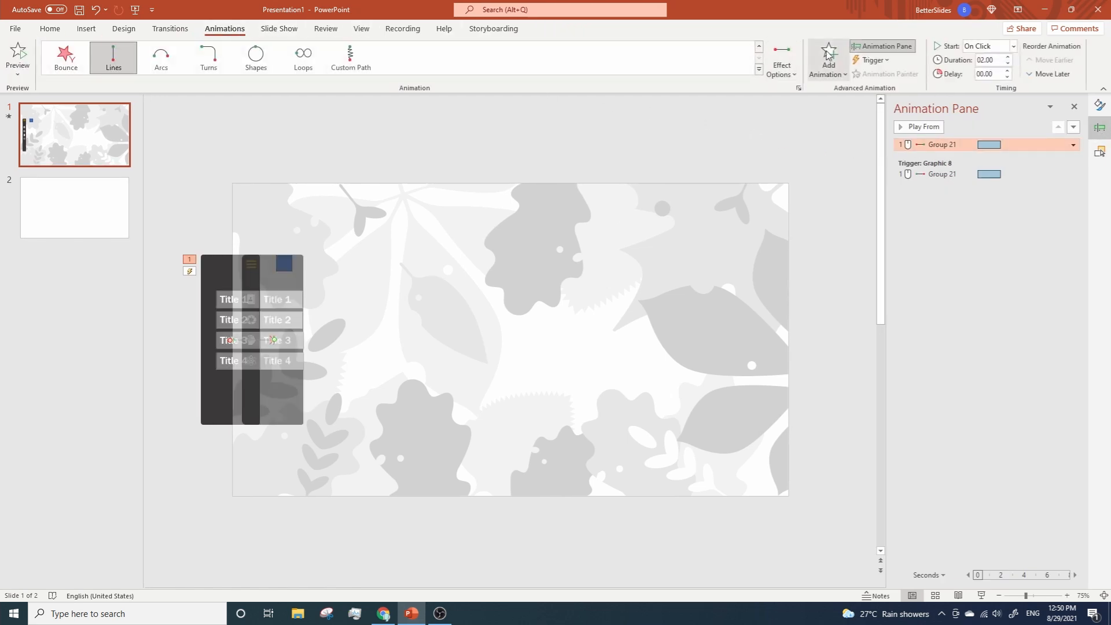
left_click(889, 76)
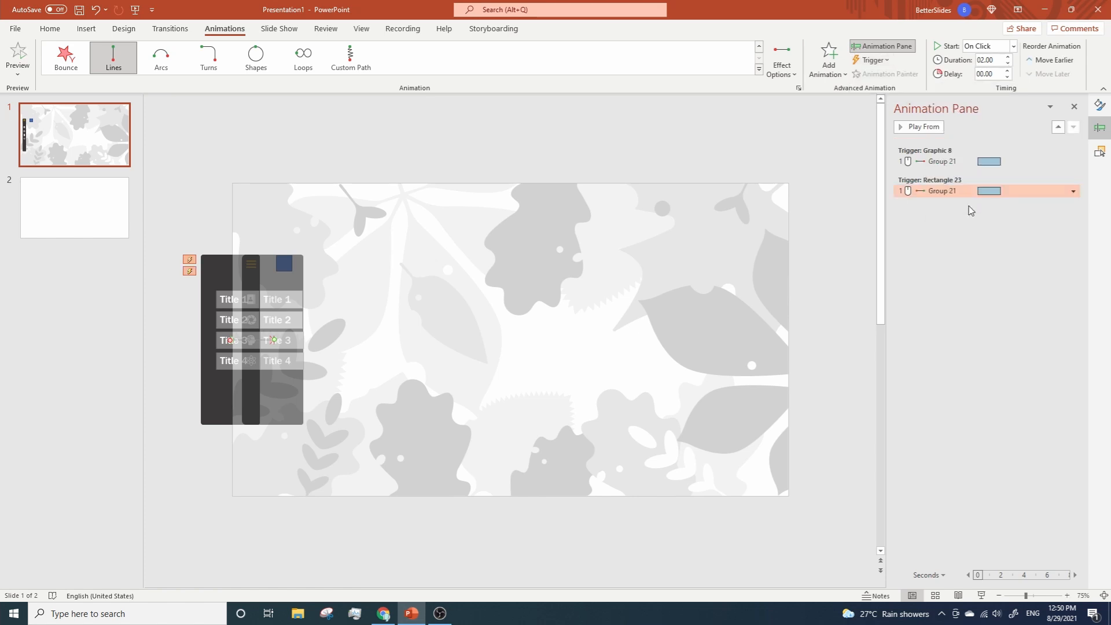
mouse_move(572, 237)
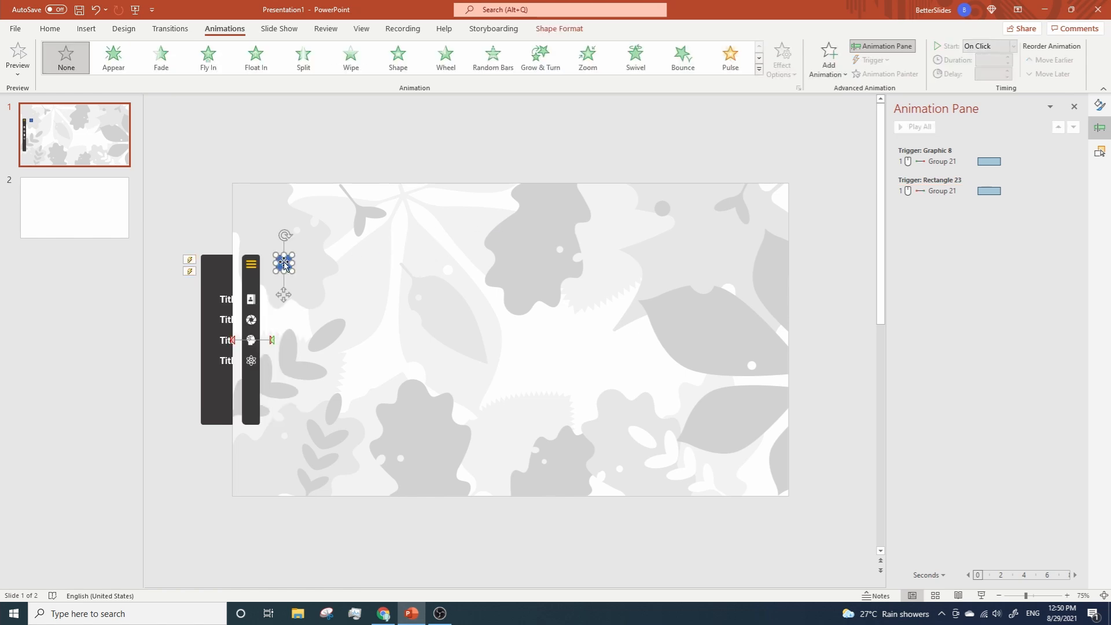
- Make Rectangle 23 appear with Graphic 8's menu opening and give it a Disappear effect
left_click(113, 57)
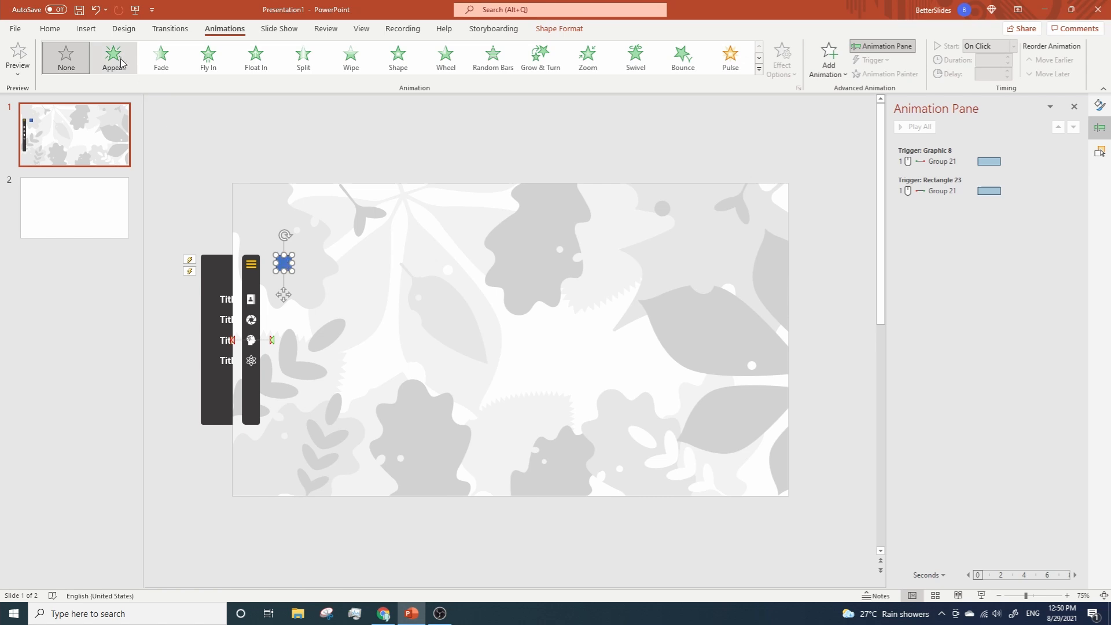
left_click(113, 57)
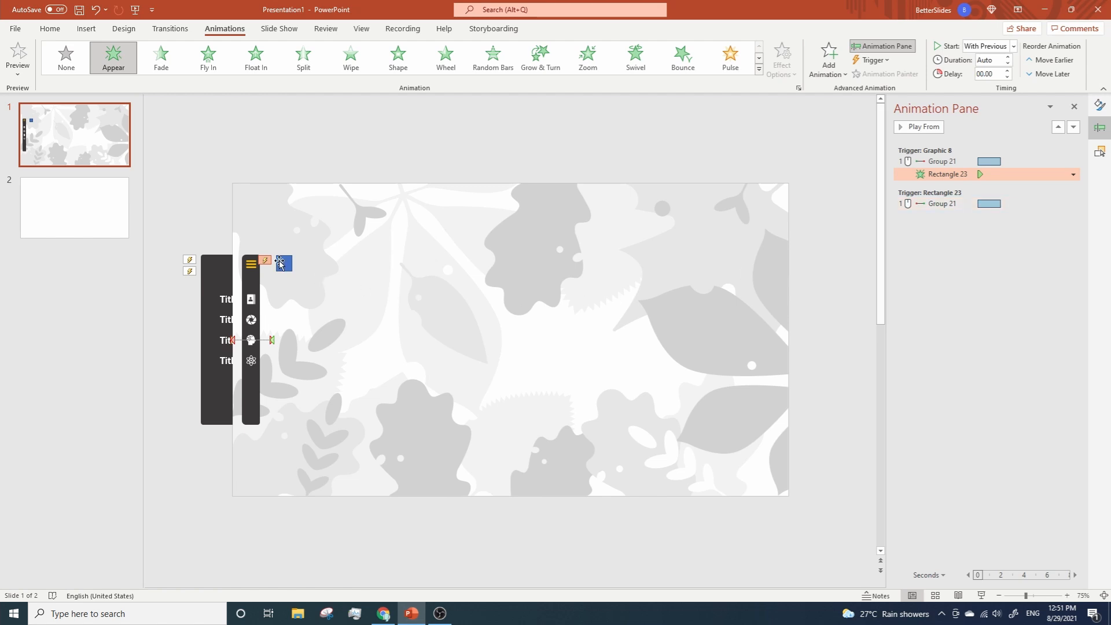
left_click(827, 58)
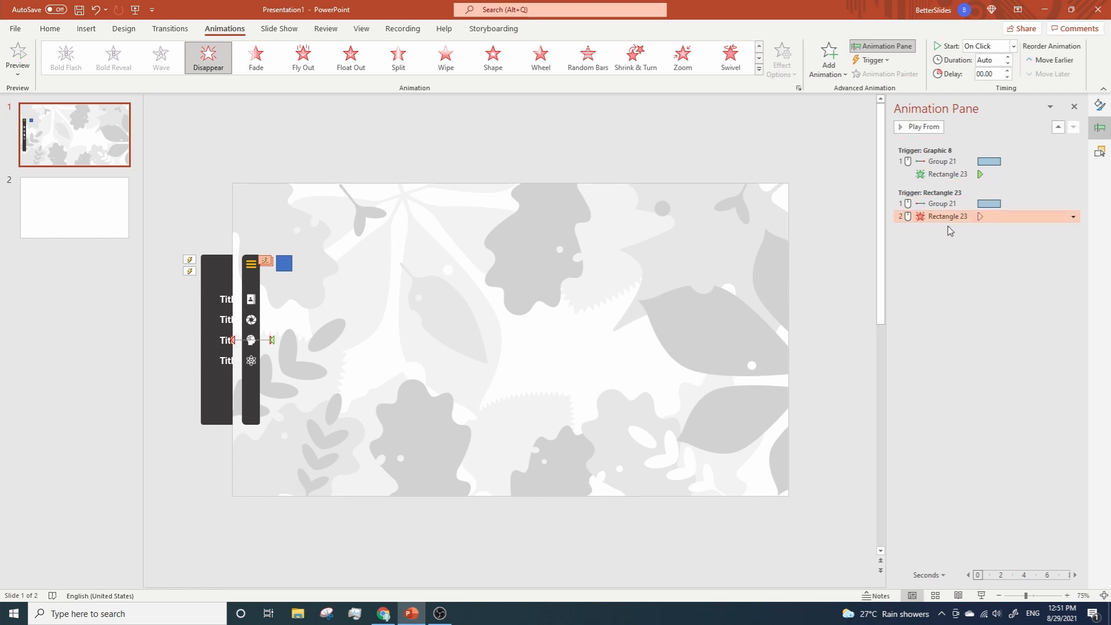
mouse_move(940, 196)
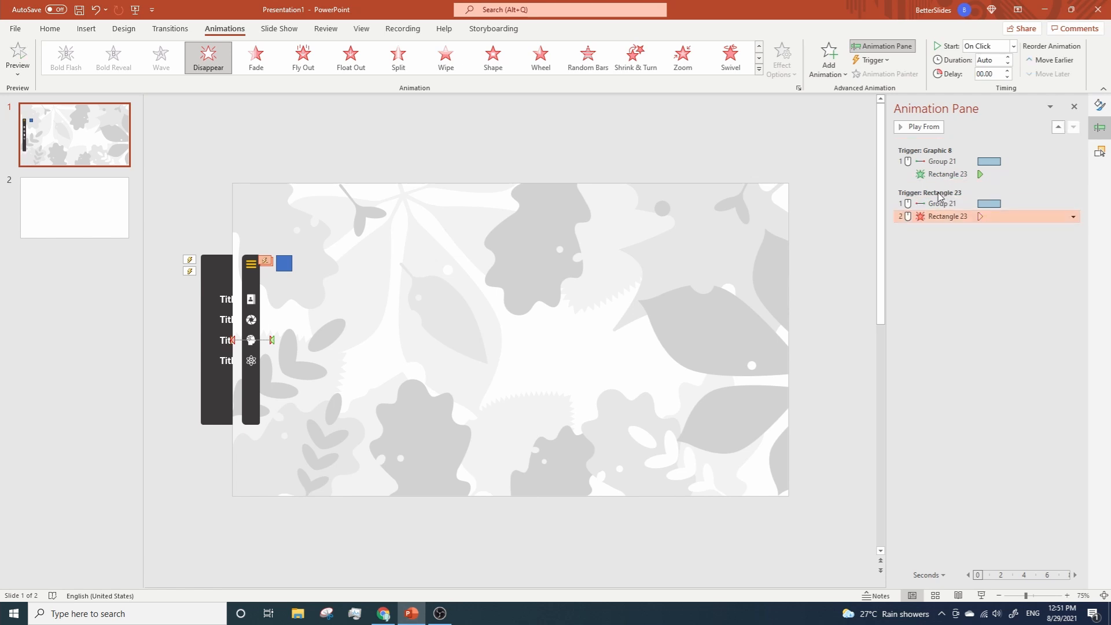
mouse_move(946, 197)
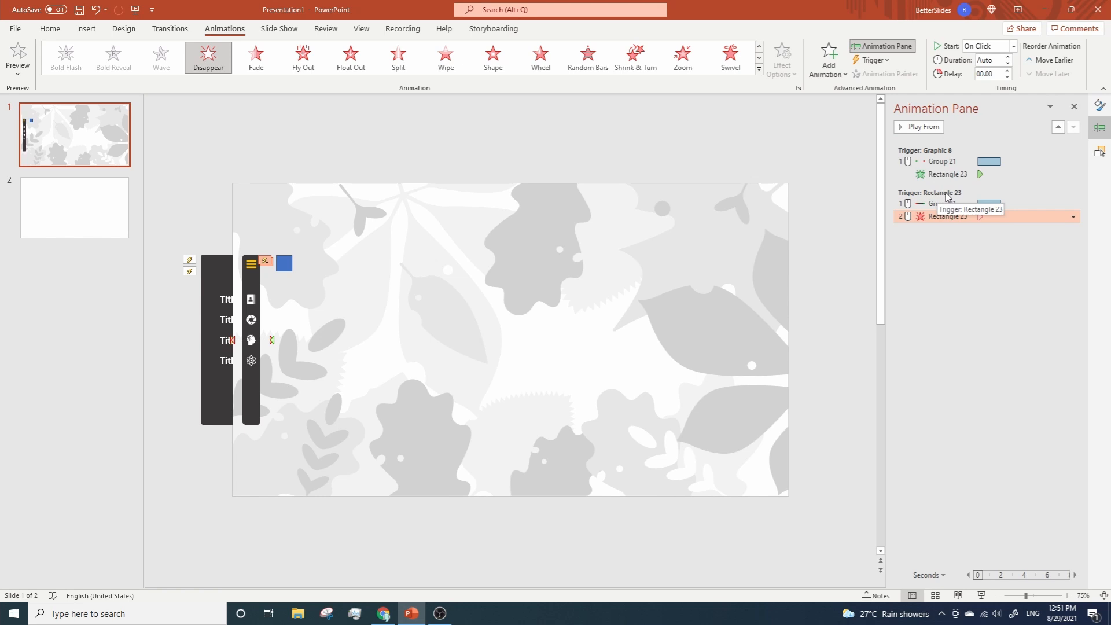
left_click(1073, 216)
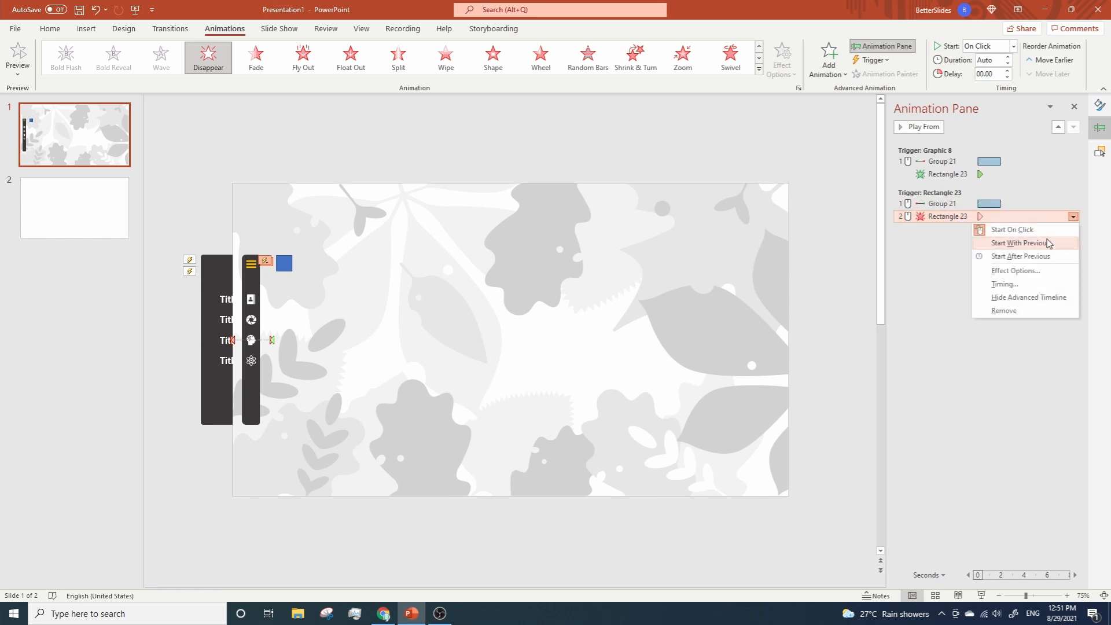
- Set the square's disappear to start With Previous and the closing slide path to 01.00
left_click(1022, 242)
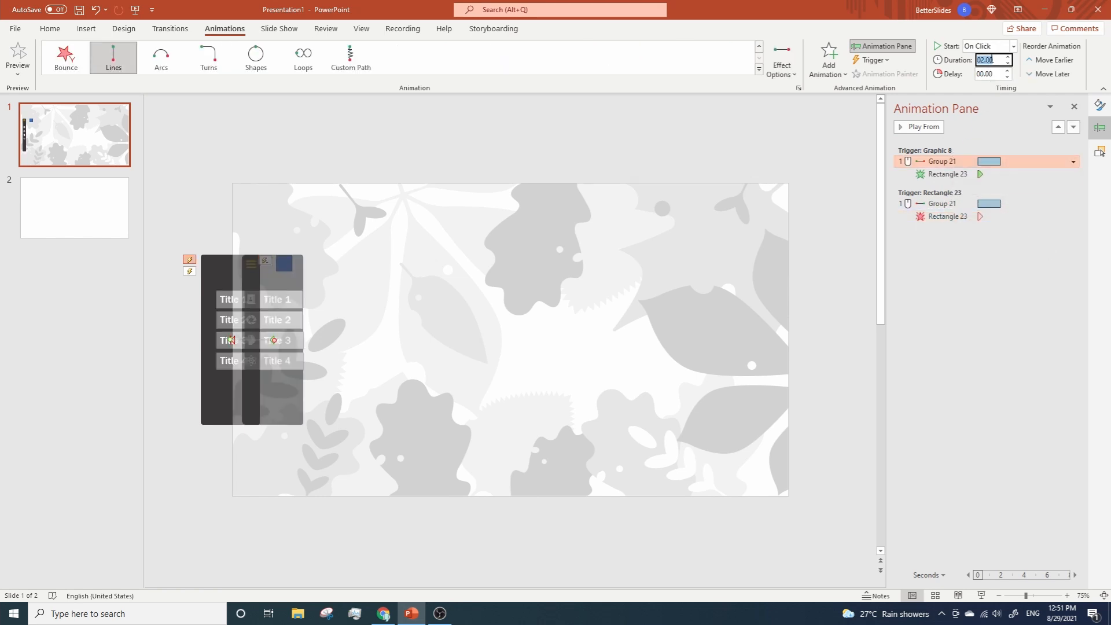
left_click(942, 203)
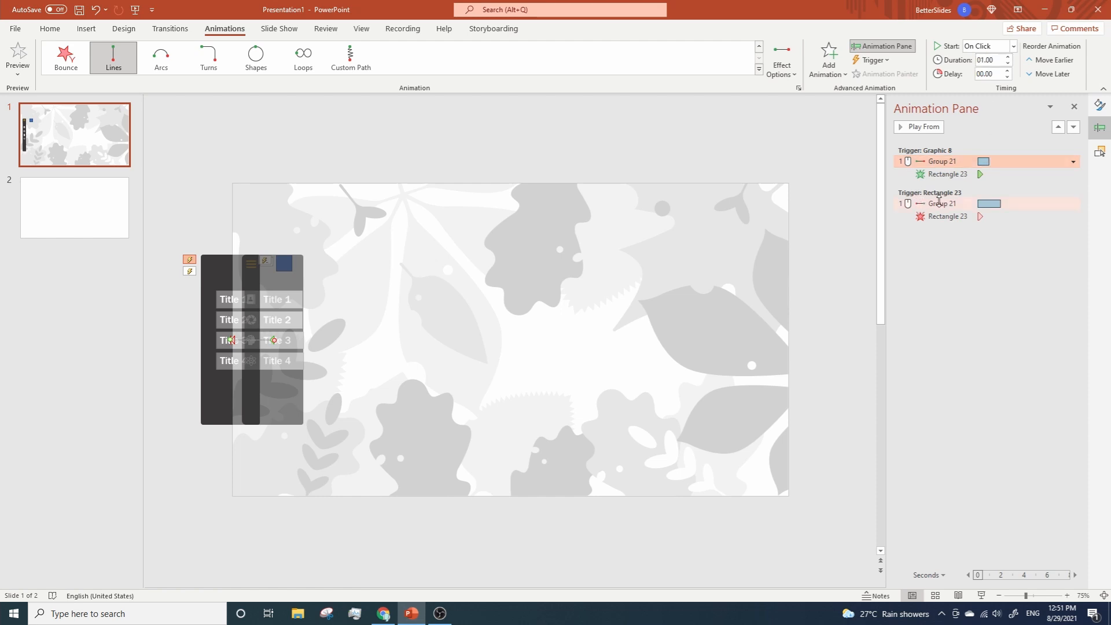
left_click(943, 203)
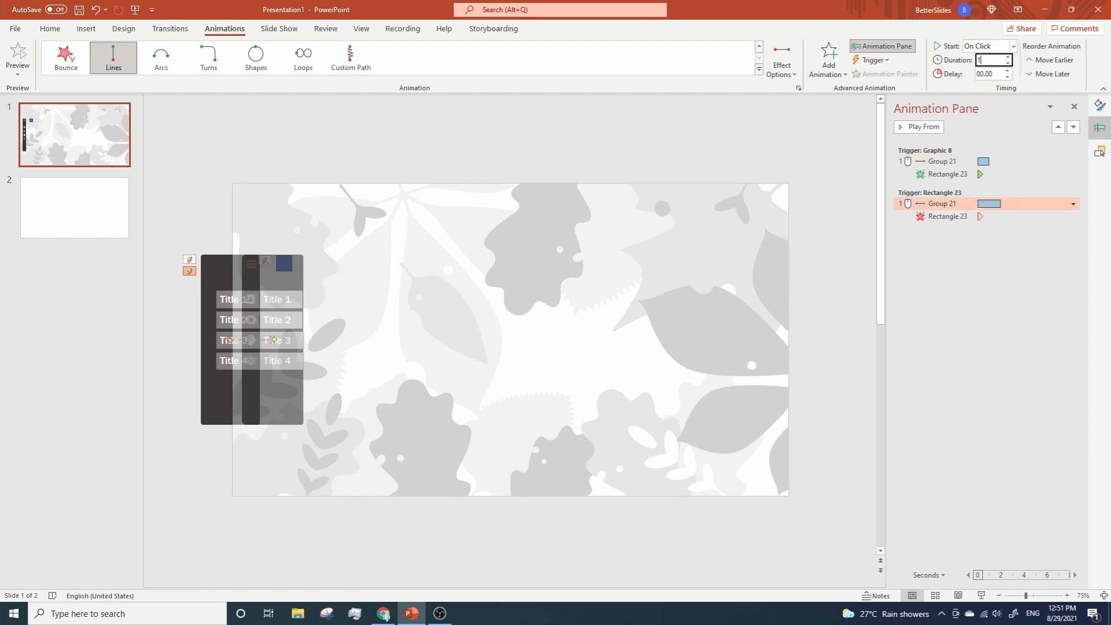
type("01.00")
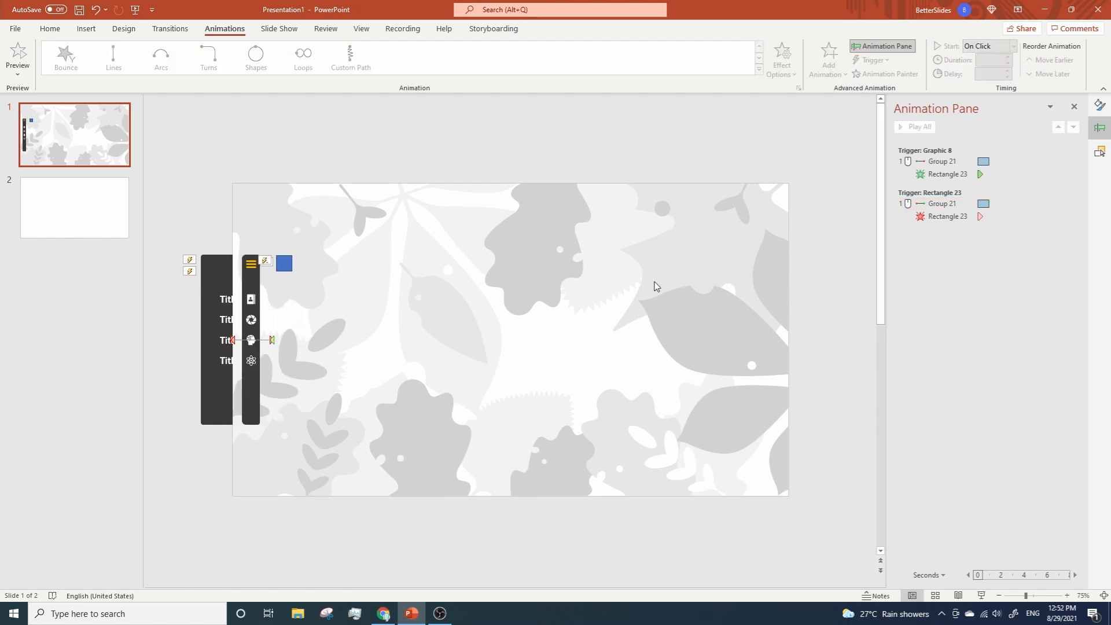
- Select the blank slide 2 thumbnail for deletion
left_click(73, 208)
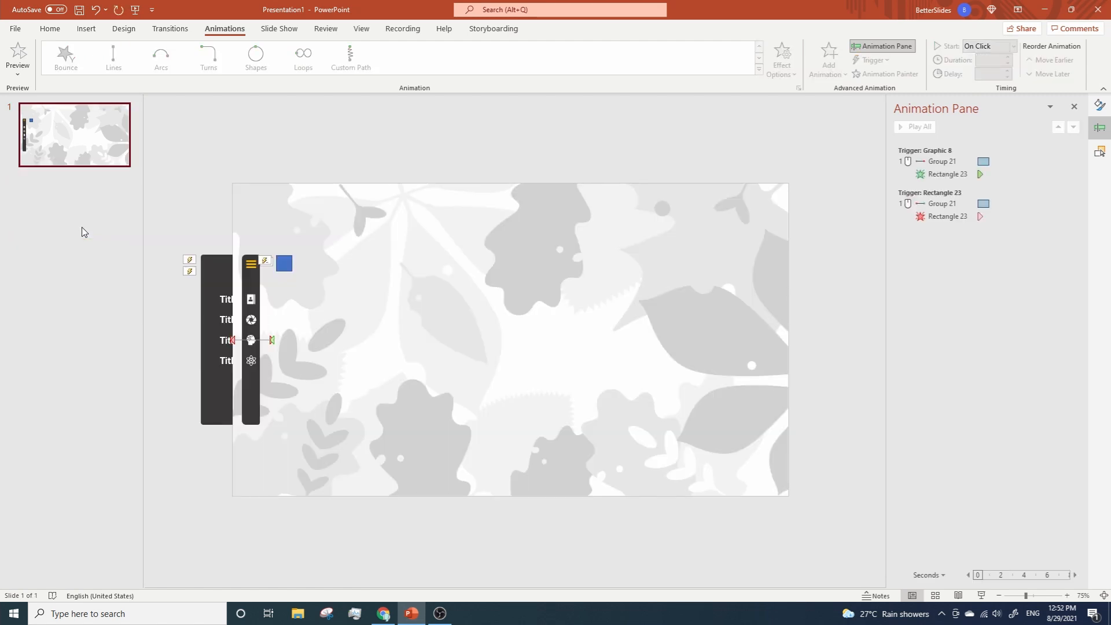
mouse_move(70, 151)
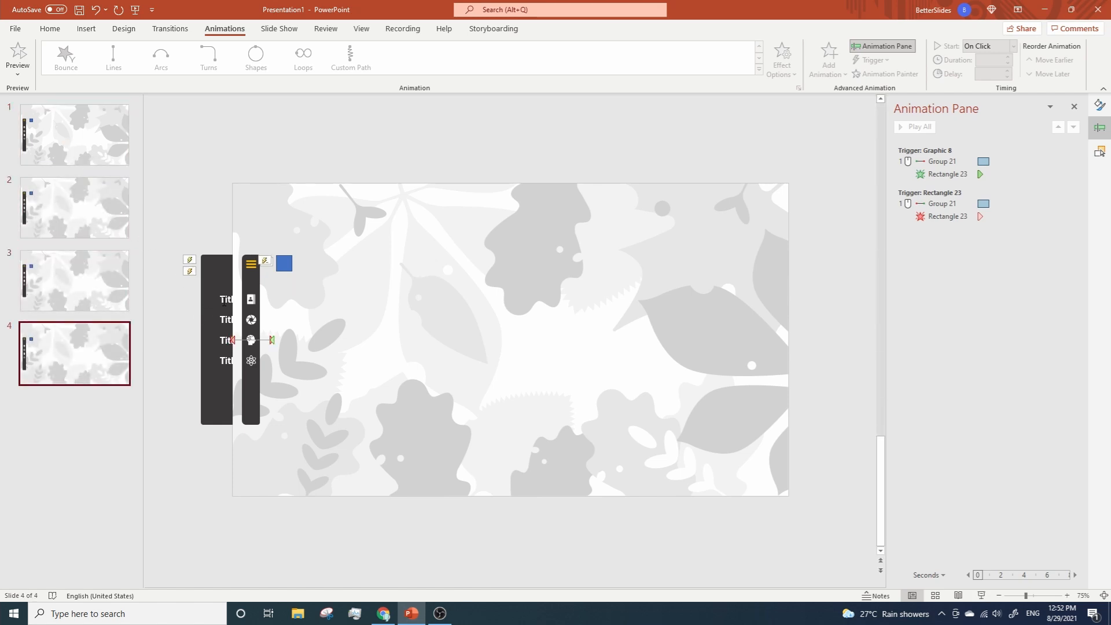
- Link the first sidebar title on slide 4 to slide 1 and begin linking the second
left_click(217, 337)
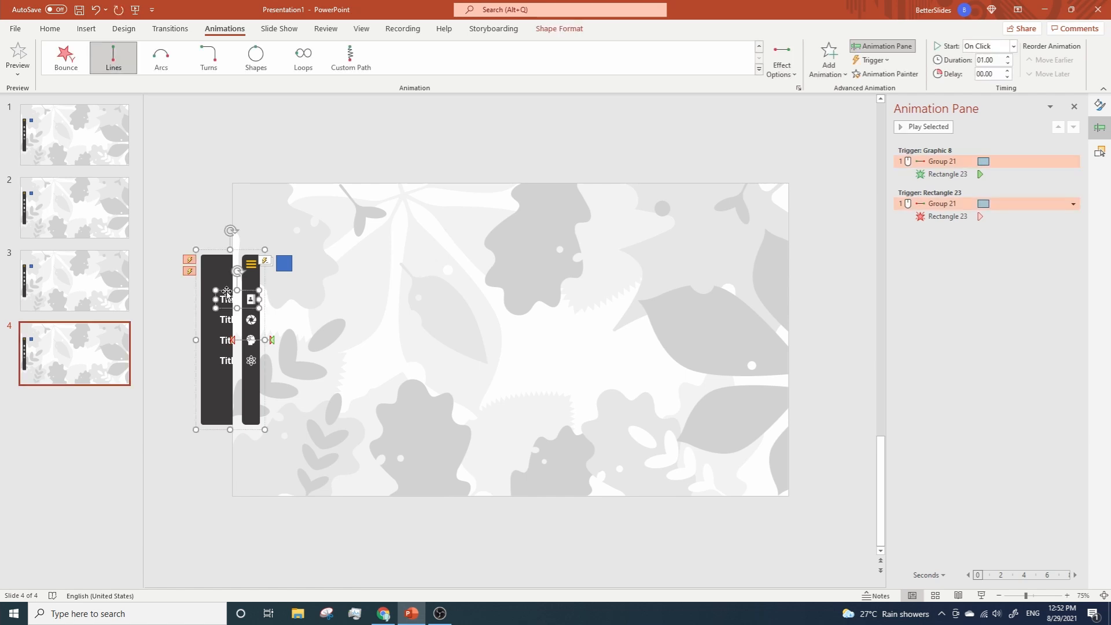
right_click(227, 294)
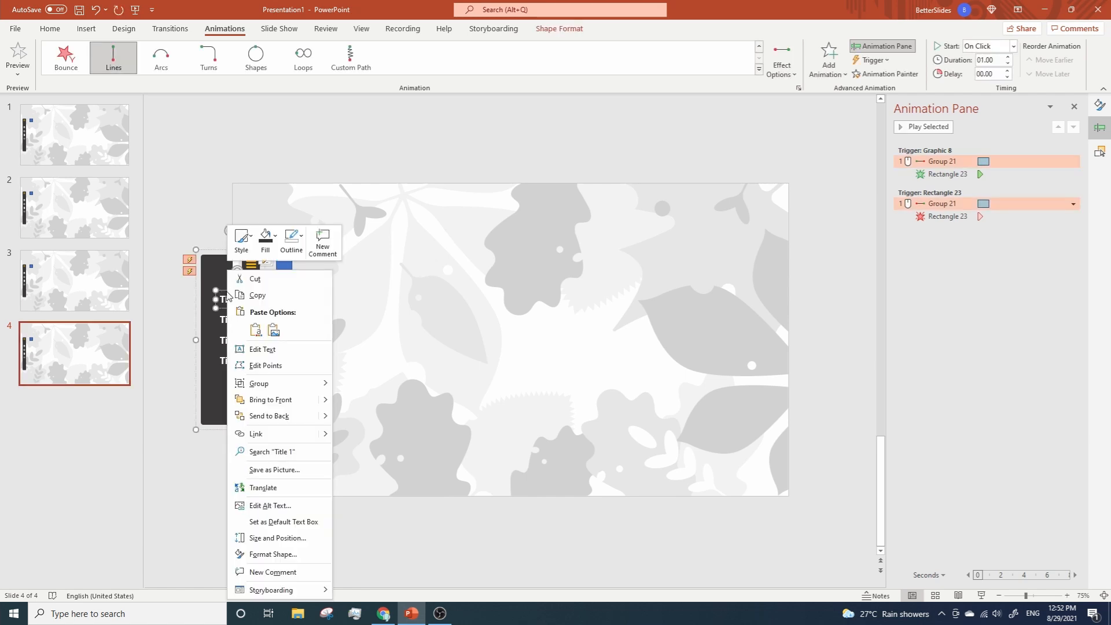
mouse_move(276, 399)
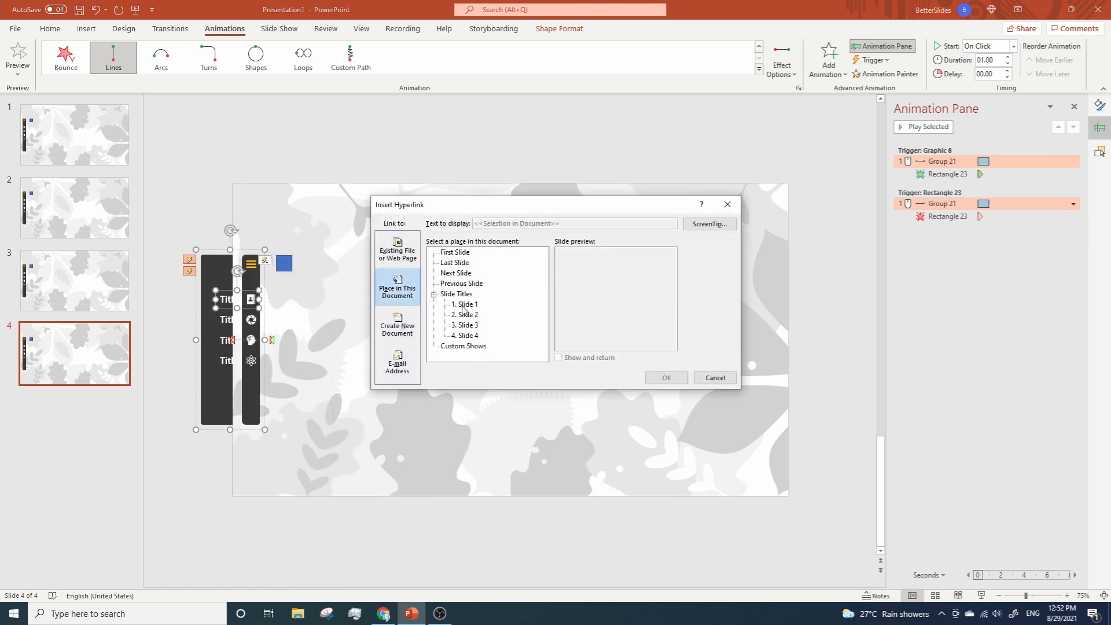
left_click(664, 378)
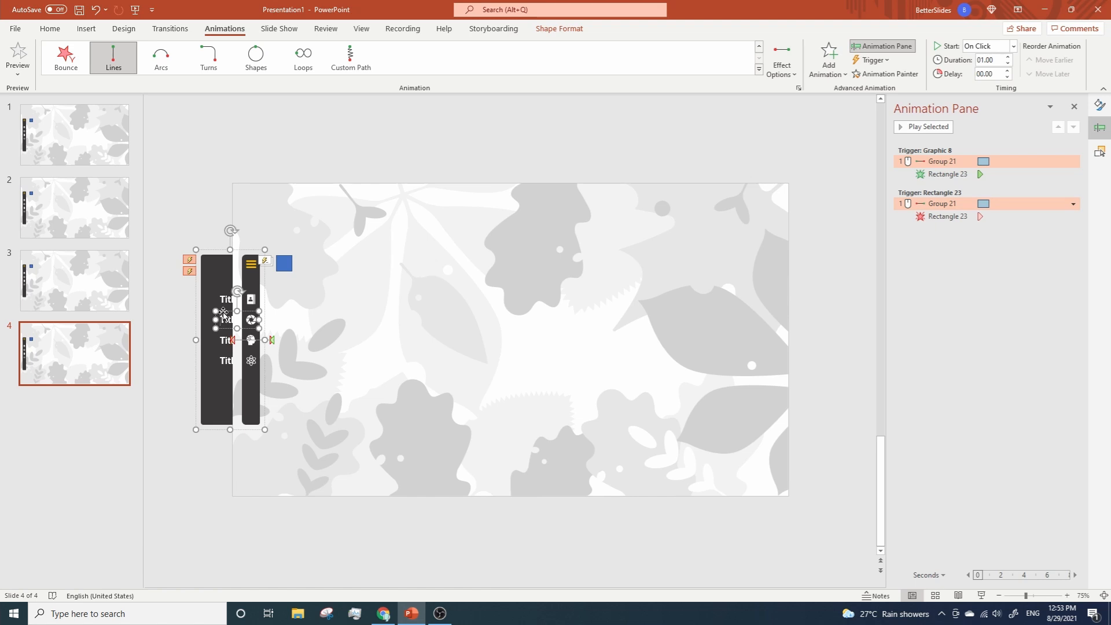
right_click(225, 317)
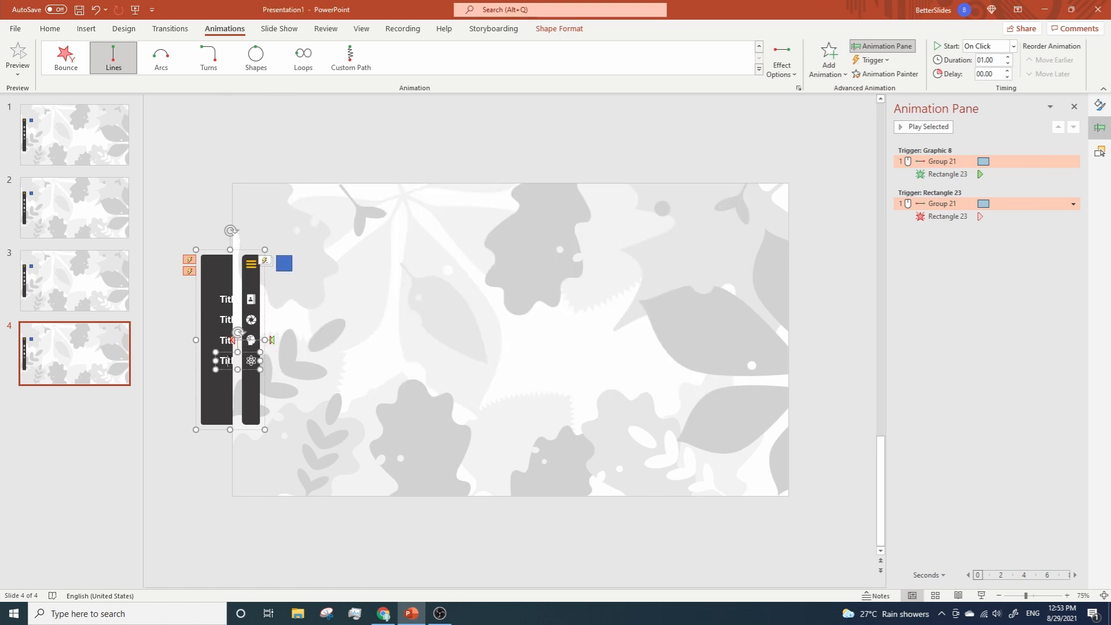
mouse_move(663, 381)
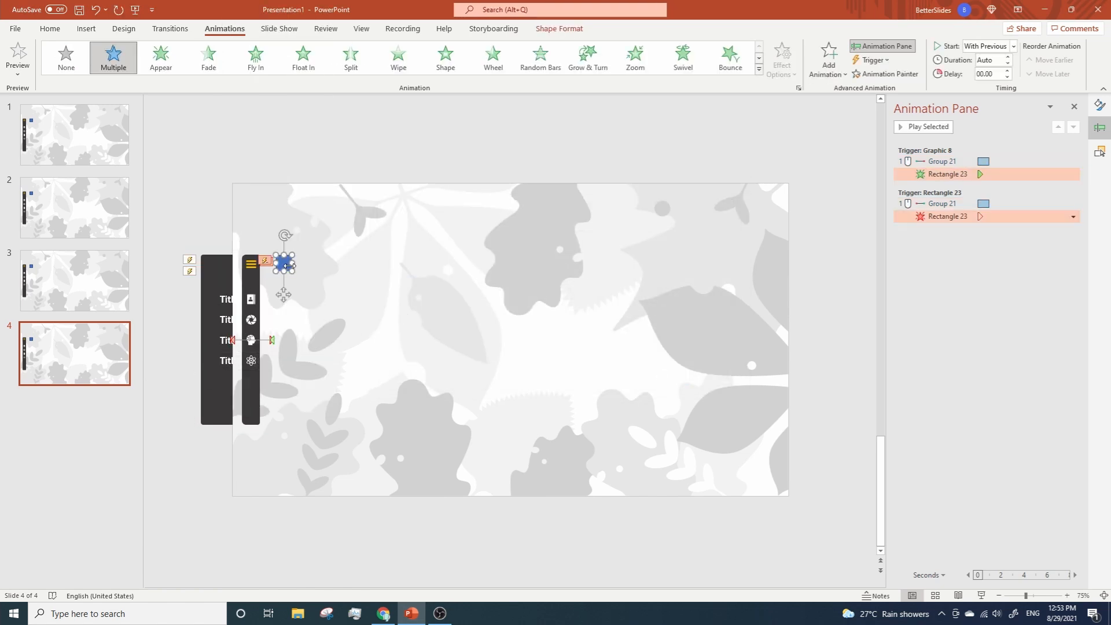
- Set the blue square's fill transparency to 100% in Format Shape, then go to slide 3
right_click(282, 266)
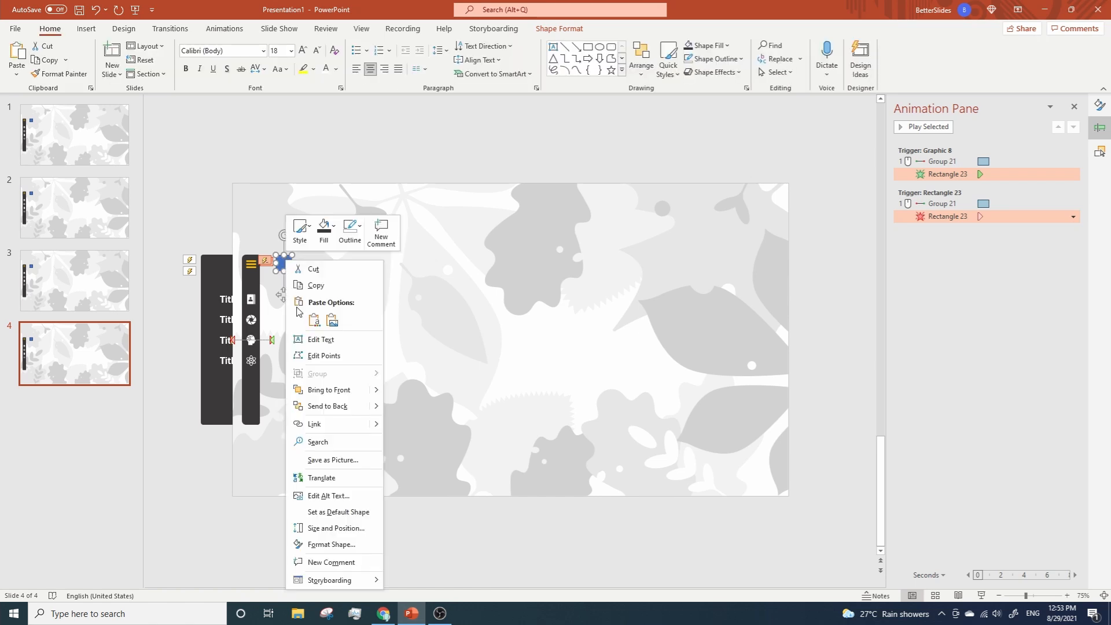
mouse_move(331, 544)
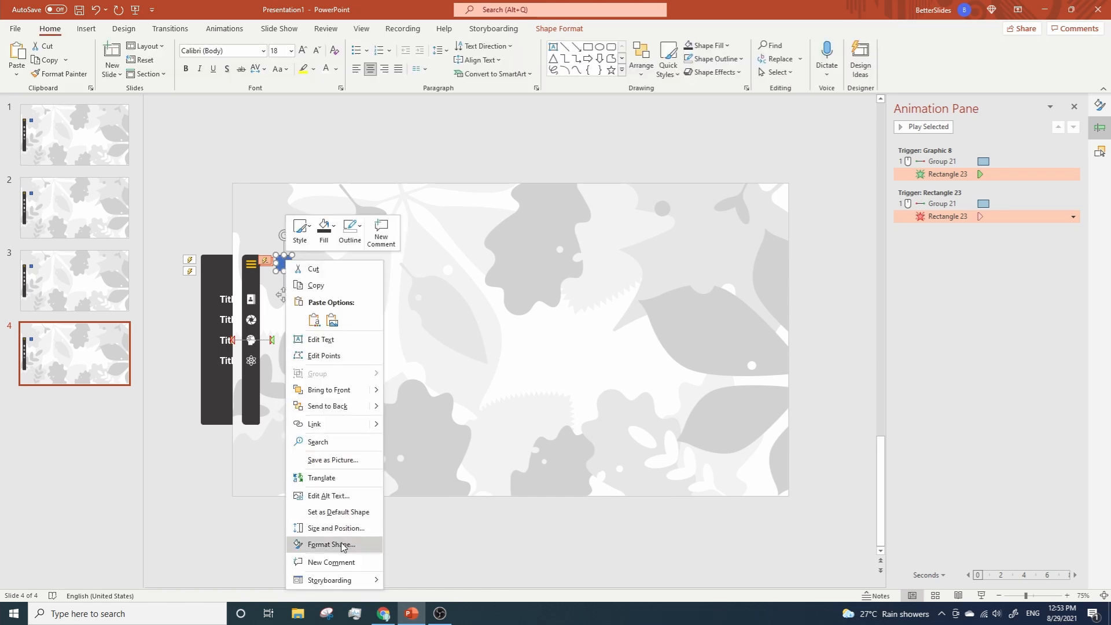
left_click(330, 546)
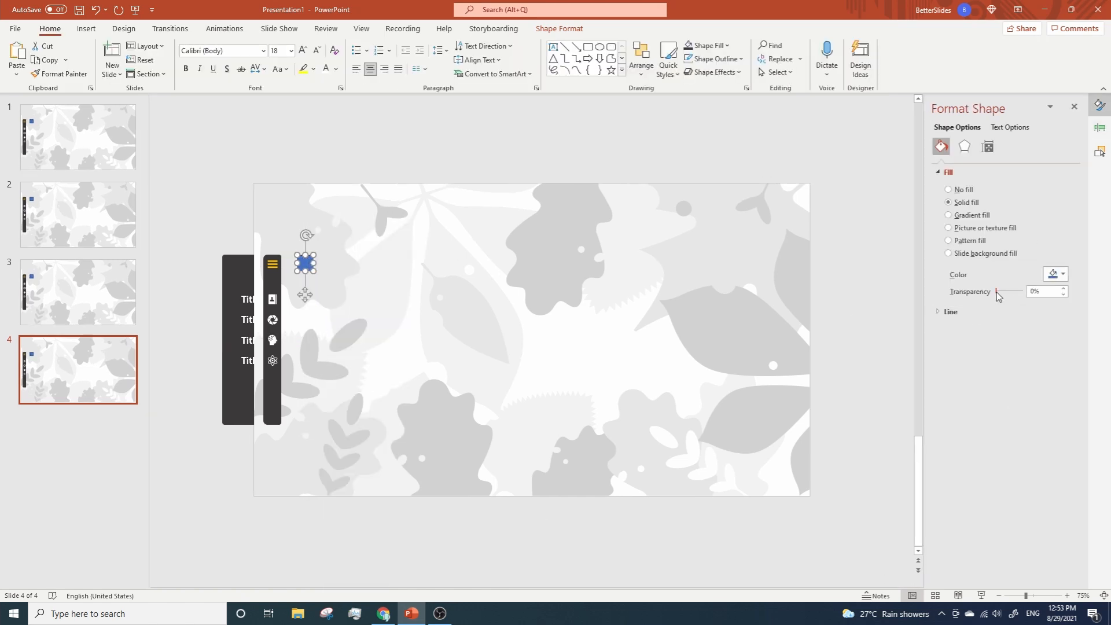
left_click_drag(1005, 291, 1022, 291)
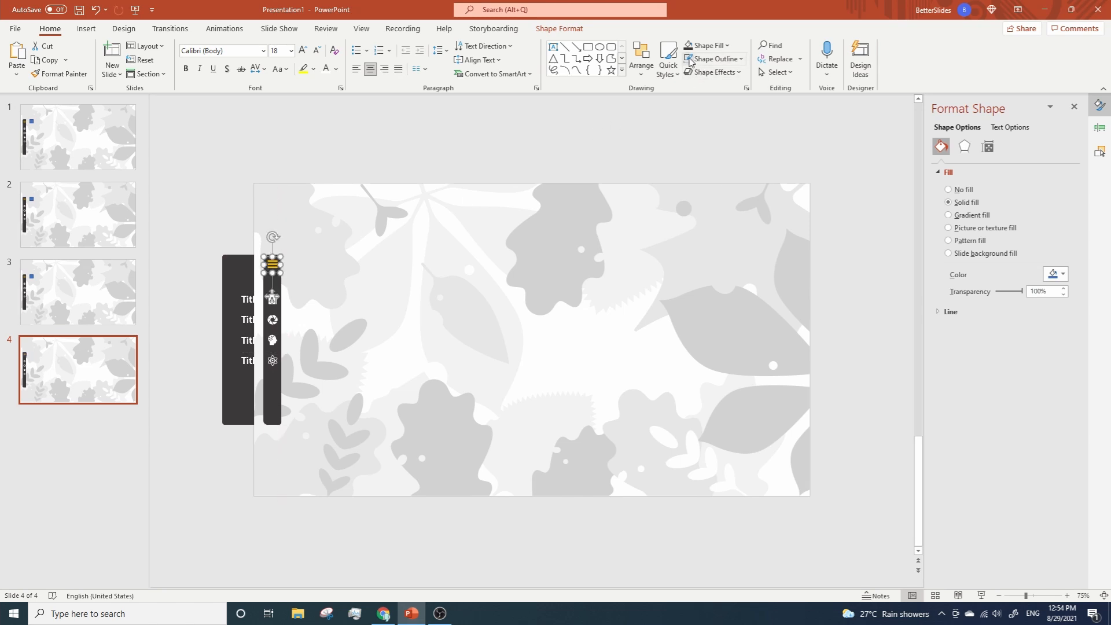
mouse_move(48, 301)
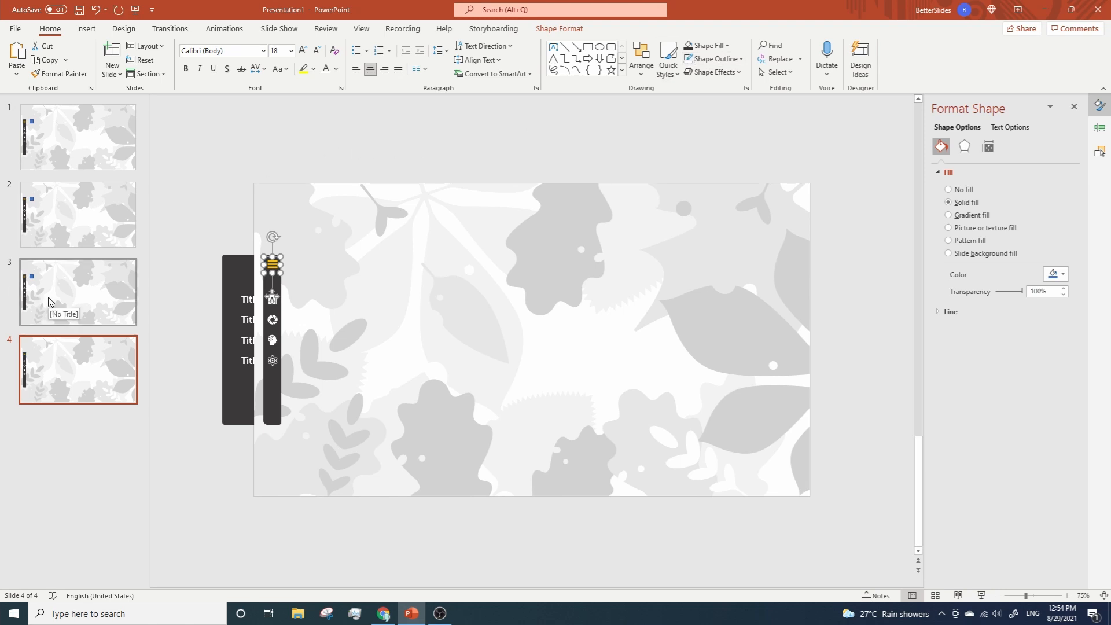
left_click(77, 291)
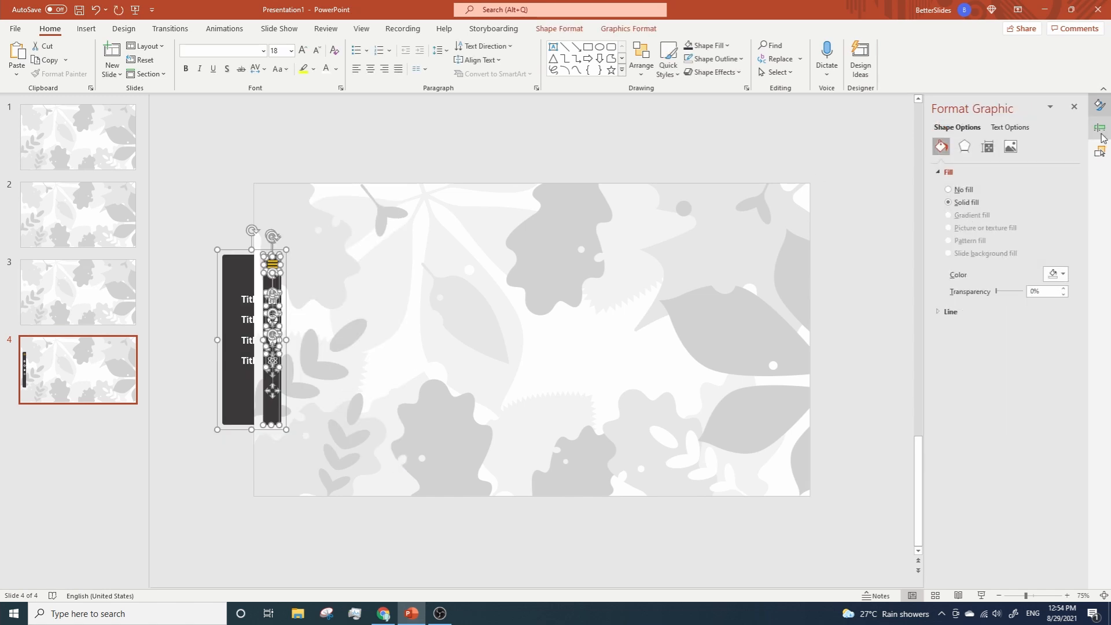
- Clear an old sidebar and move to slide 2 to add the finished sidebar
left_click(1100, 129)
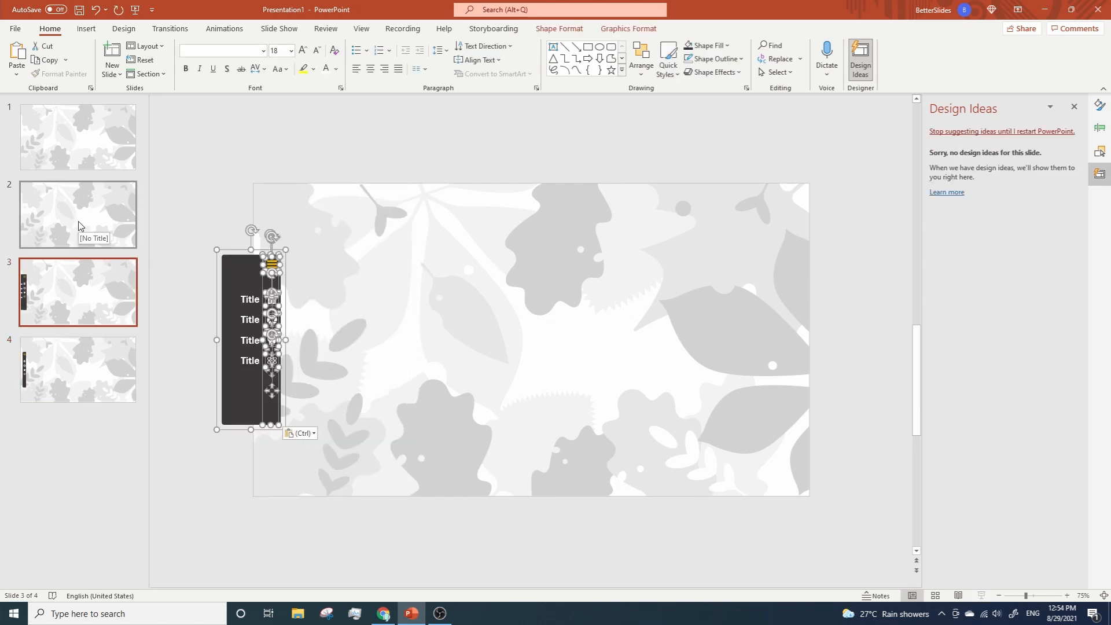
left_click(77, 136)
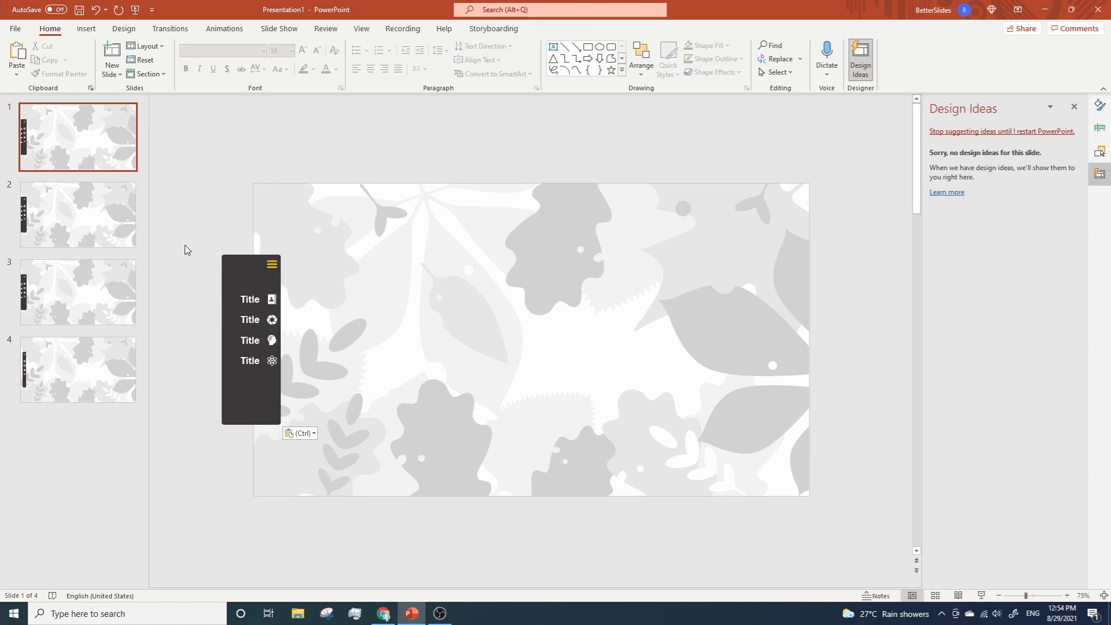
mouse_move(224, 265)
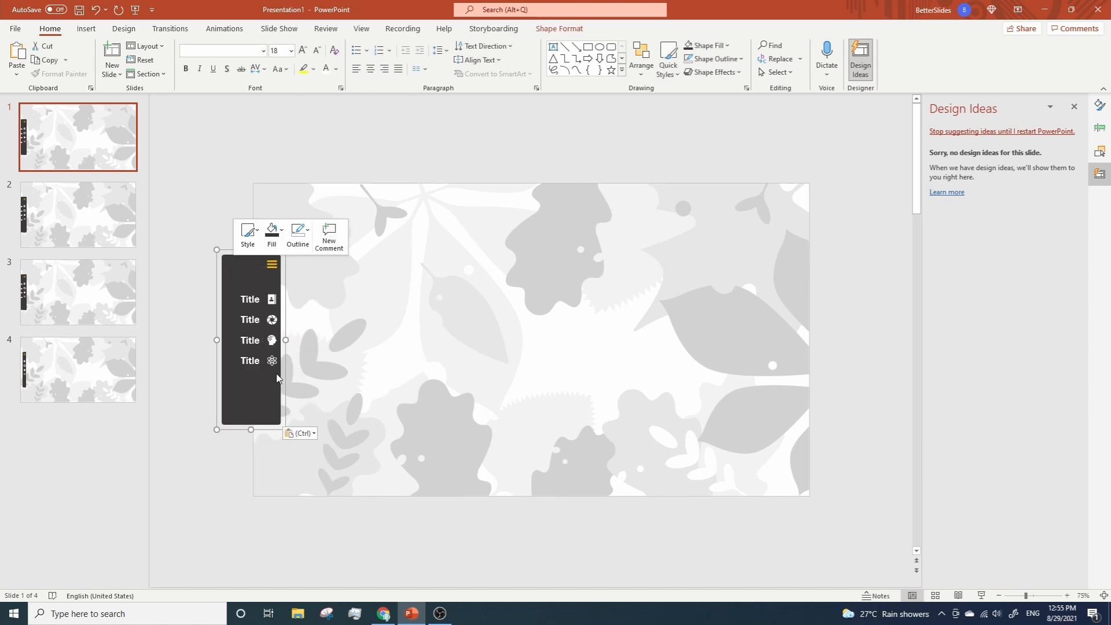
- Send the pasted sidebar on slide 1 behind the other slide content
left_click(78, 214)
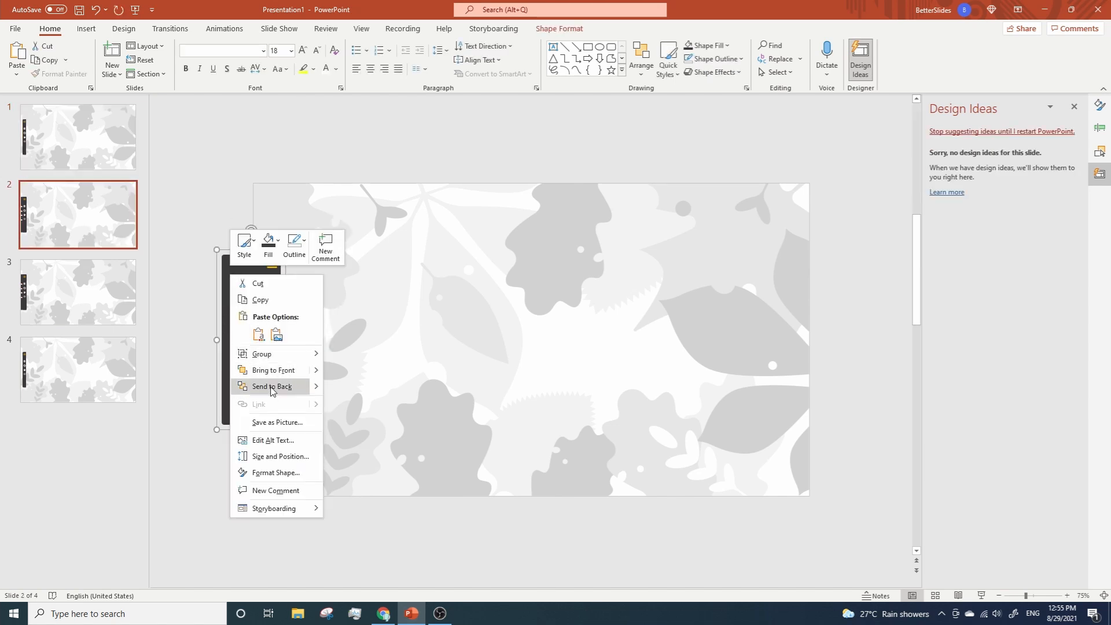
left_click(77, 292)
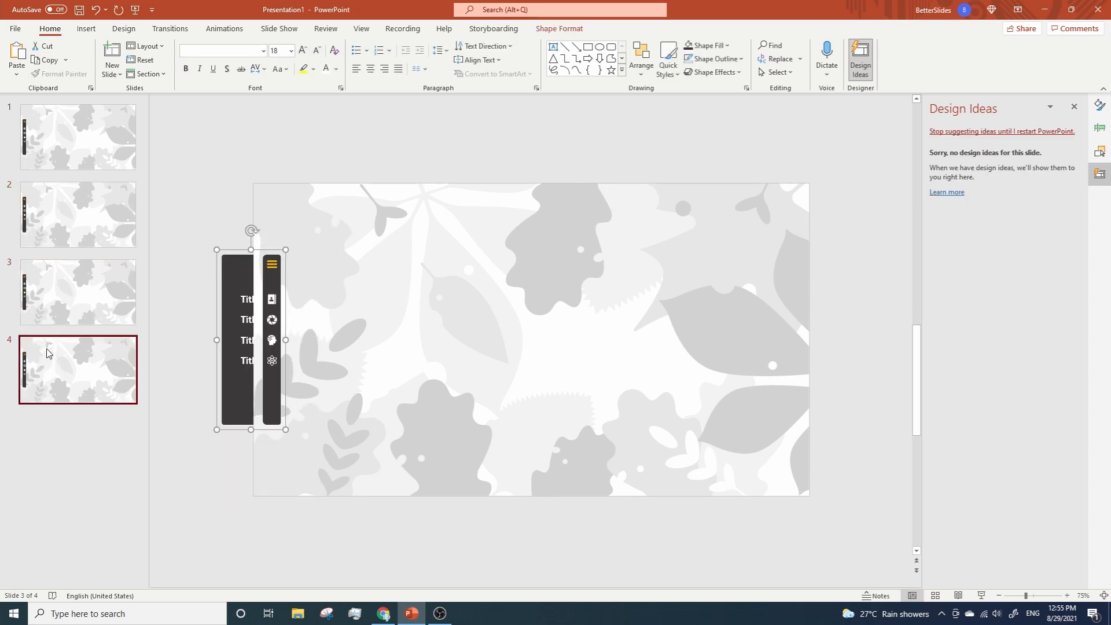
left_click(79, 136)
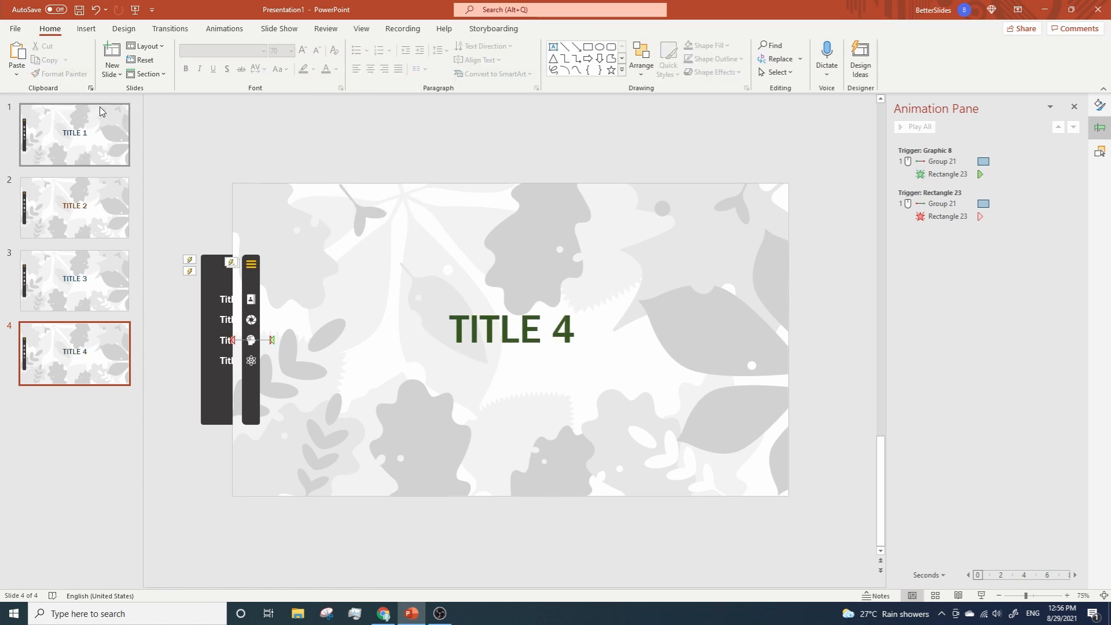
- Select the TITLE 4 heading, then move between slide thumbnails to review the headings
left_click(511, 328)
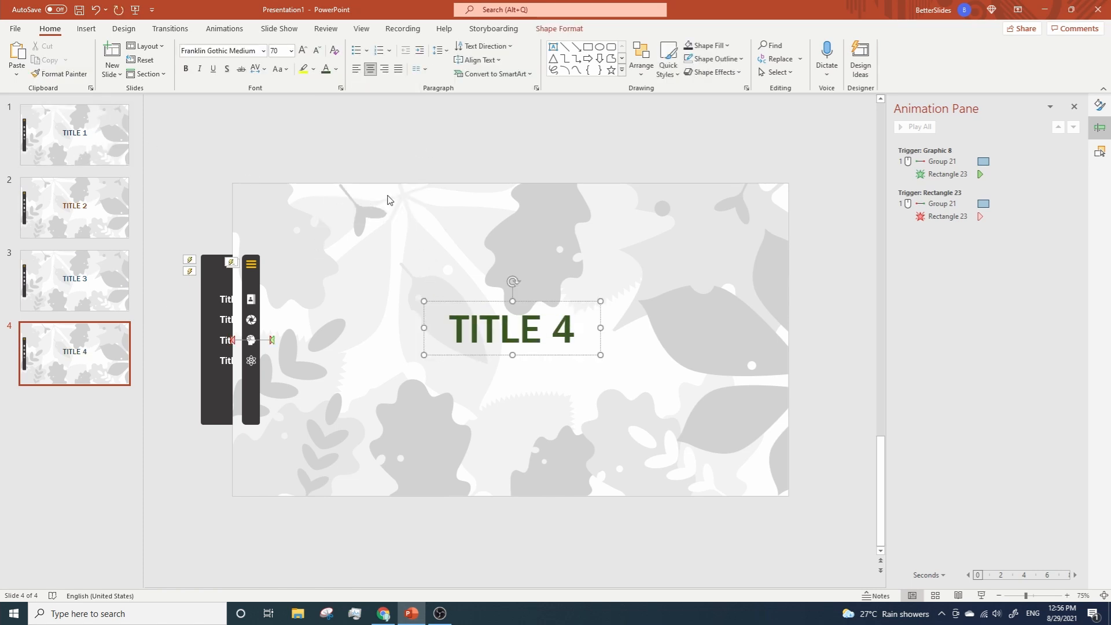
left_click(73, 133)
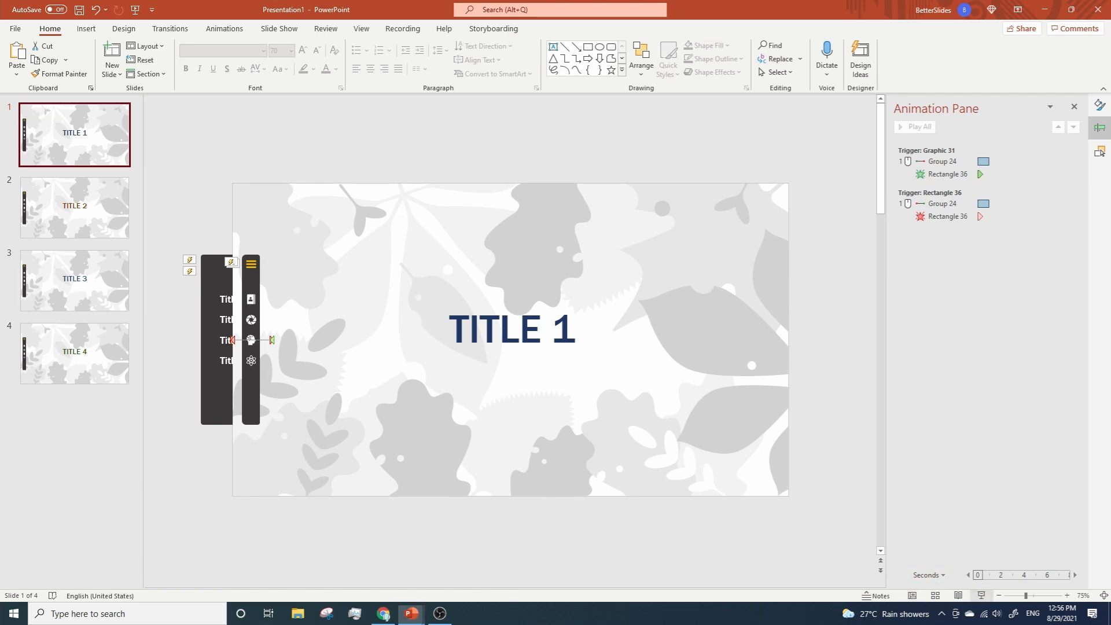
left_click(74, 280)
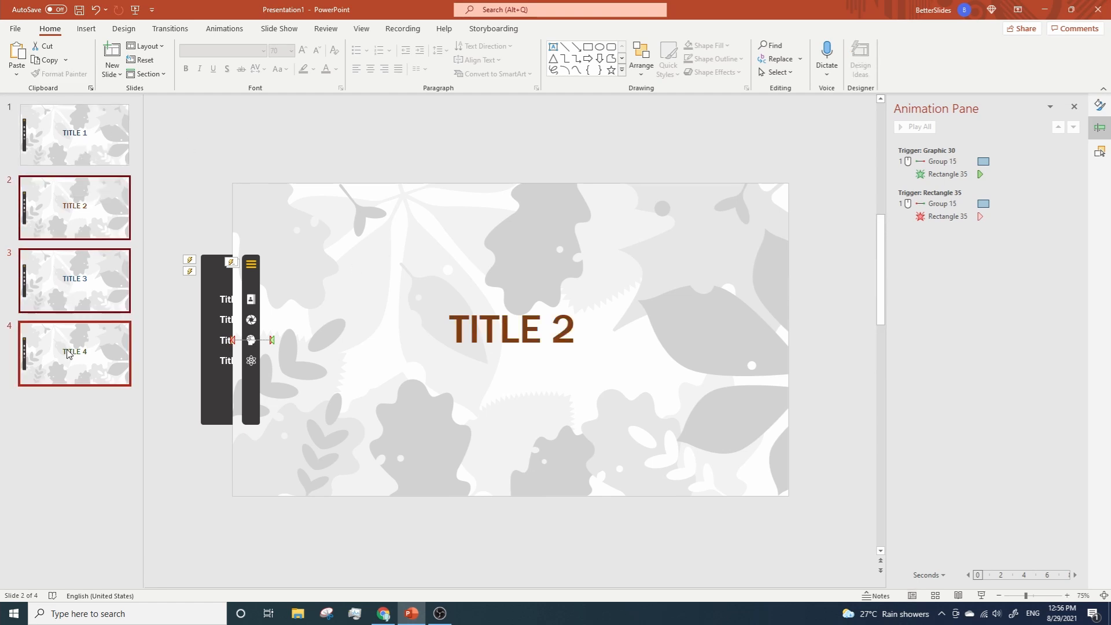
- Review the Transitions settings for slides 2–4, then return to slide 1
left_click(169, 28)
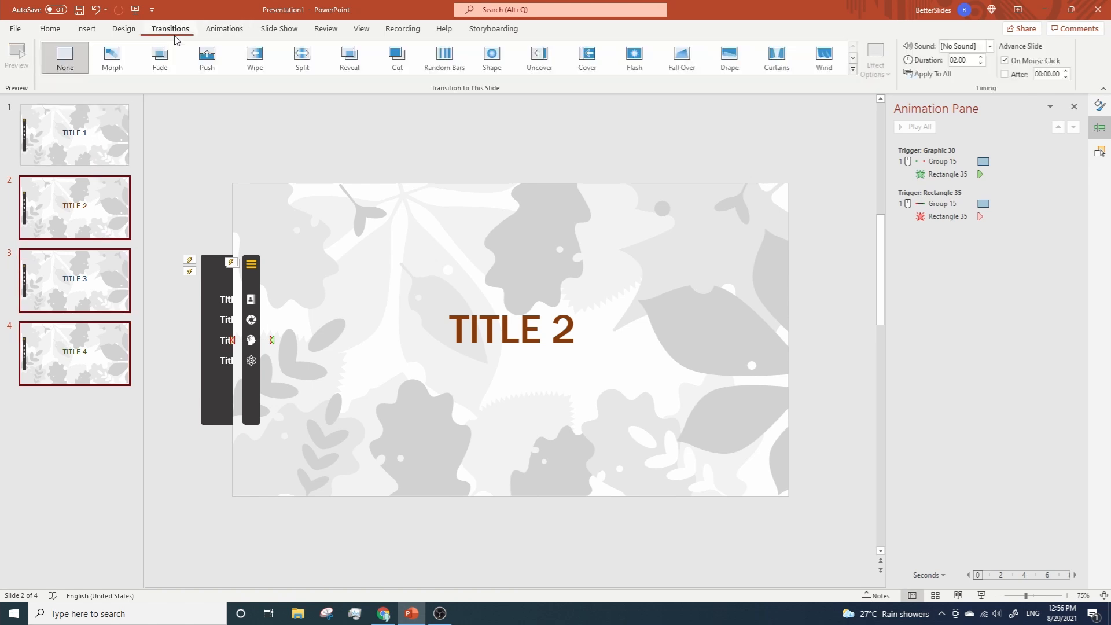
left_click(74, 135)
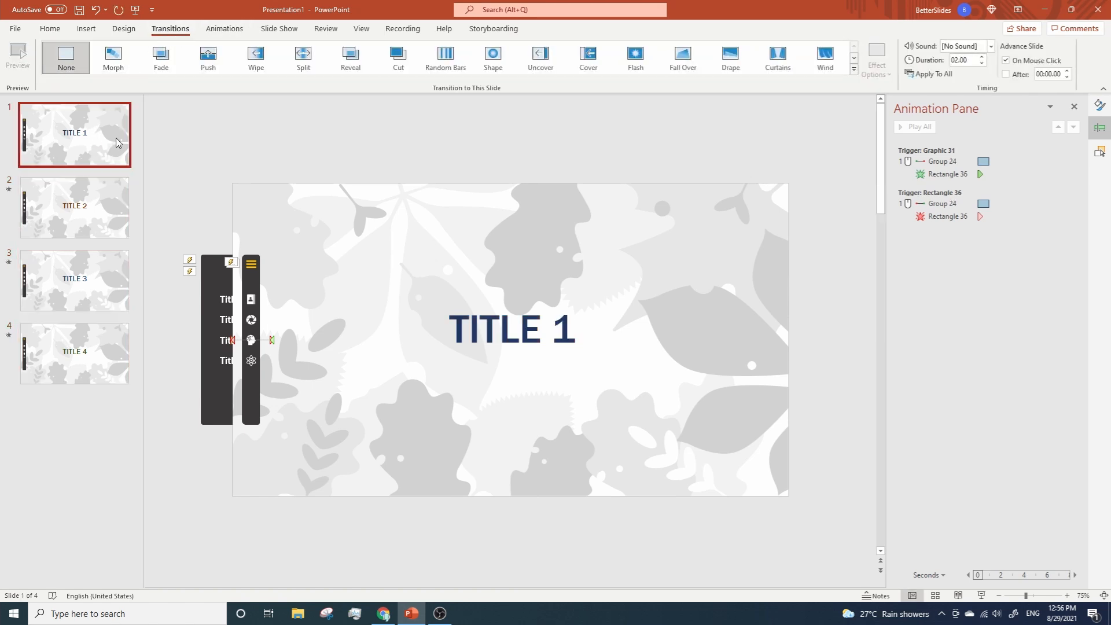